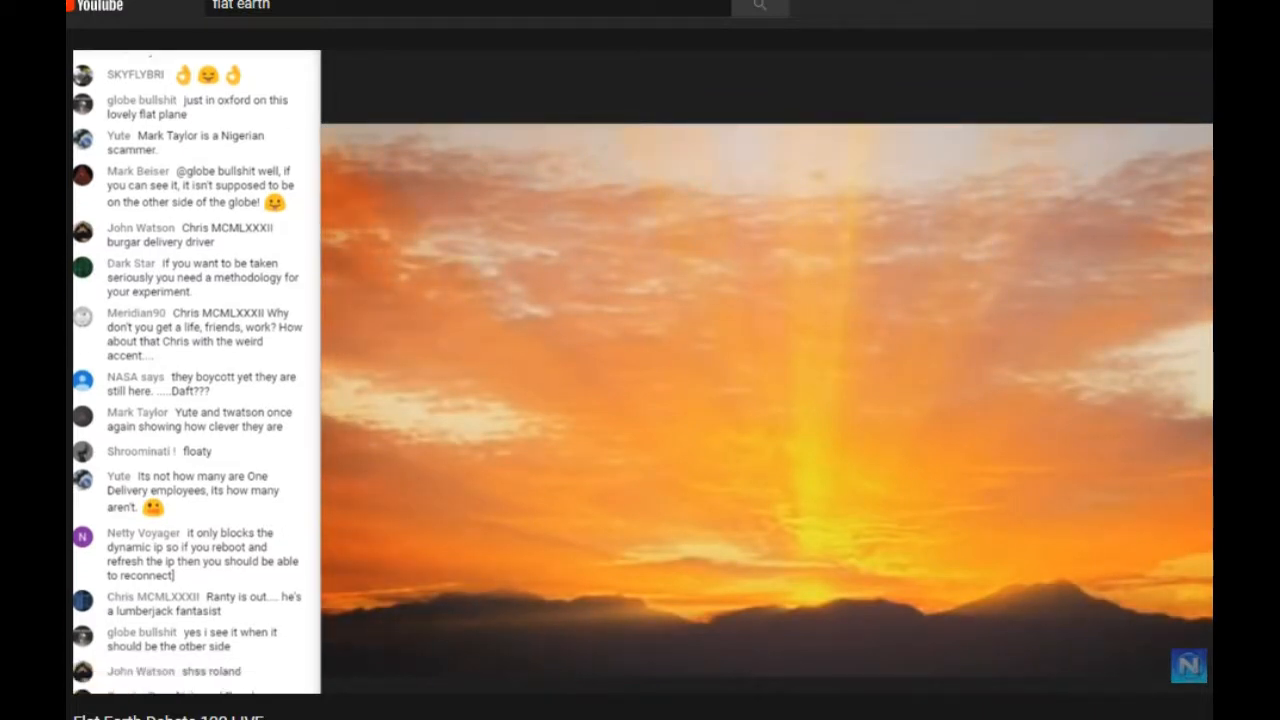
scroll(down, 3)
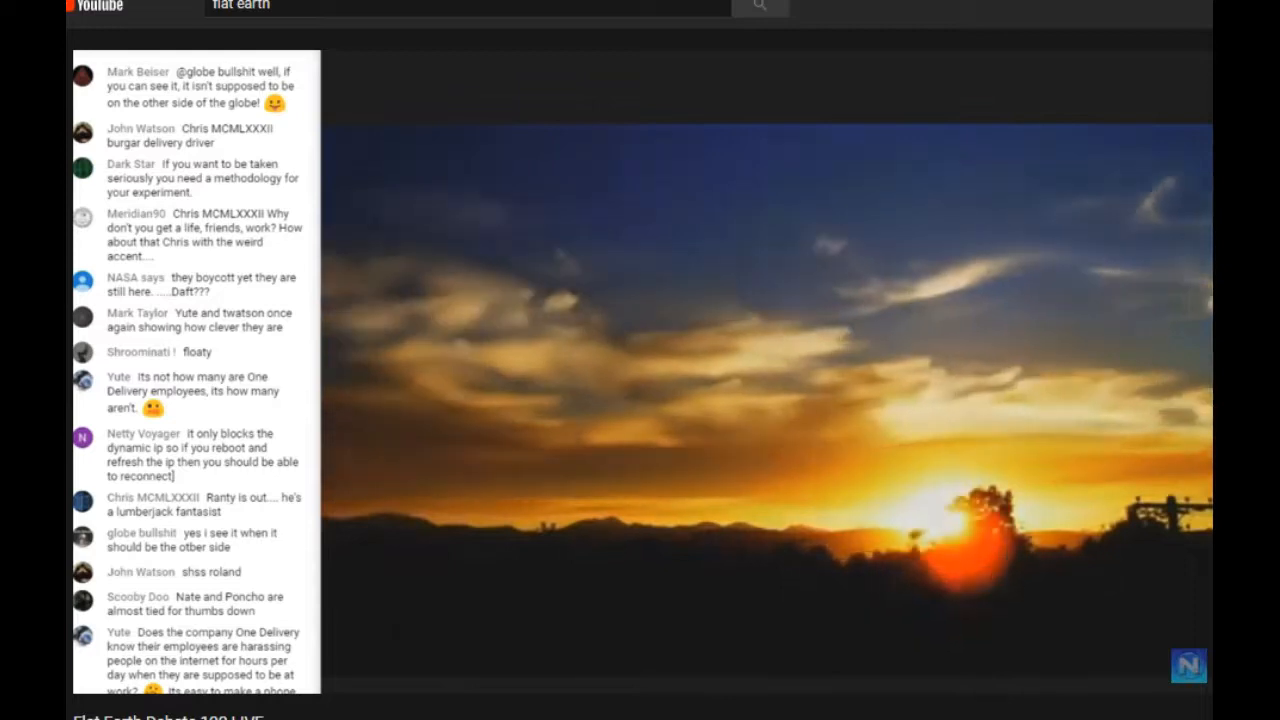
scroll(down, 3)
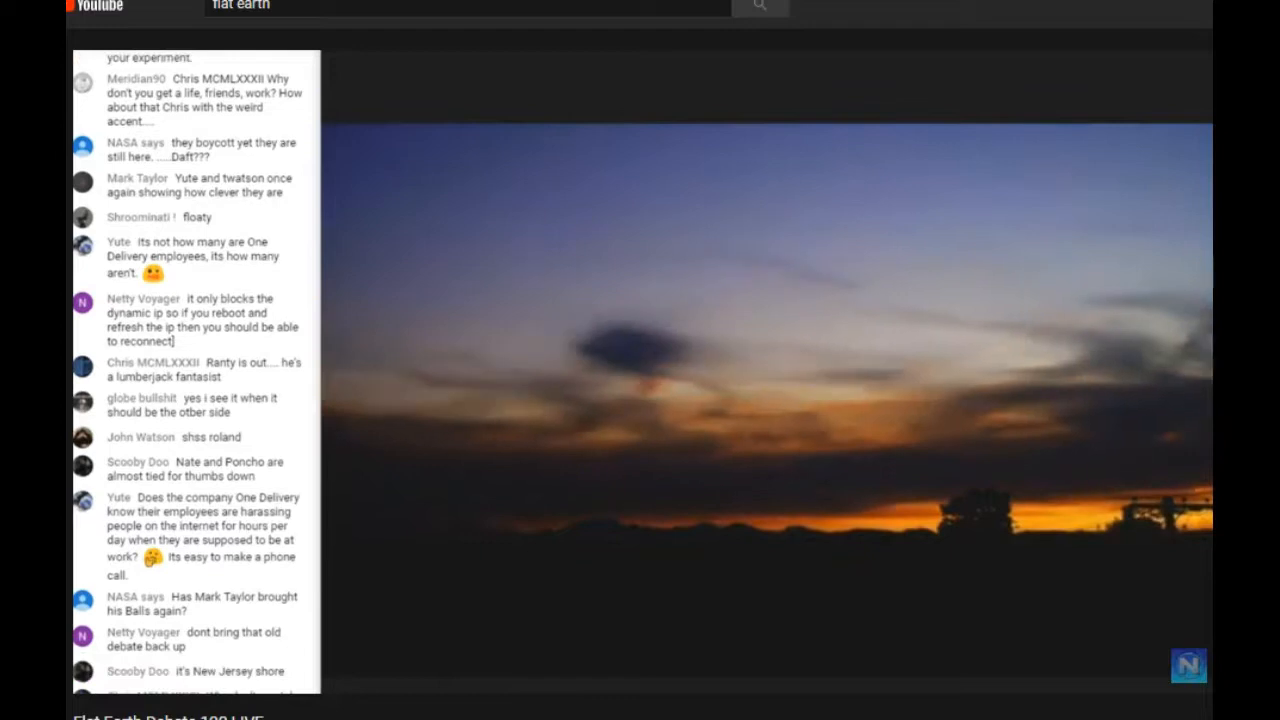
scroll(down, 3)
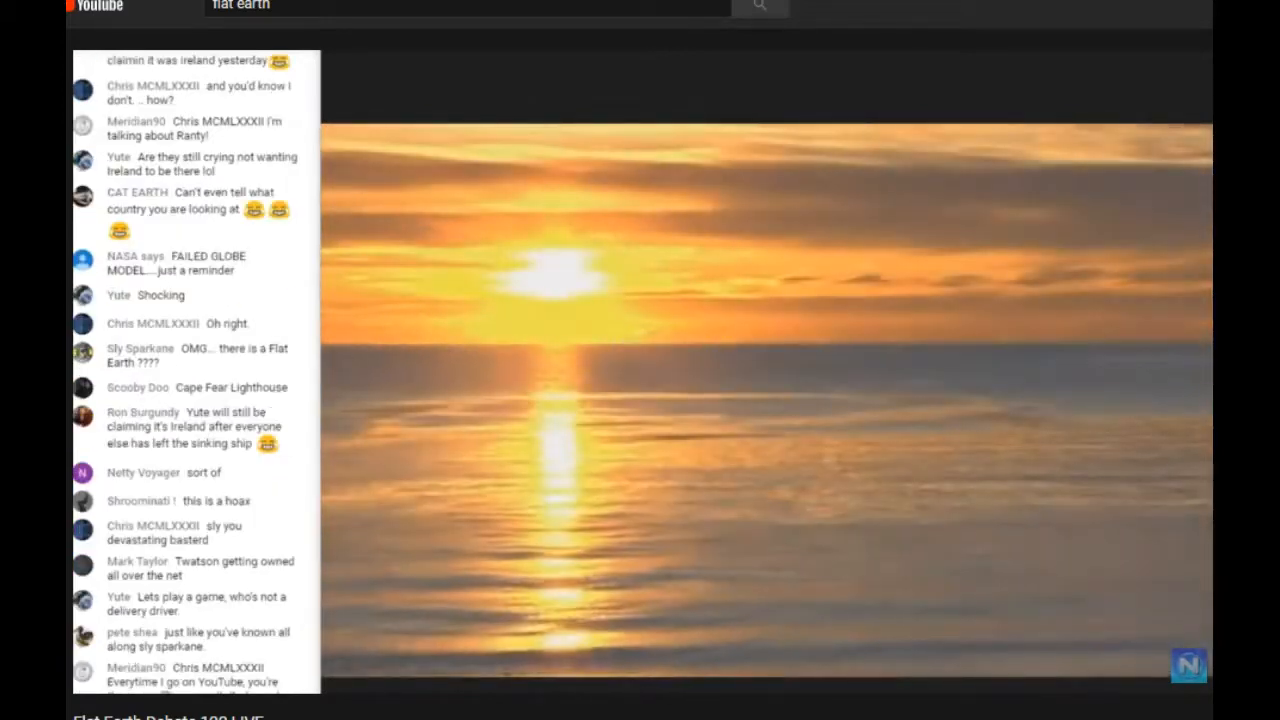
scroll(down, 3)
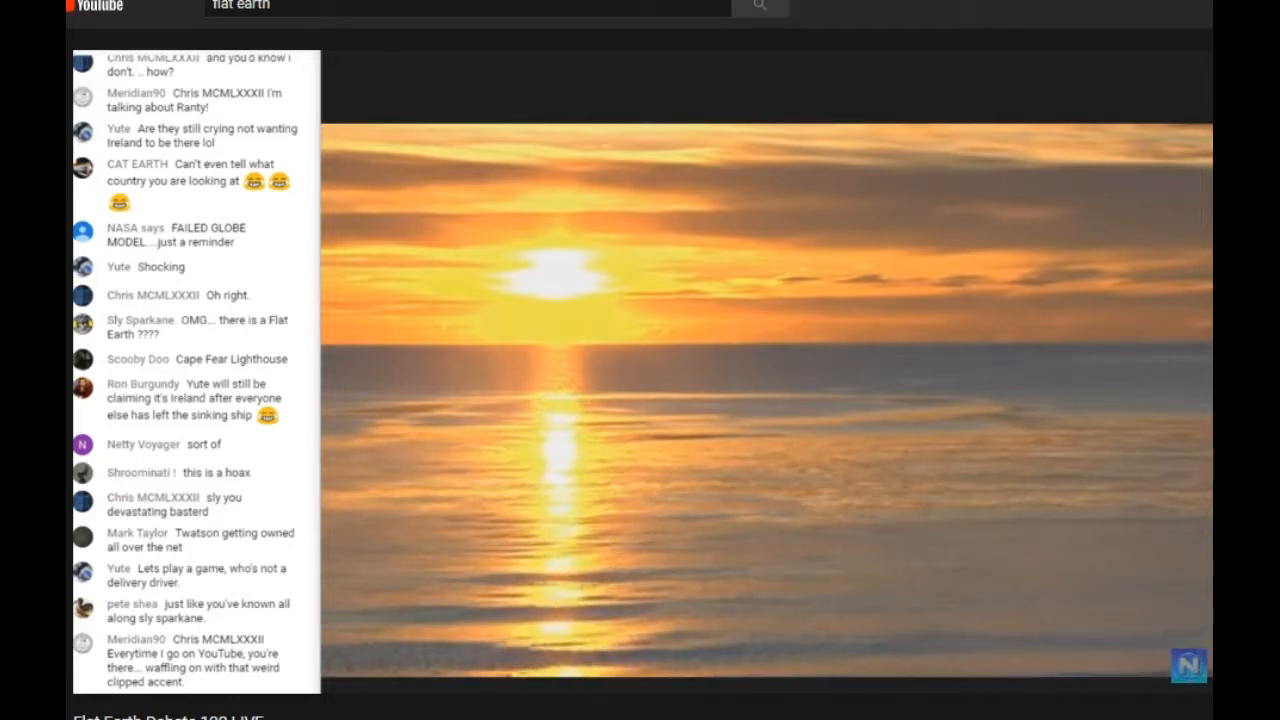
scroll(down, 3)
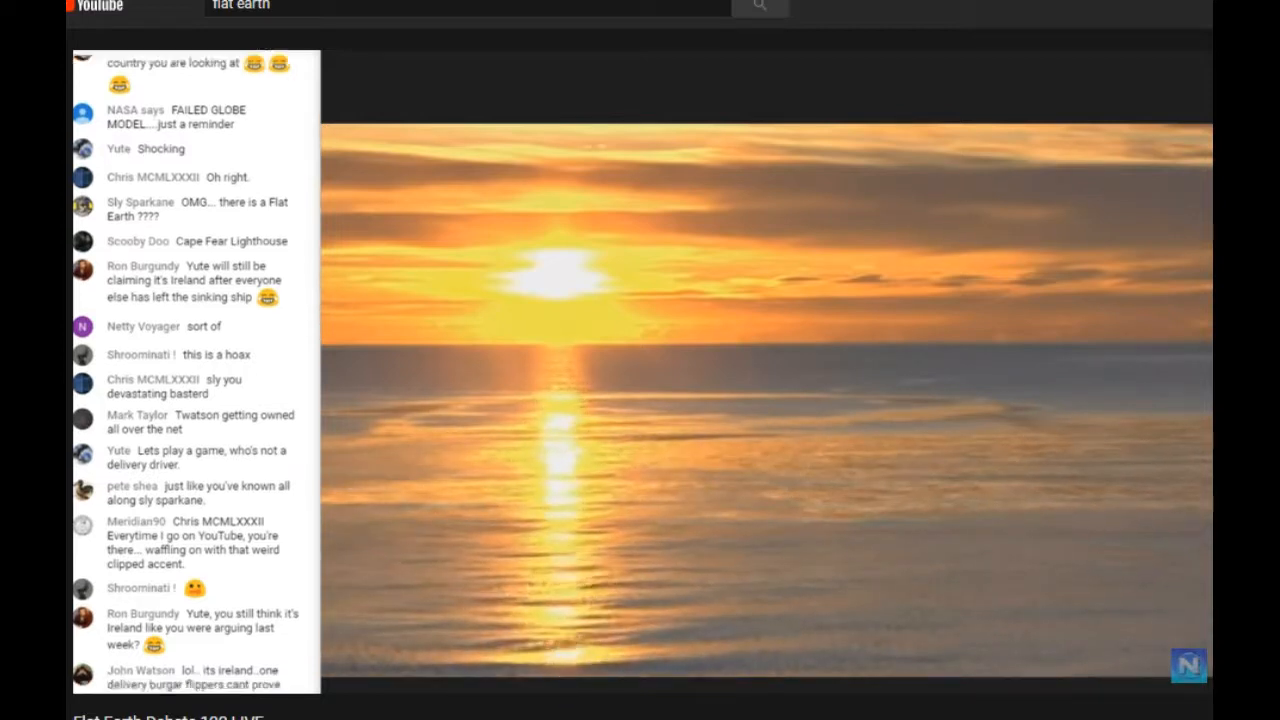
scroll(down, 3)
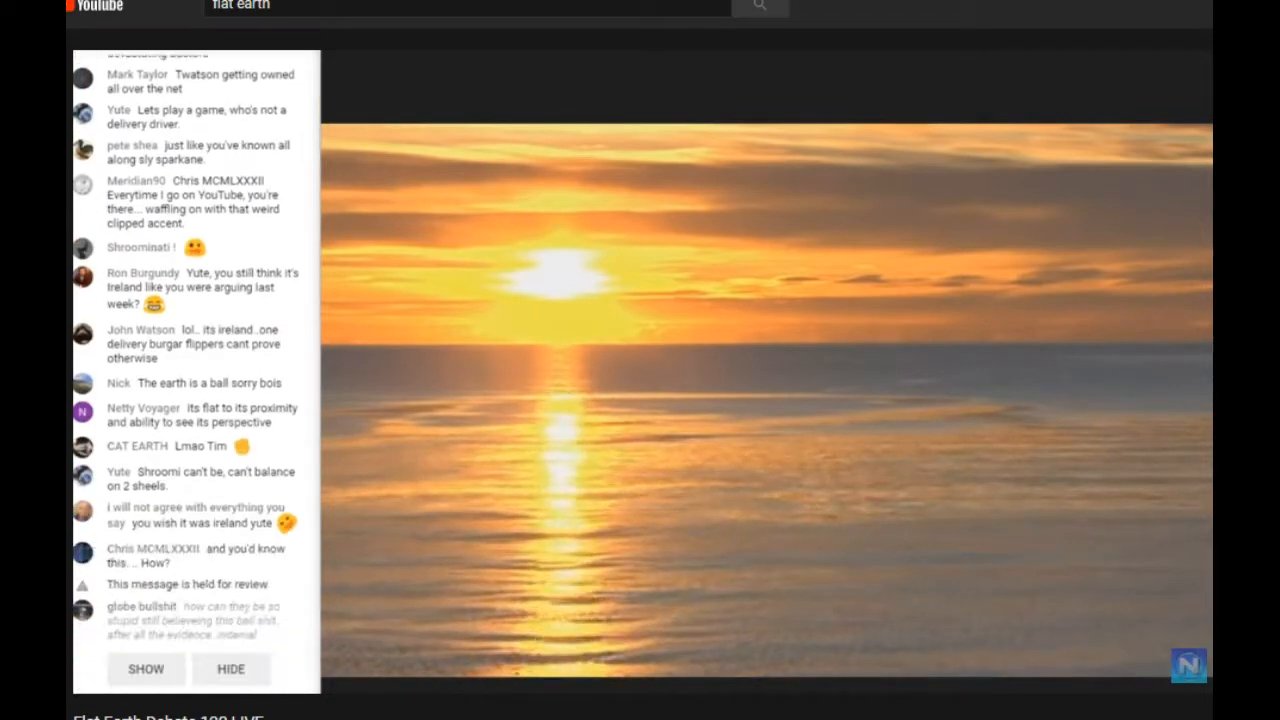
scroll(down, 3)
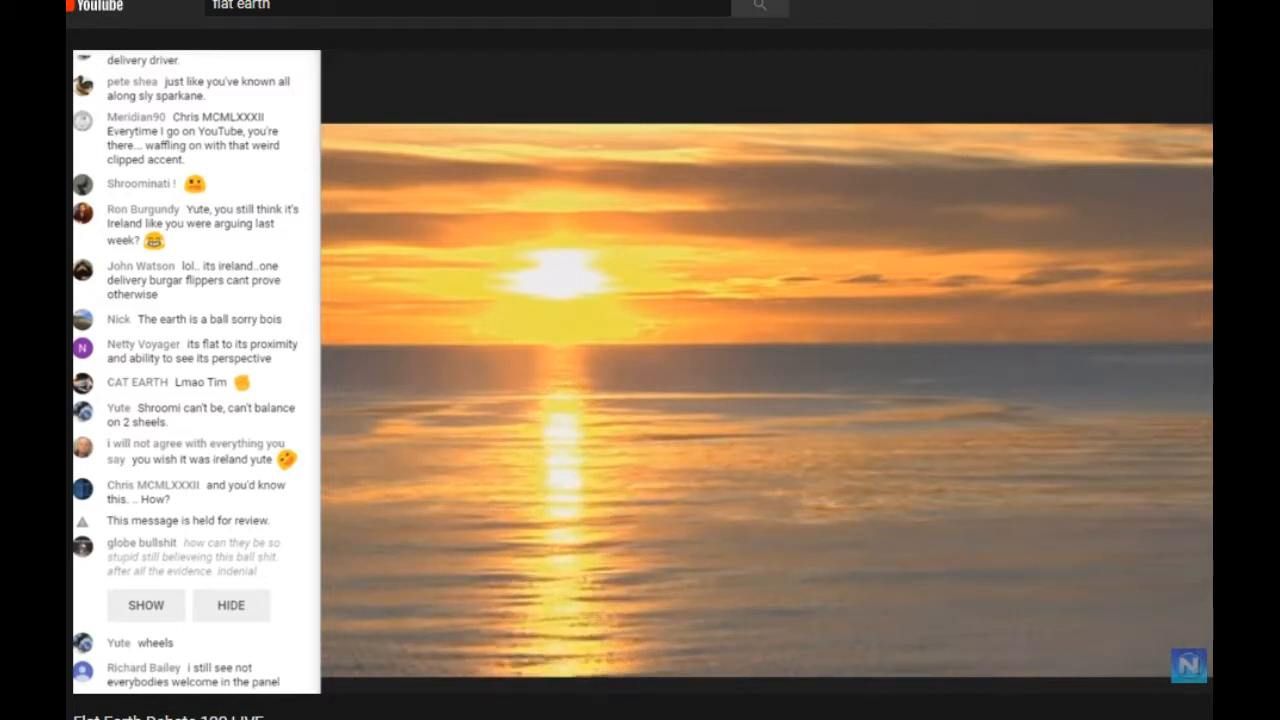
scroll(down, 3)
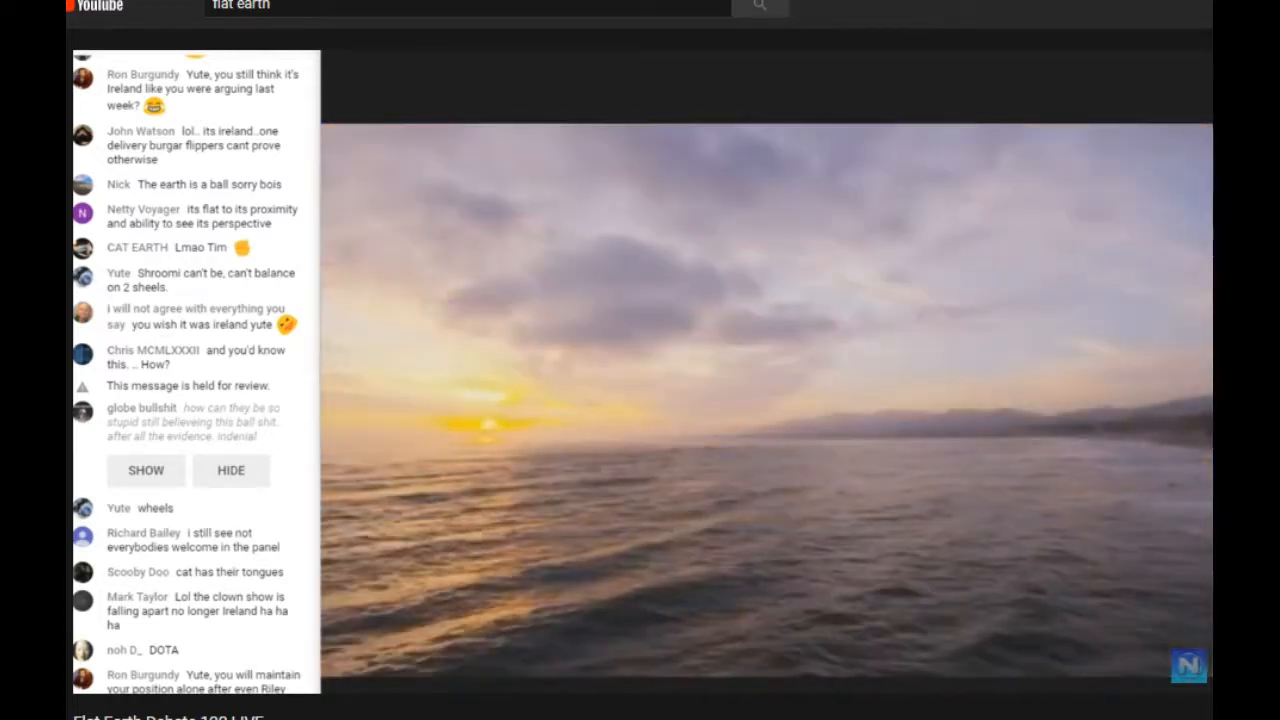
scroll(down, 3)
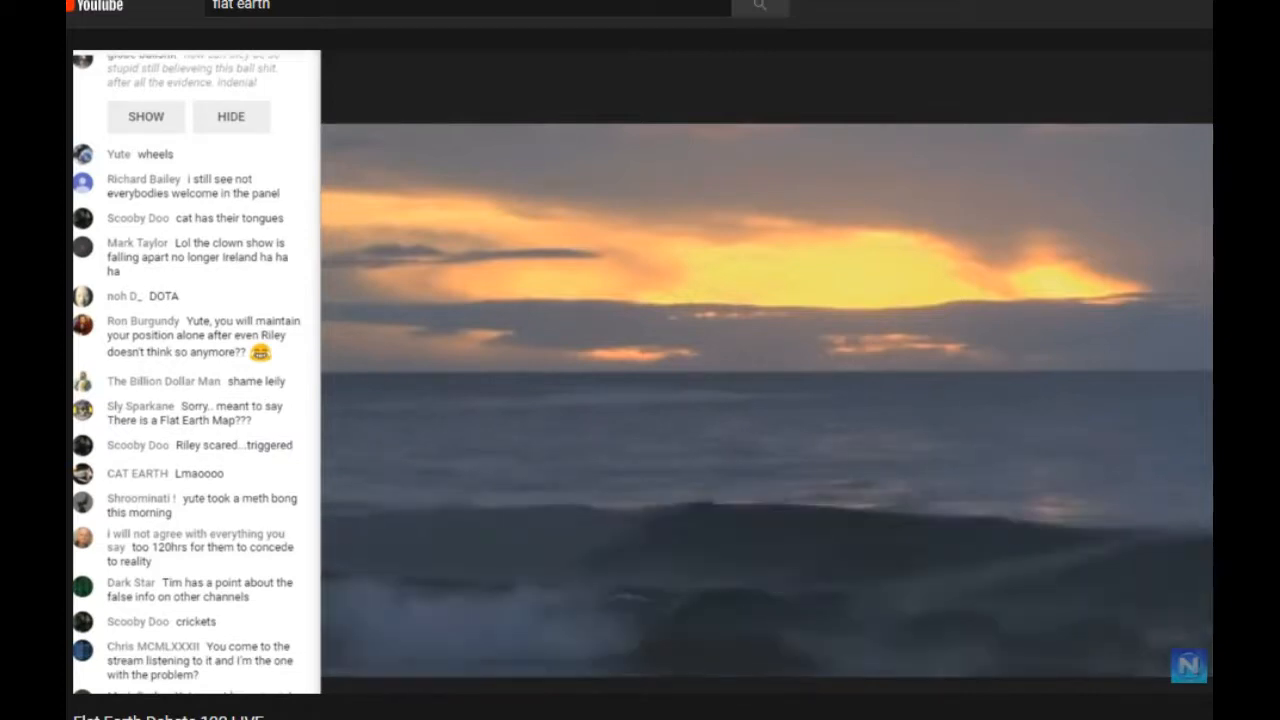
scroll(down, 3)
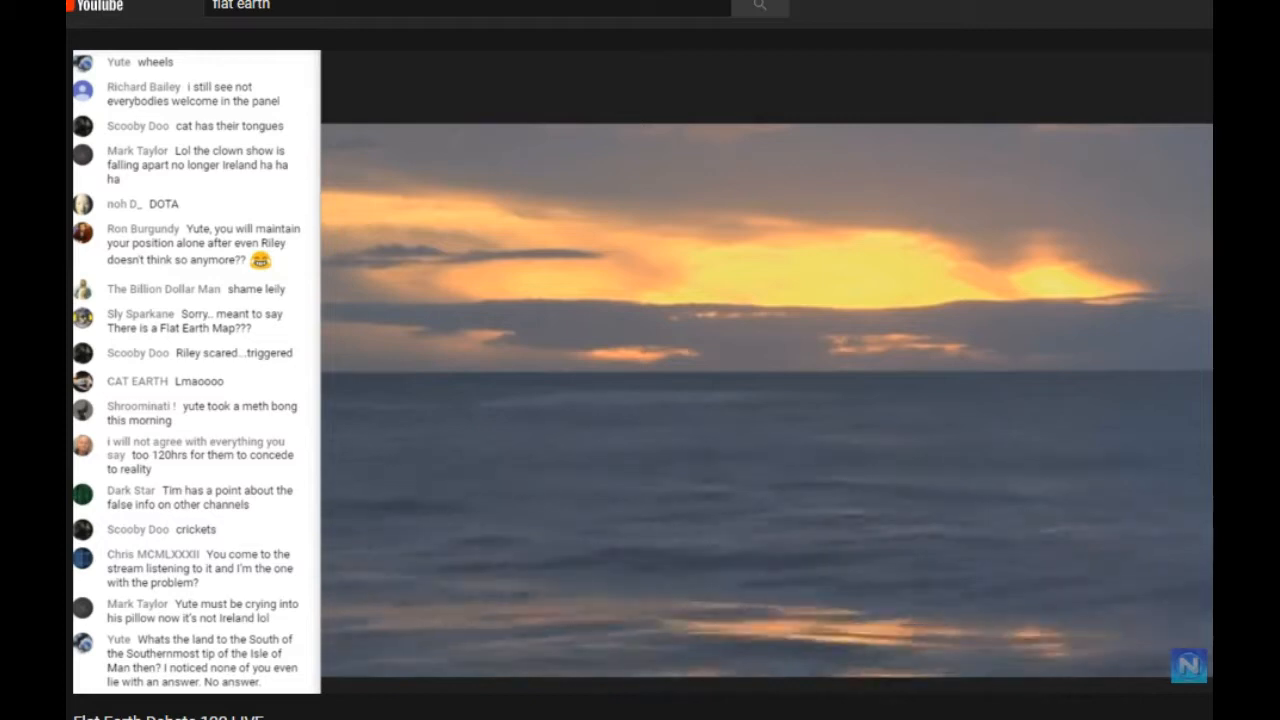
scroll(down, 3)
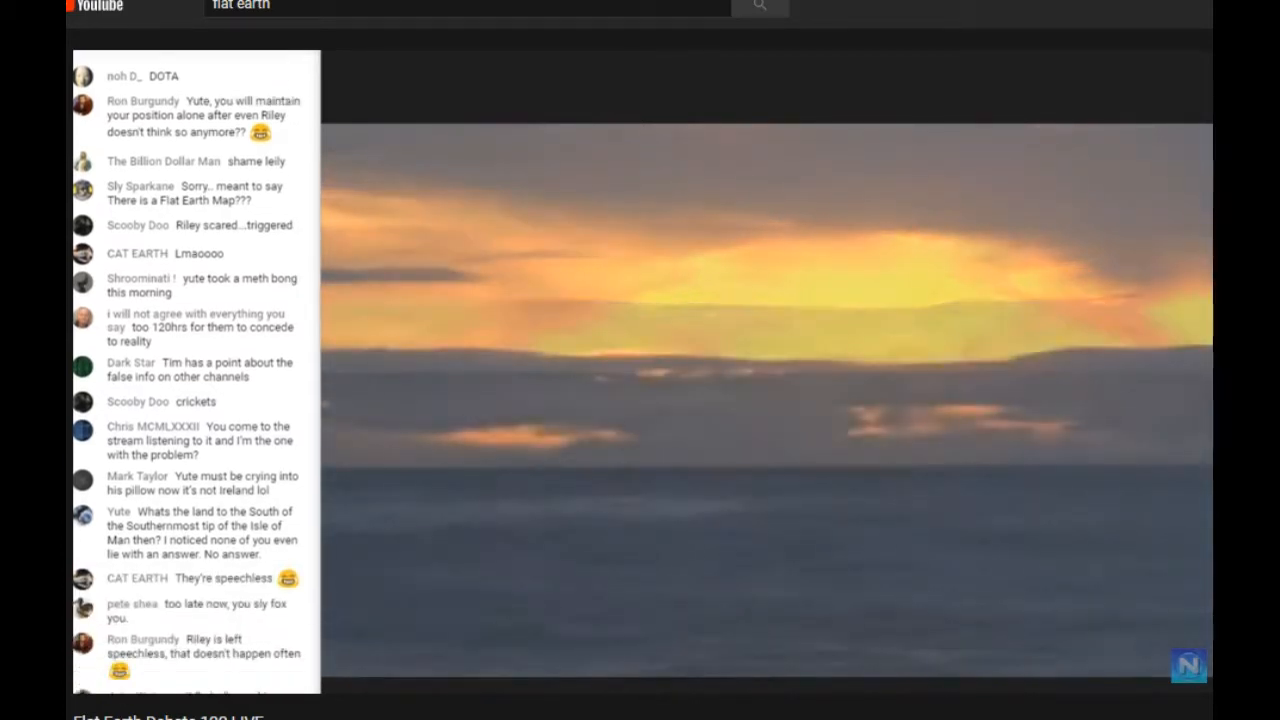
scroll(down, 3)
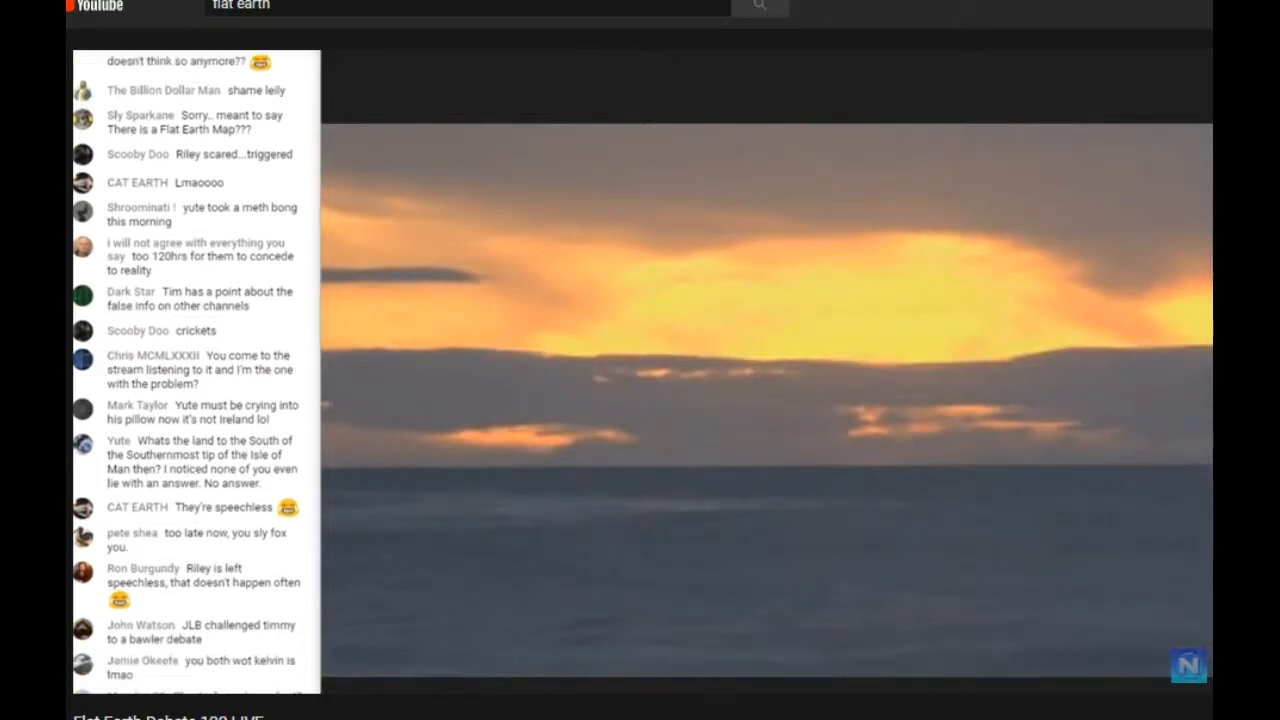
scroll(down, 3)
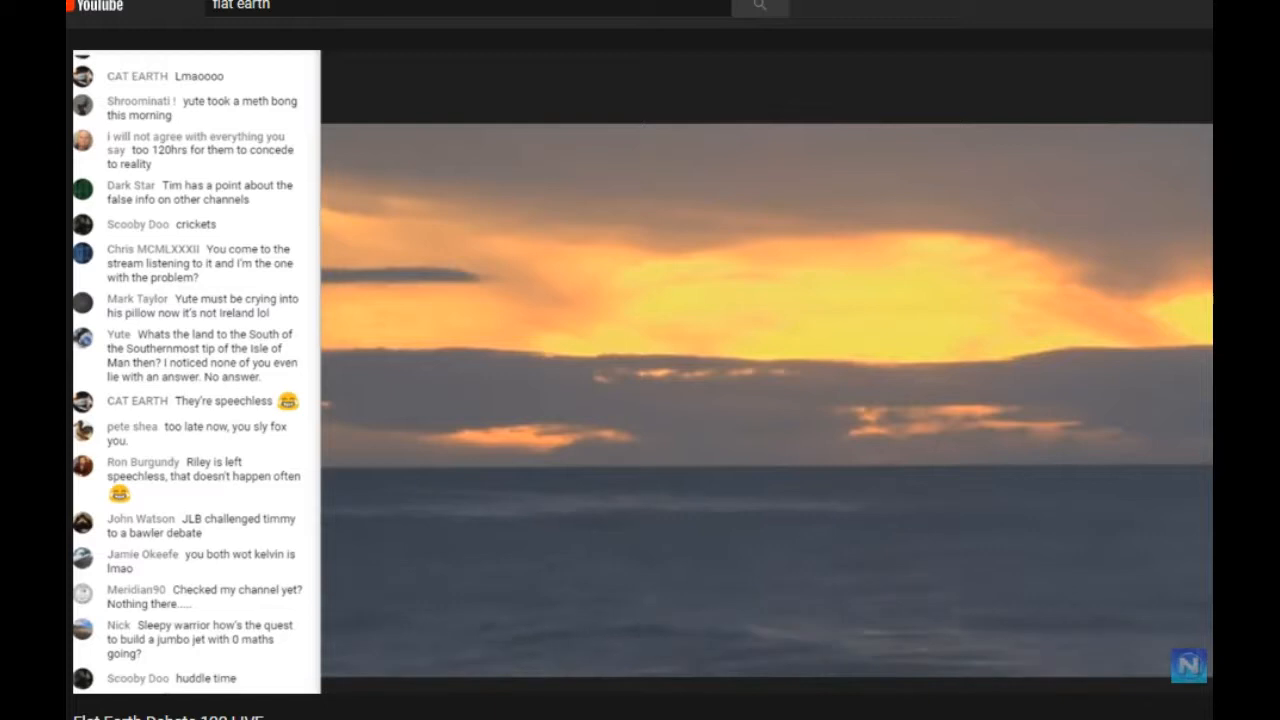
scroll(down, 3)
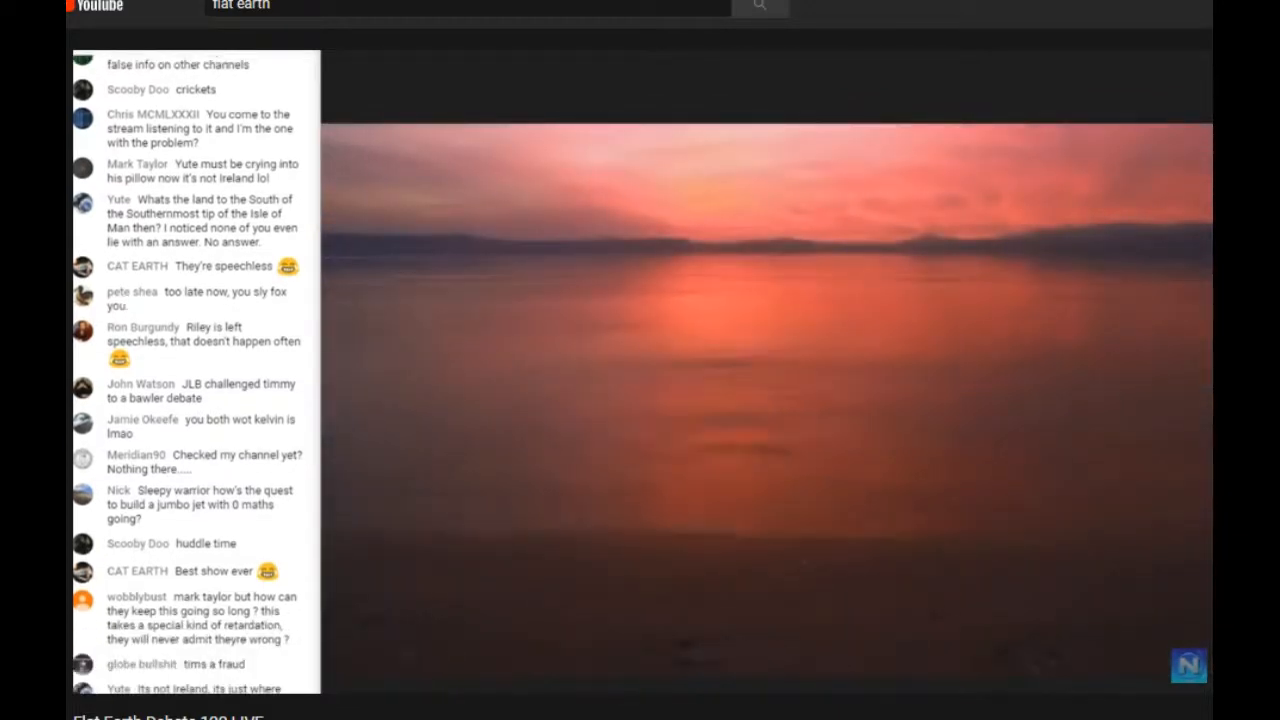
scroll(down, 3)
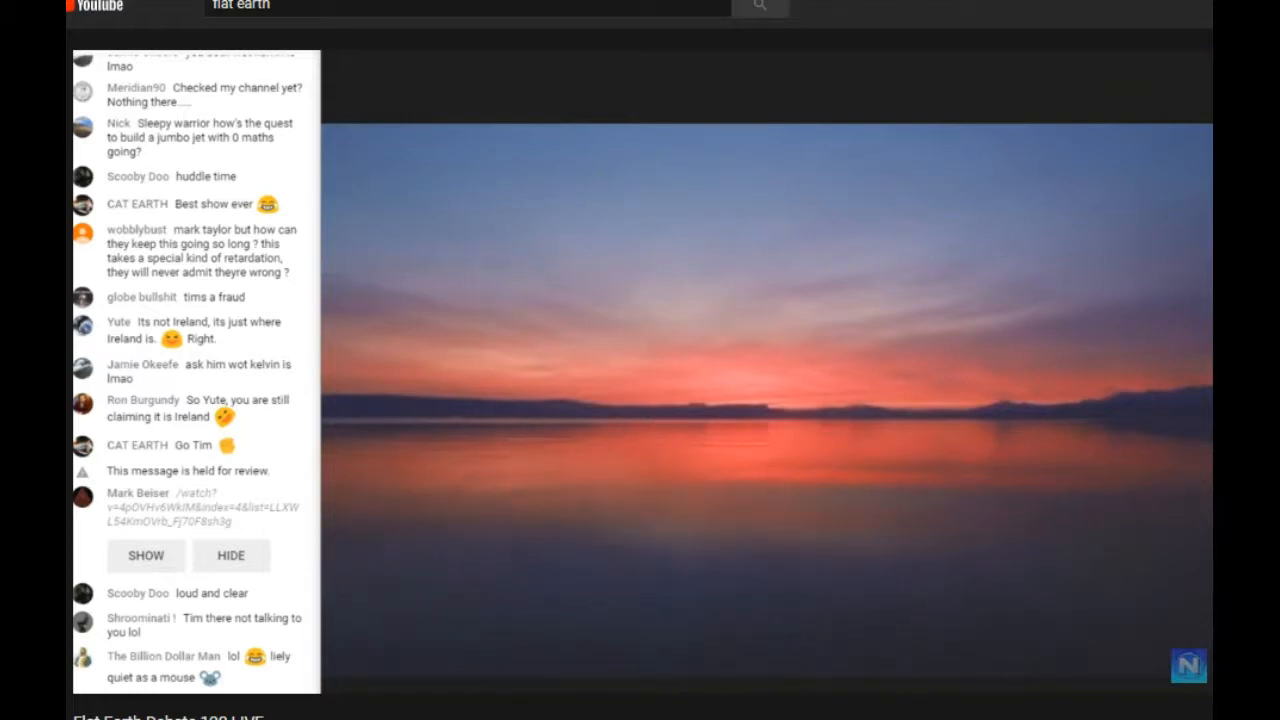
scroll(down, 3)
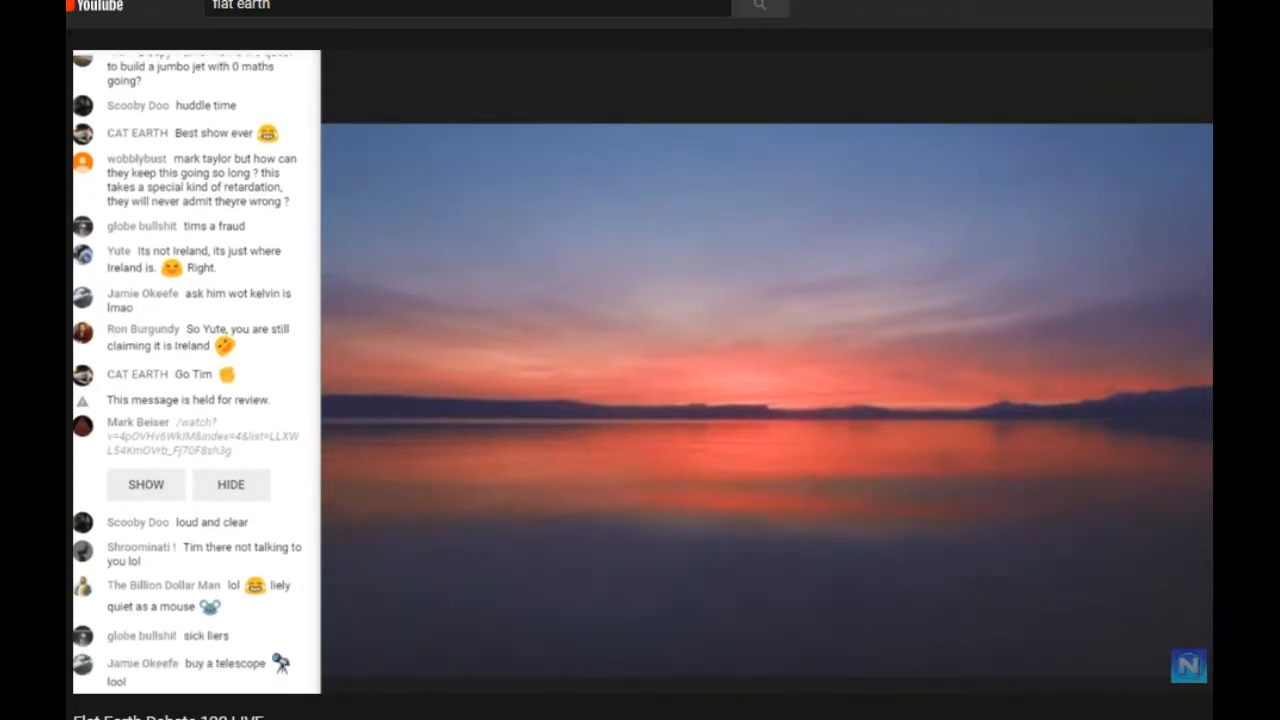
scroll(down, 3)
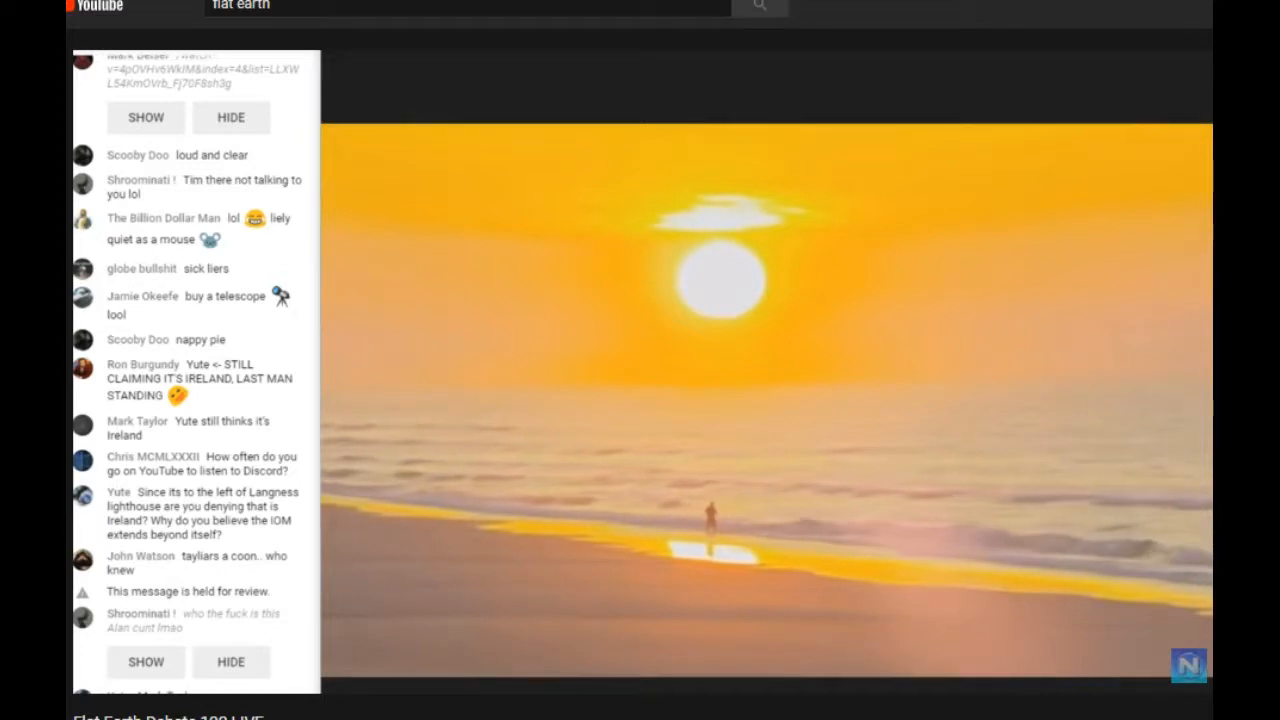
scroll(down, 3)
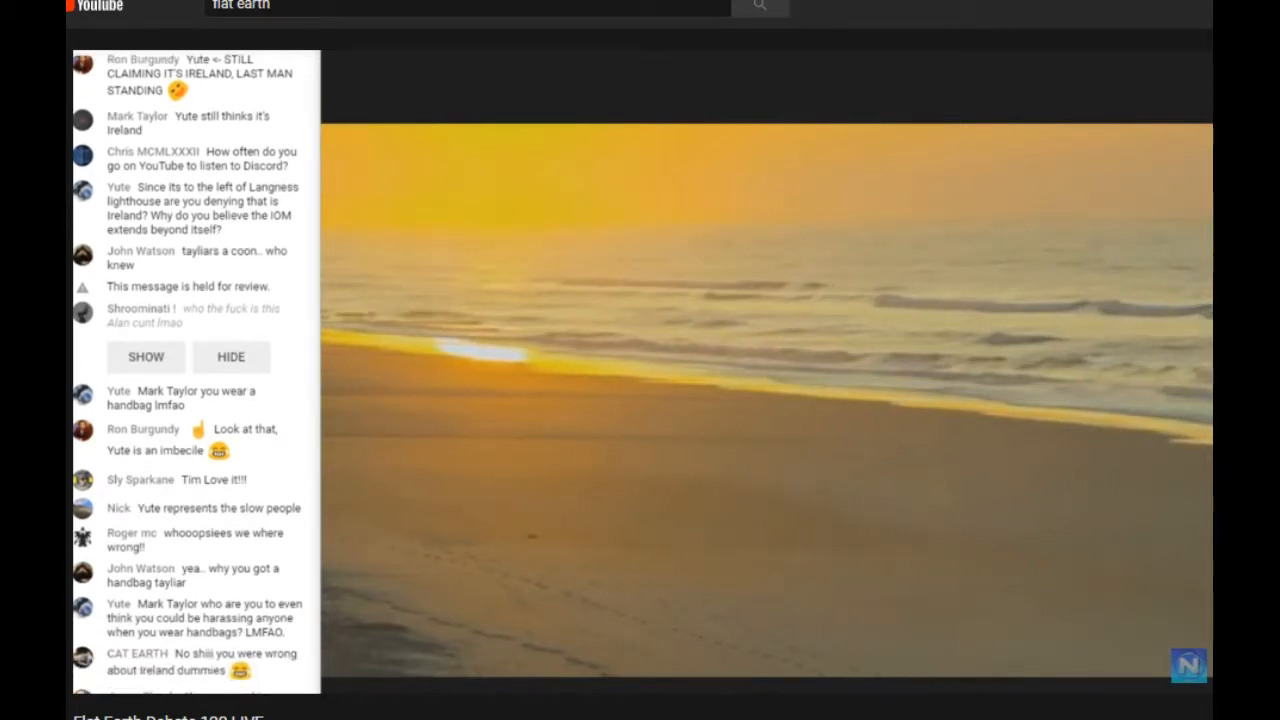
scroll(down, 3)
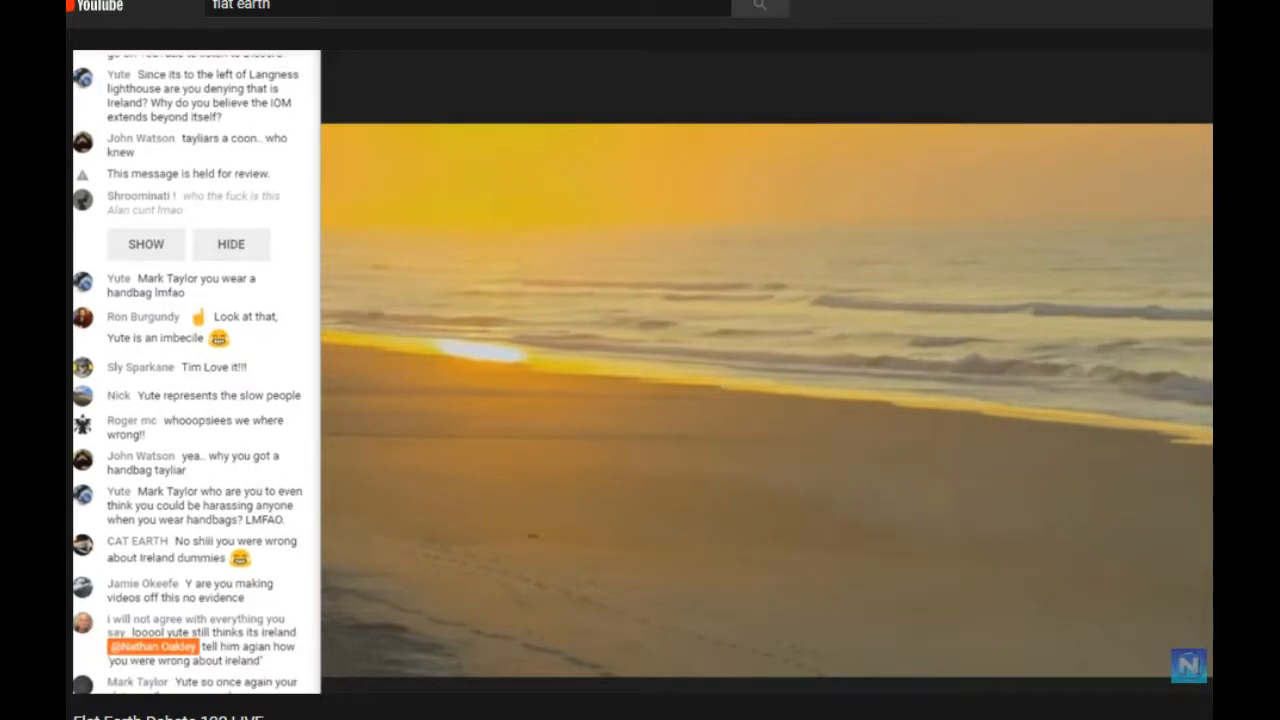
scroll(down, 3)
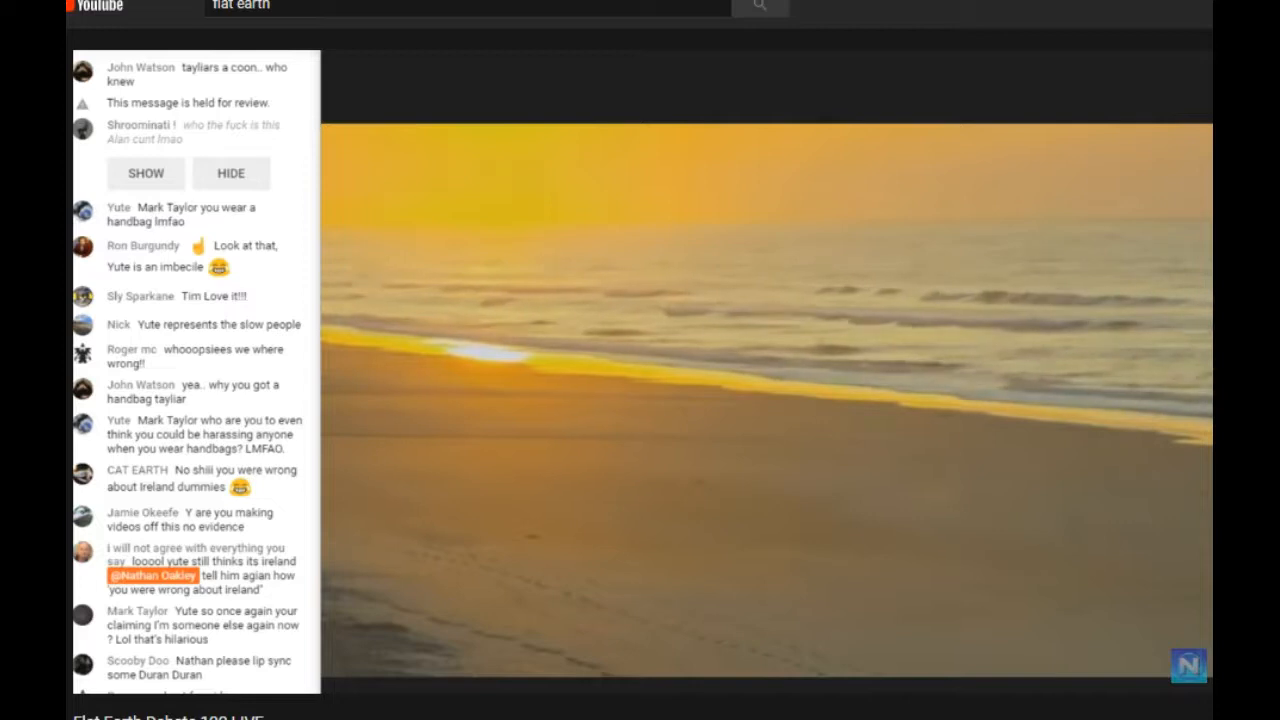
scroll(down, 3)
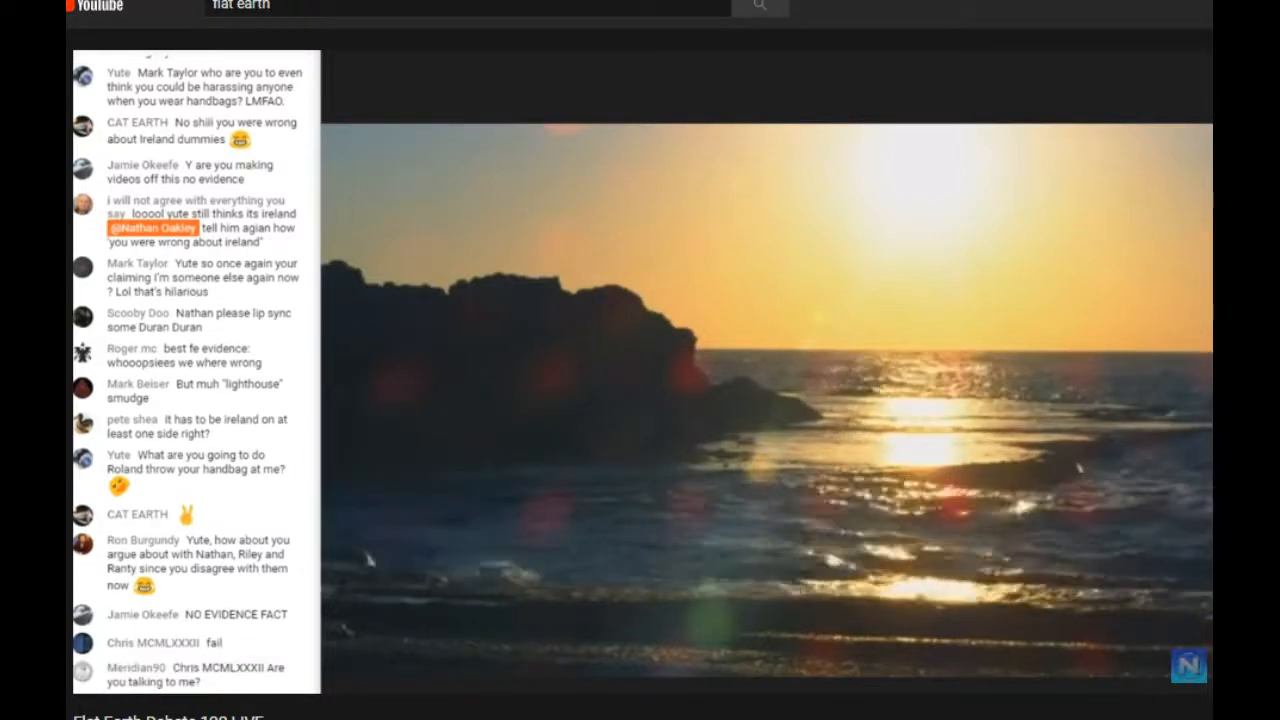
scroll(down, 3)
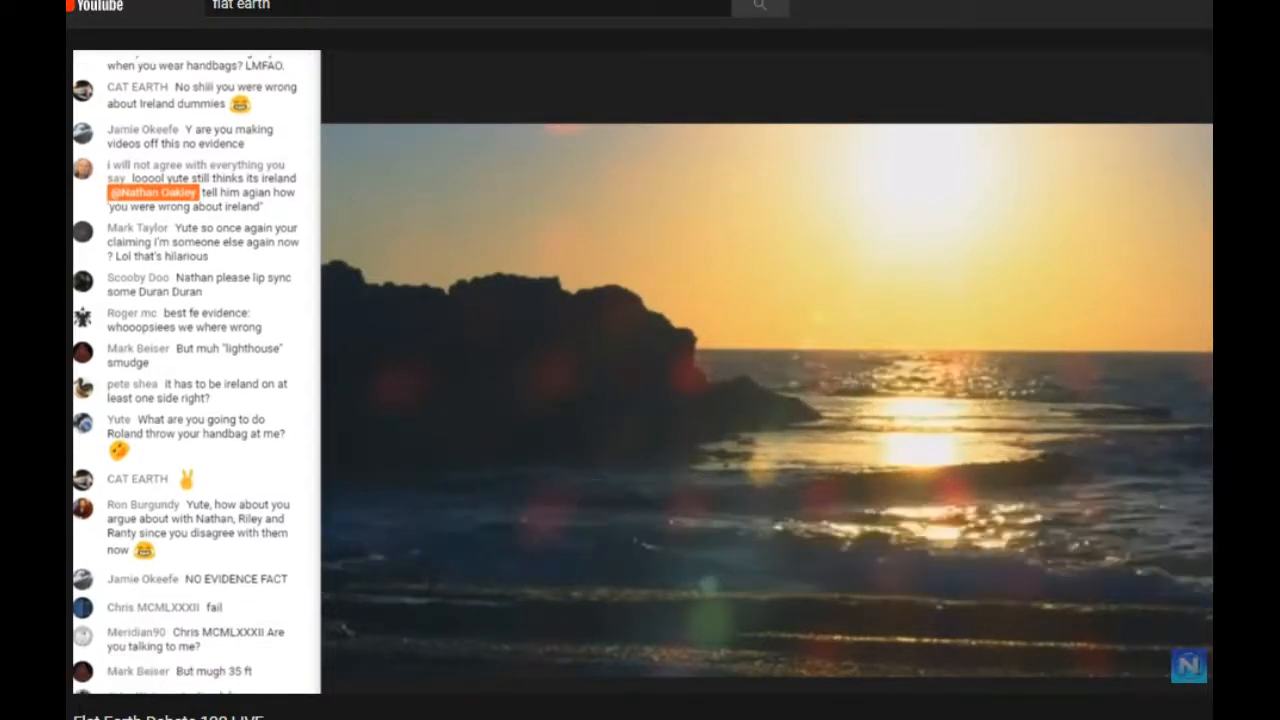
scroll(down, 3)
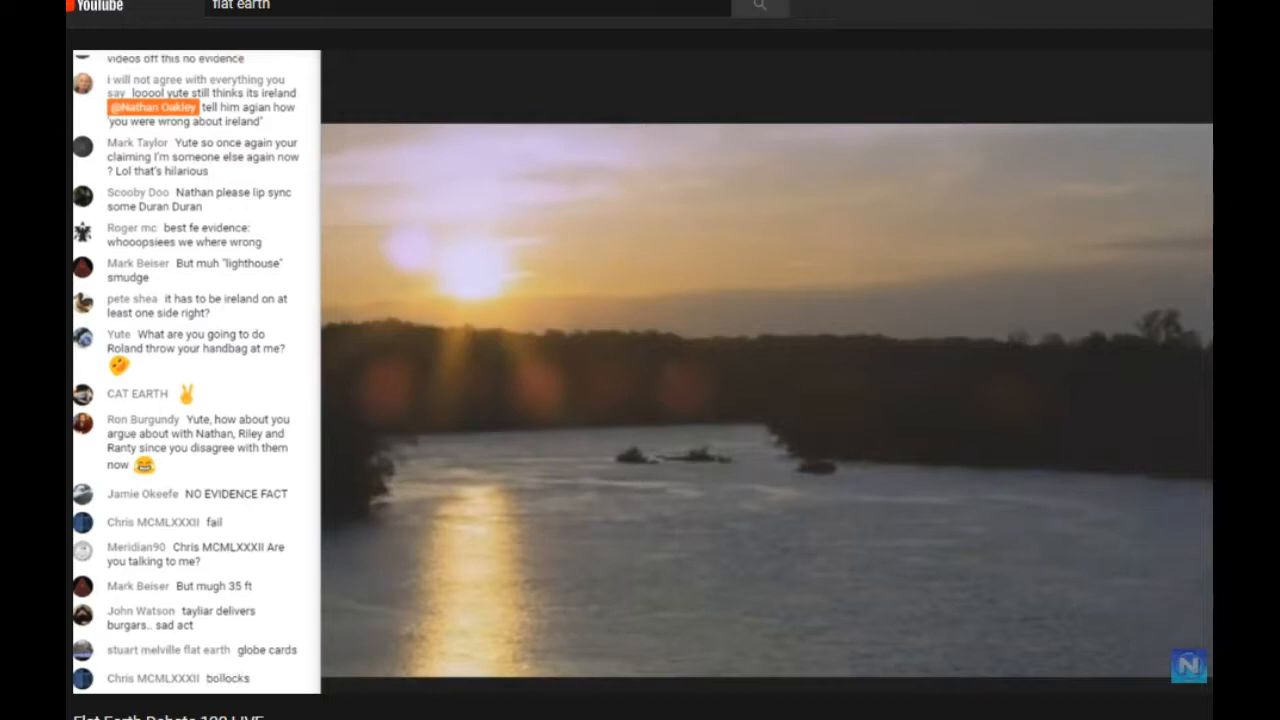
scroll(down, 3)
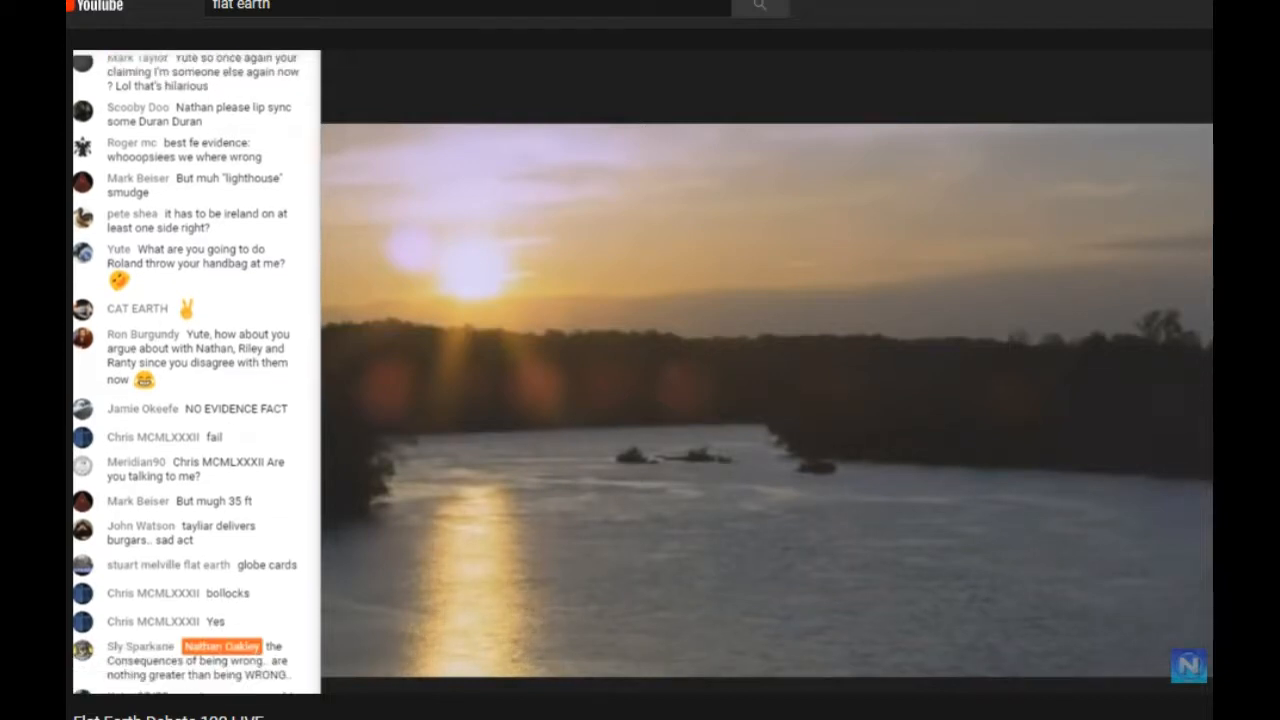
scroll(down, 3)
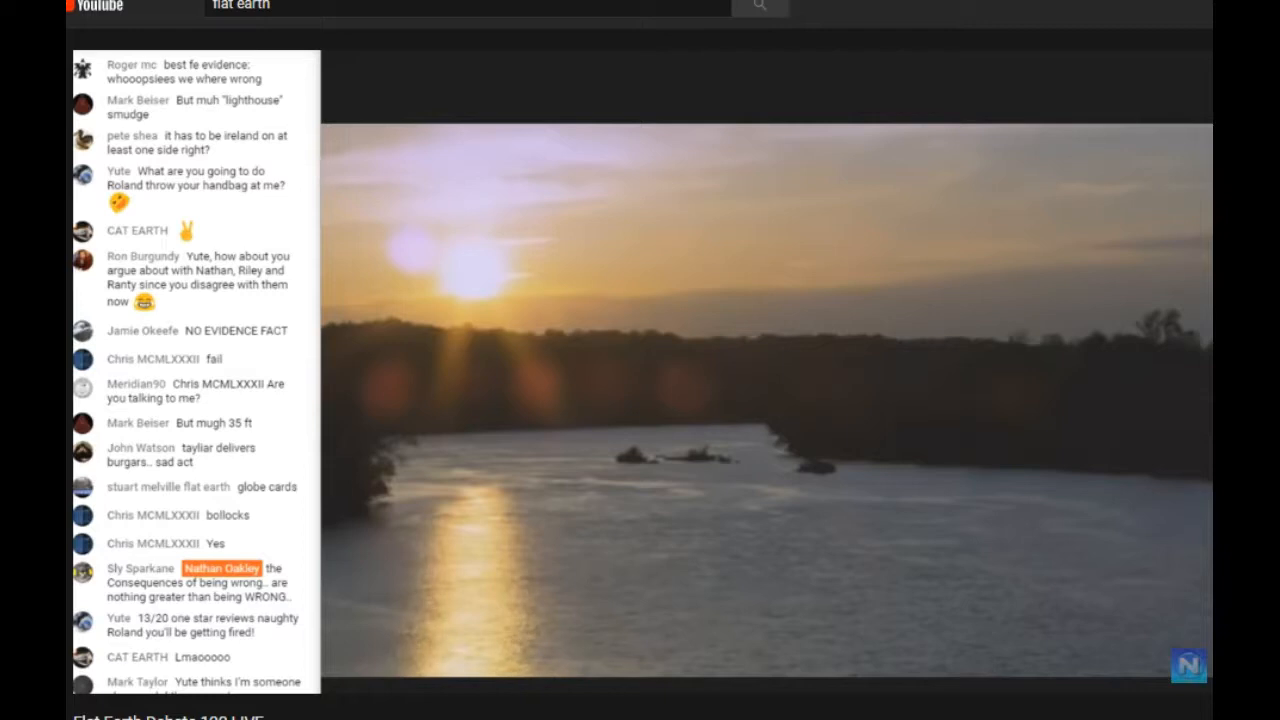
scroll(down, 3)
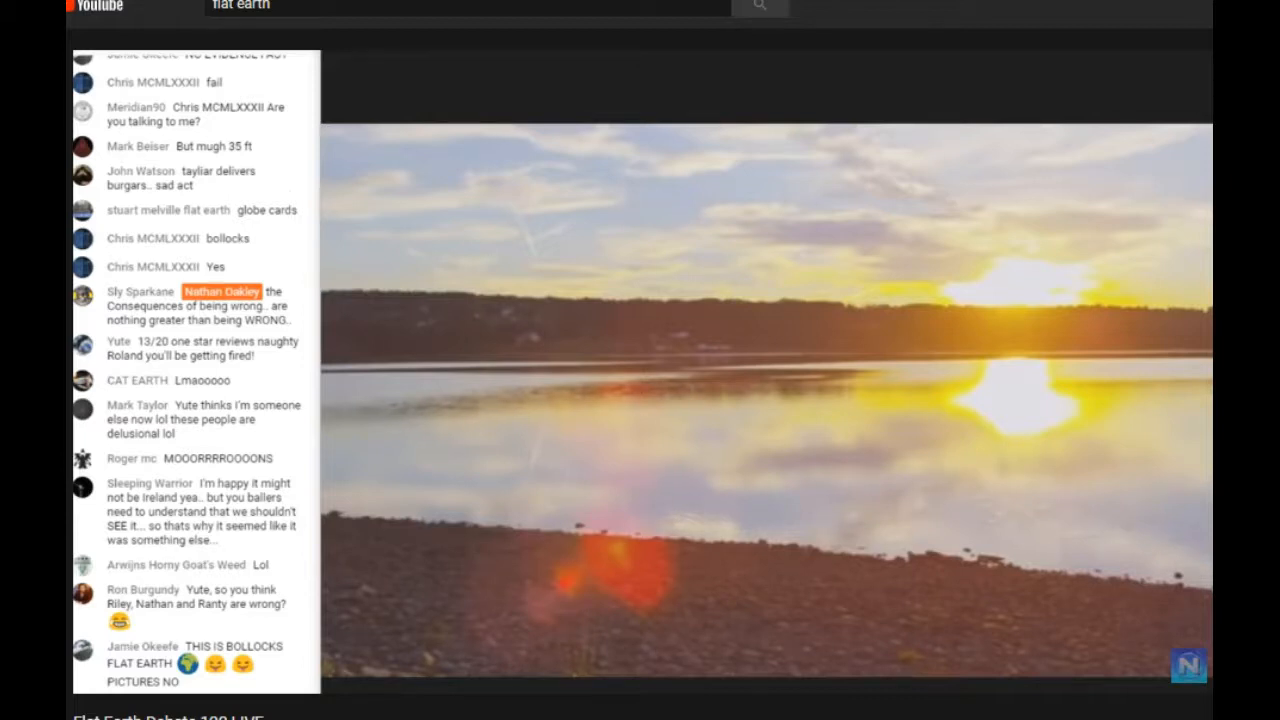
scroll(down, 3)
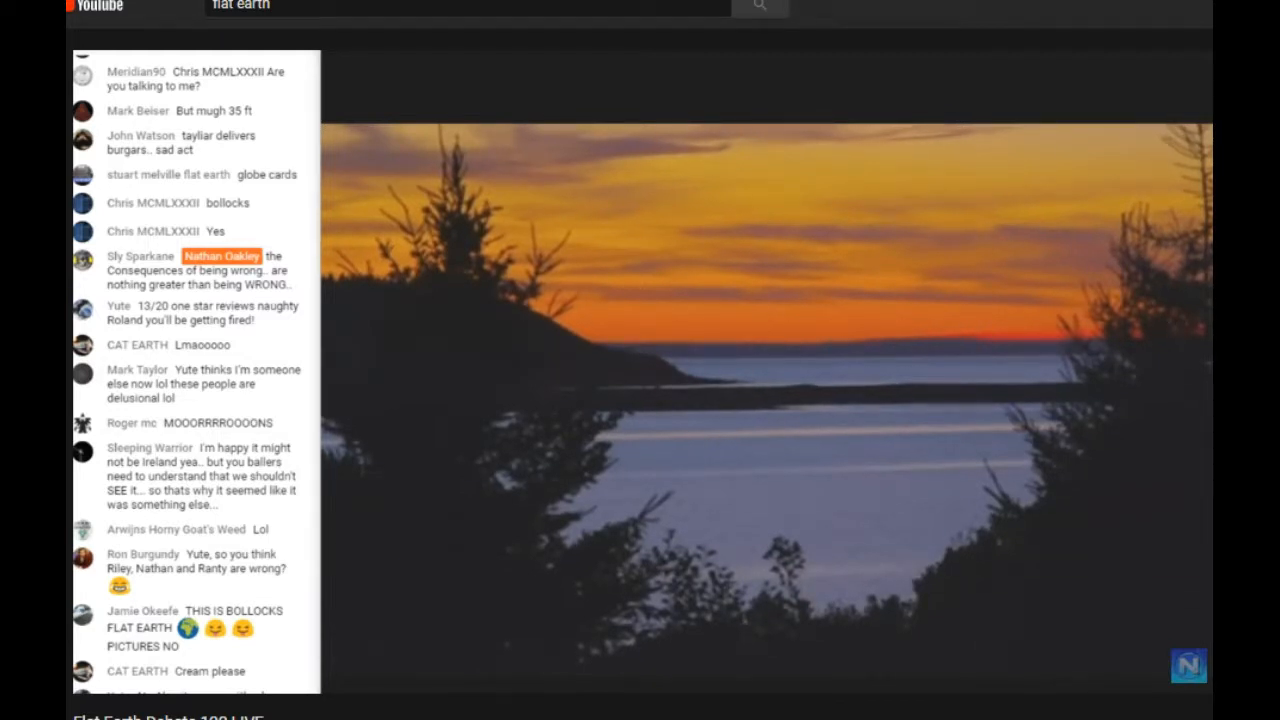
scroll(down, 3)
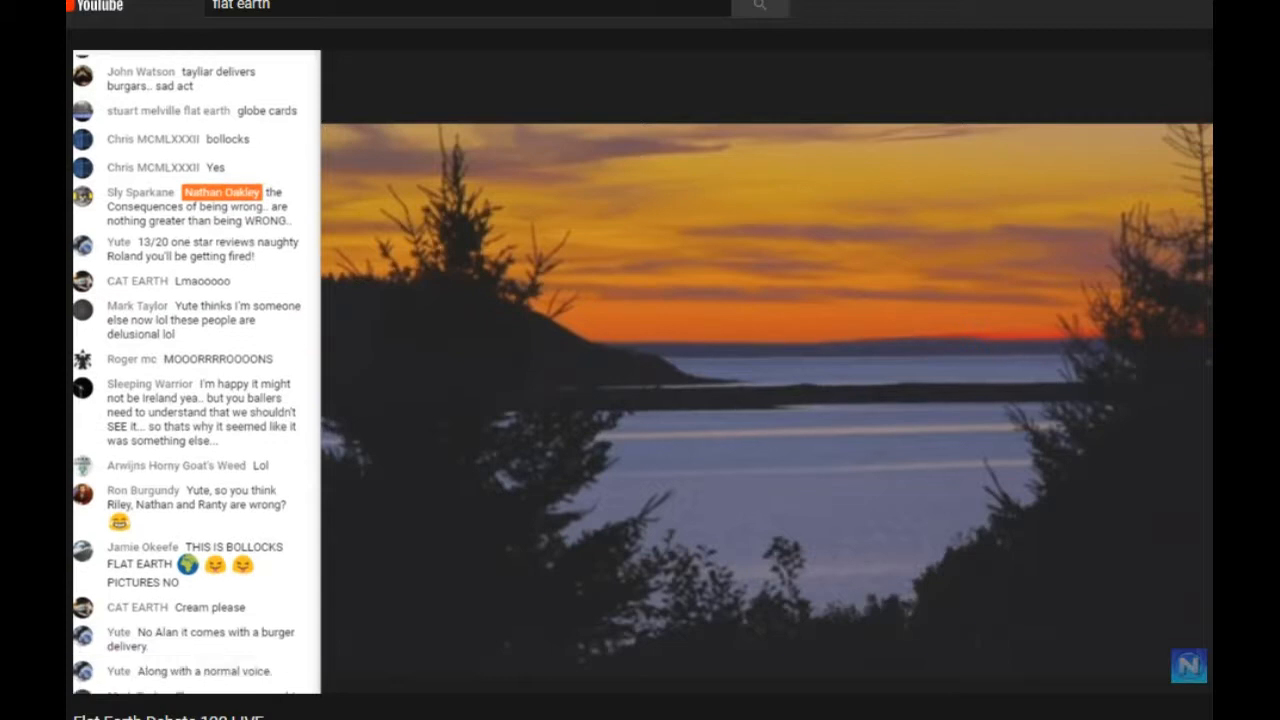
scroll(down, 3)
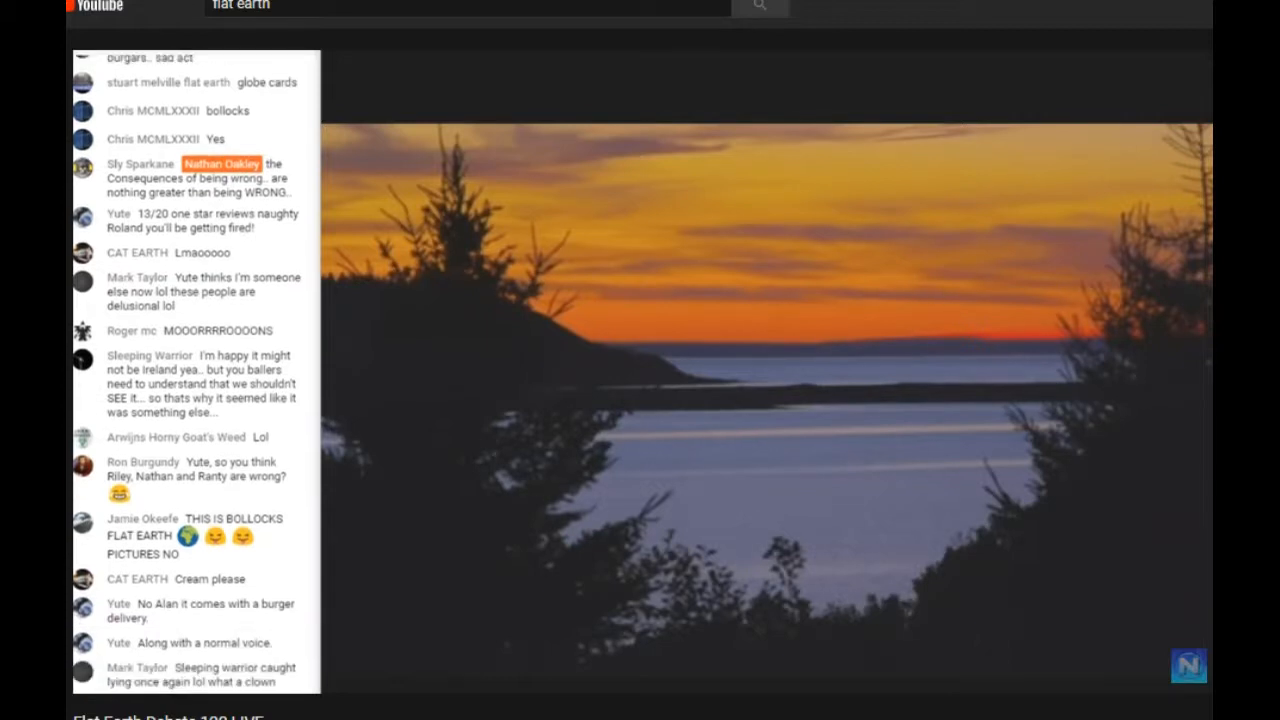
scroll(down, 3)
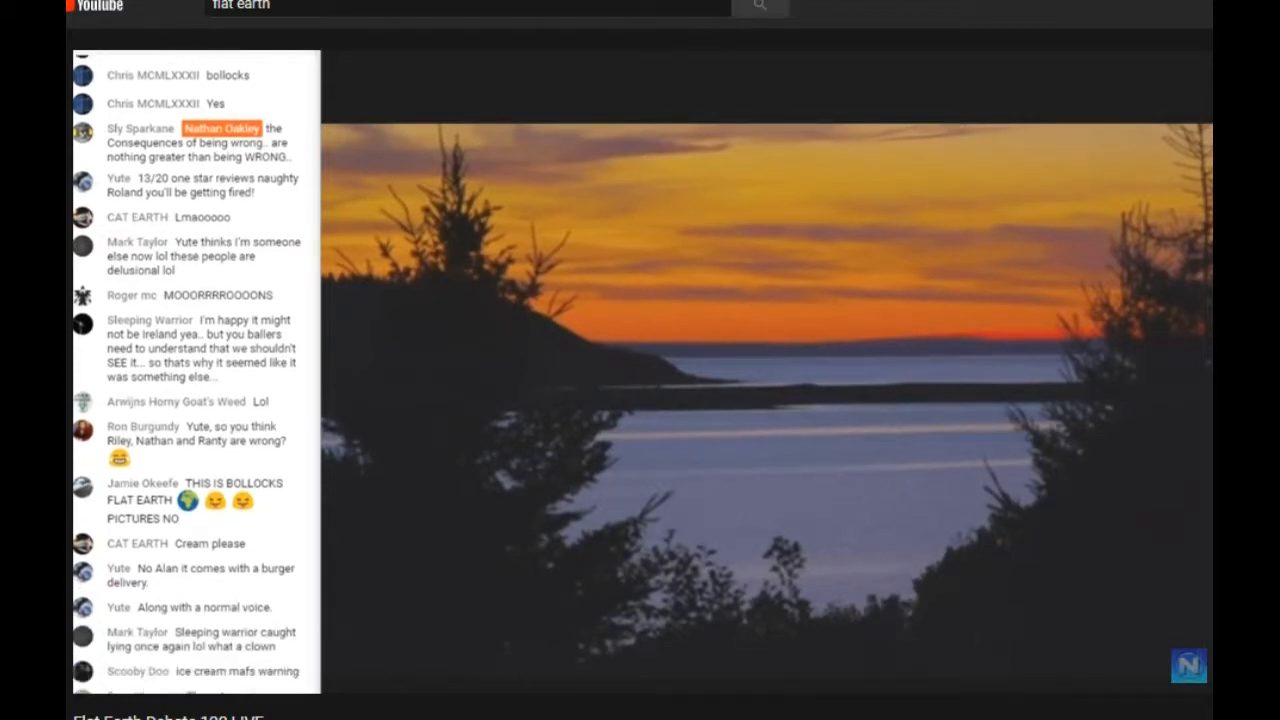
scroll(down, 3)
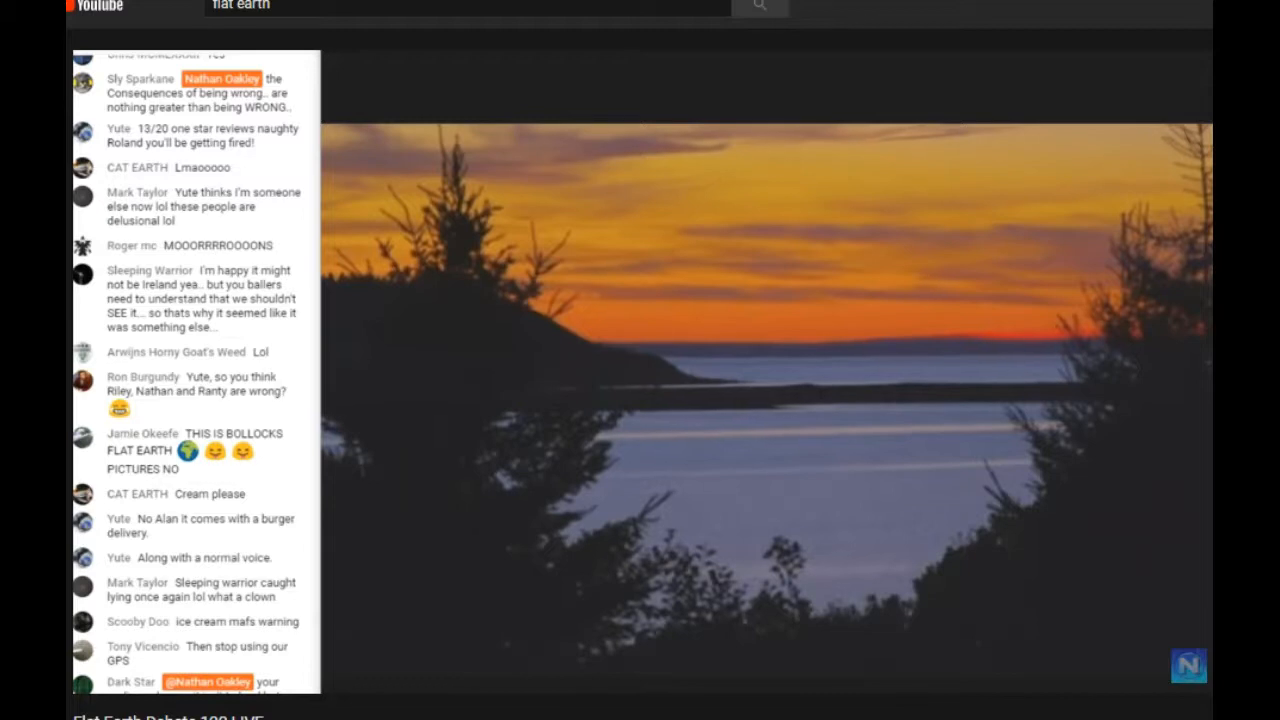
scroll(down, 3)
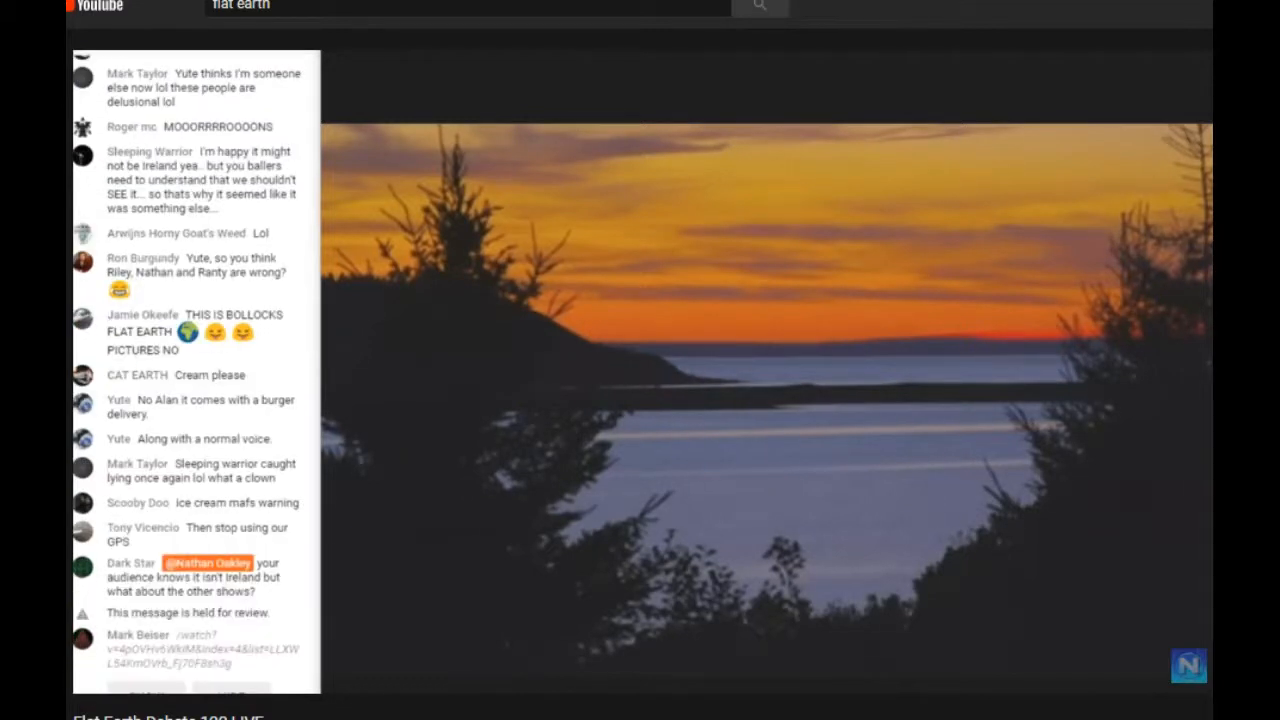
scroll(down, 3)
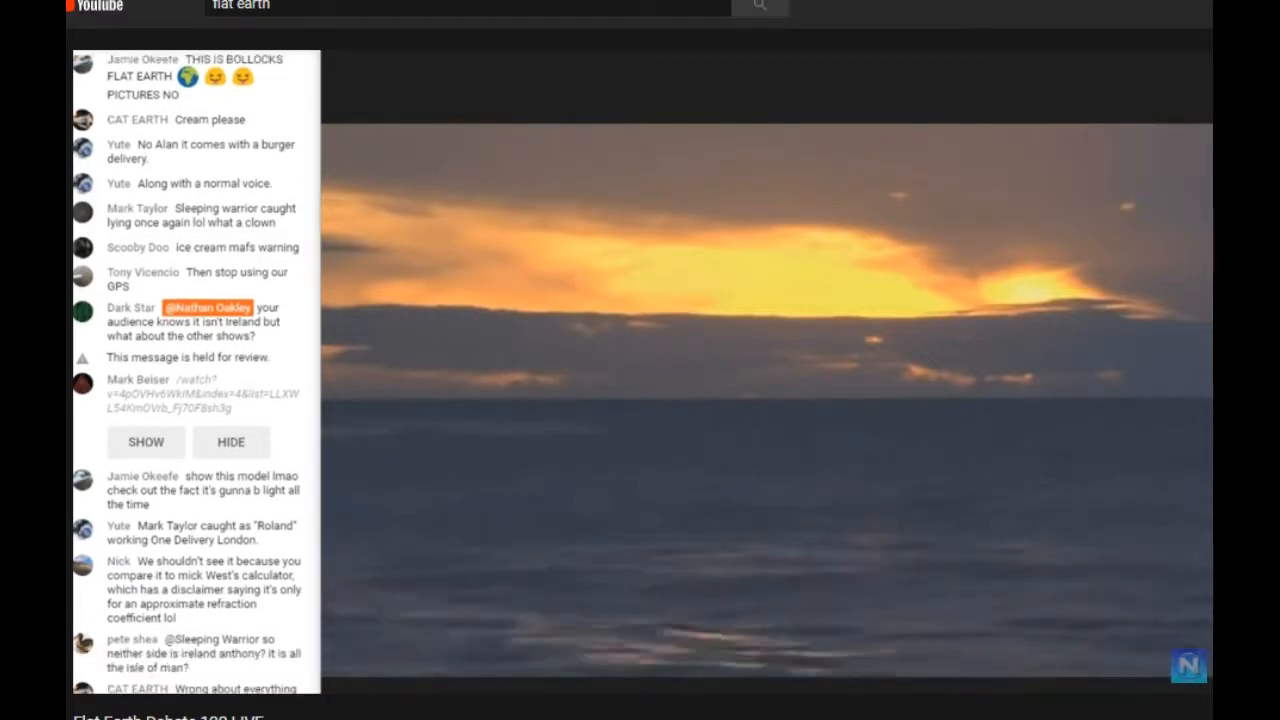
scroll(down, 3)
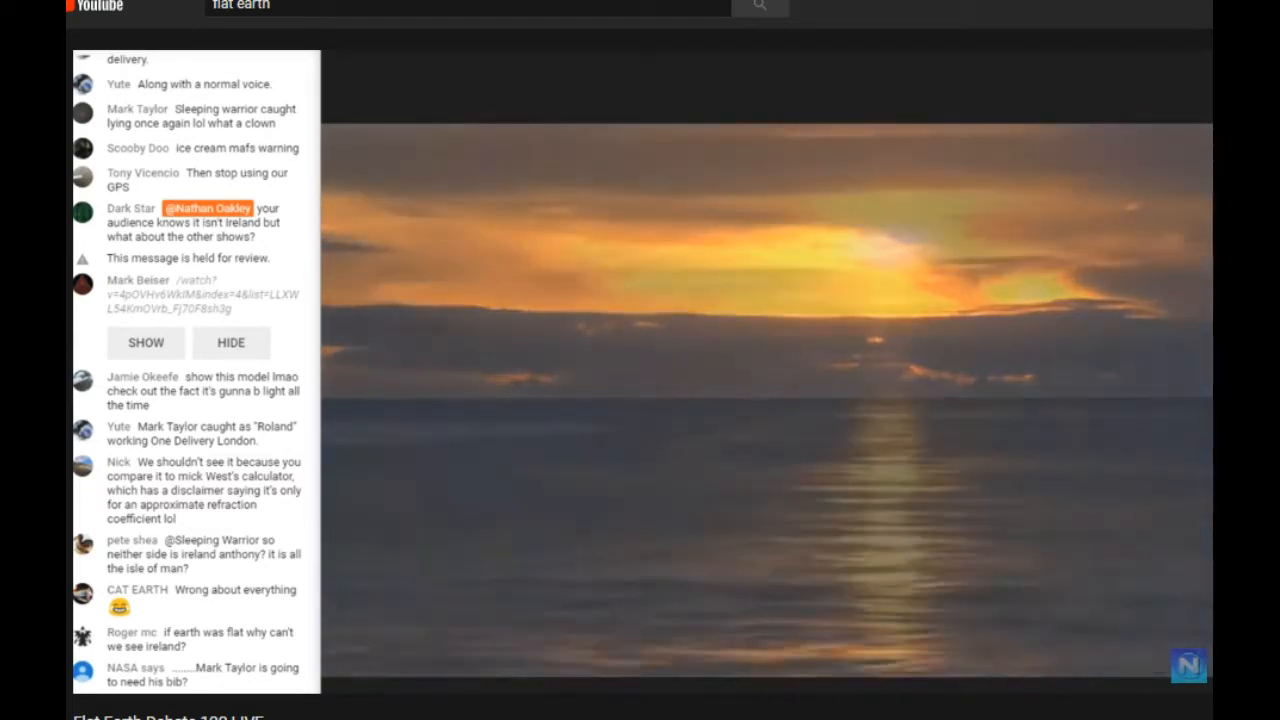
scroll(down, 3)
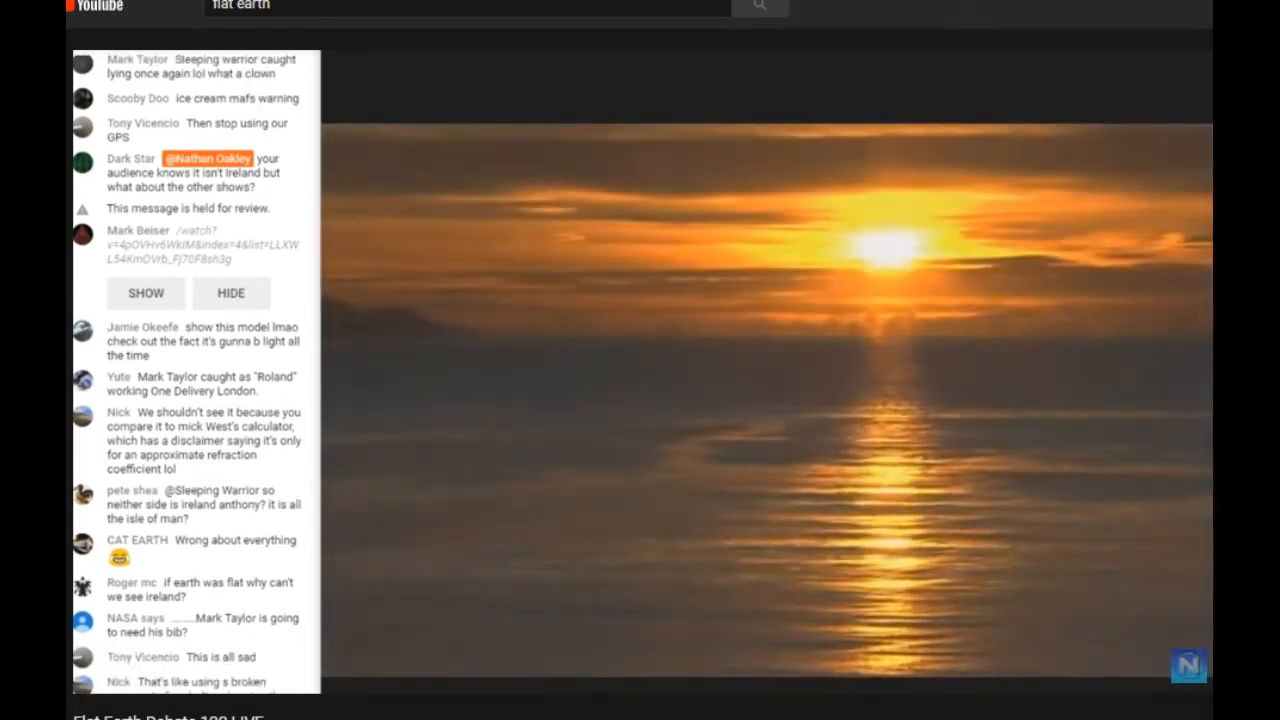
scroll(down, 3)
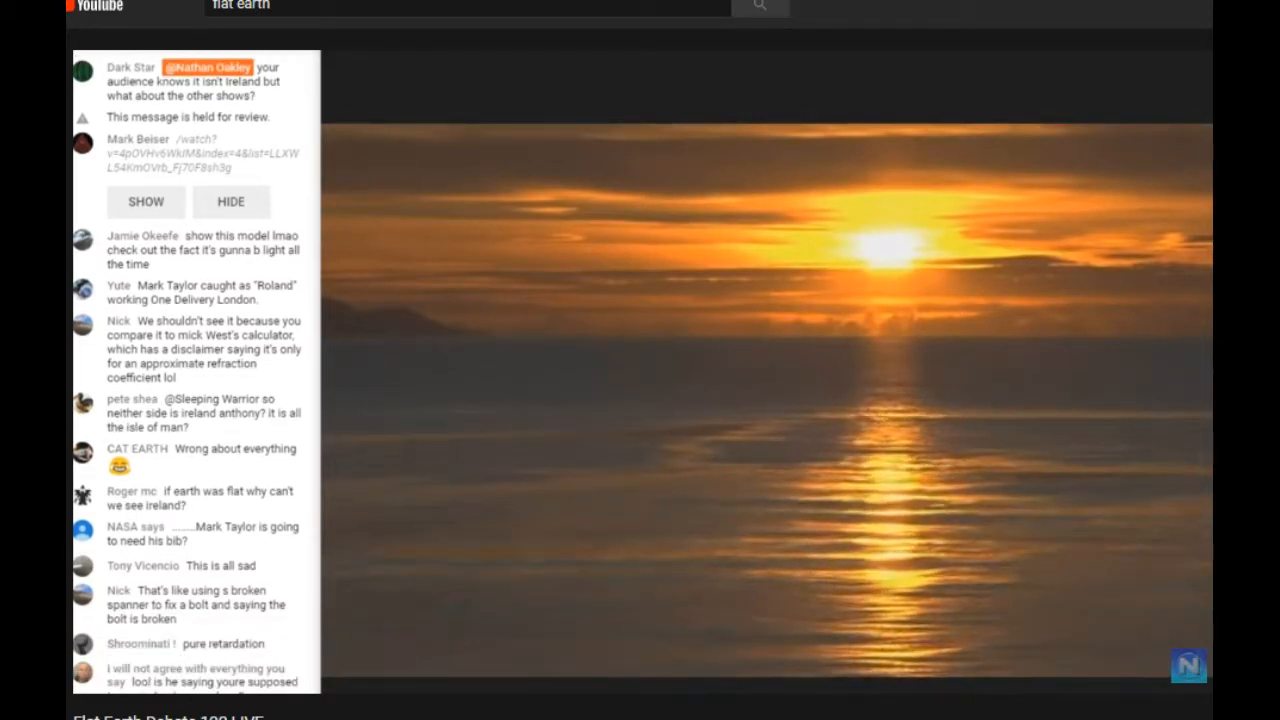
scroll(down, 3)
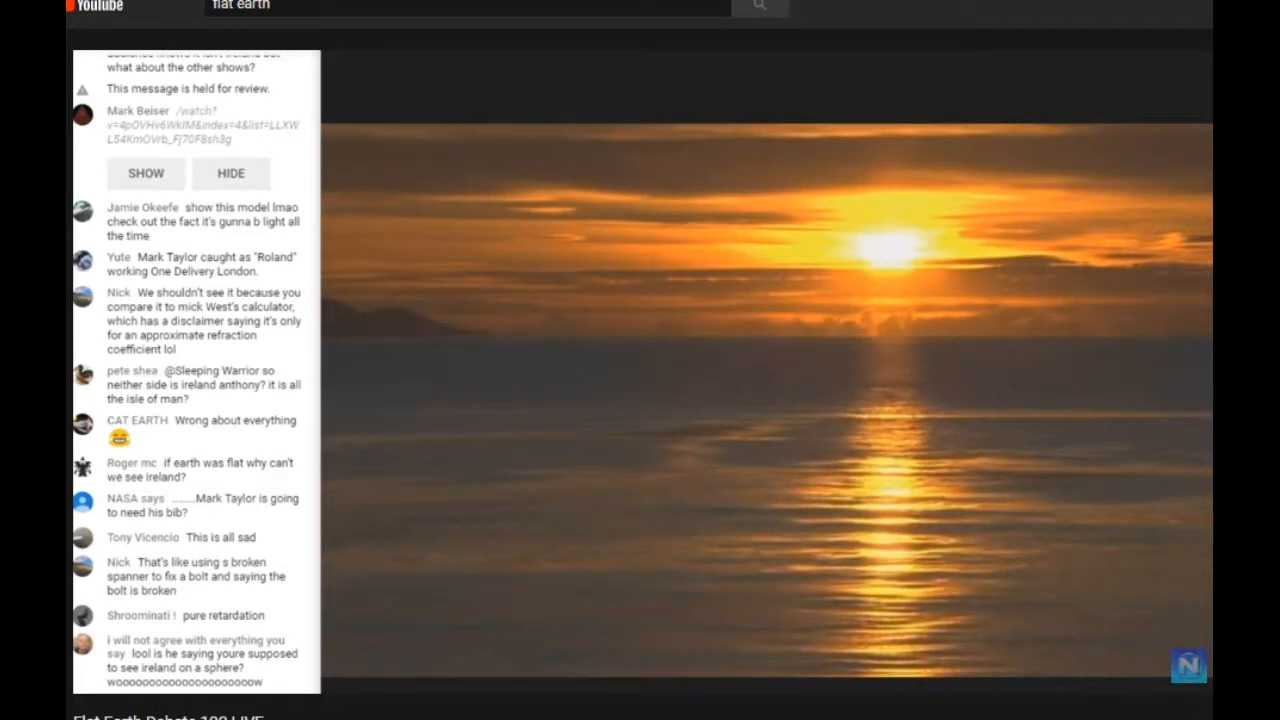
scroll(down, 3)
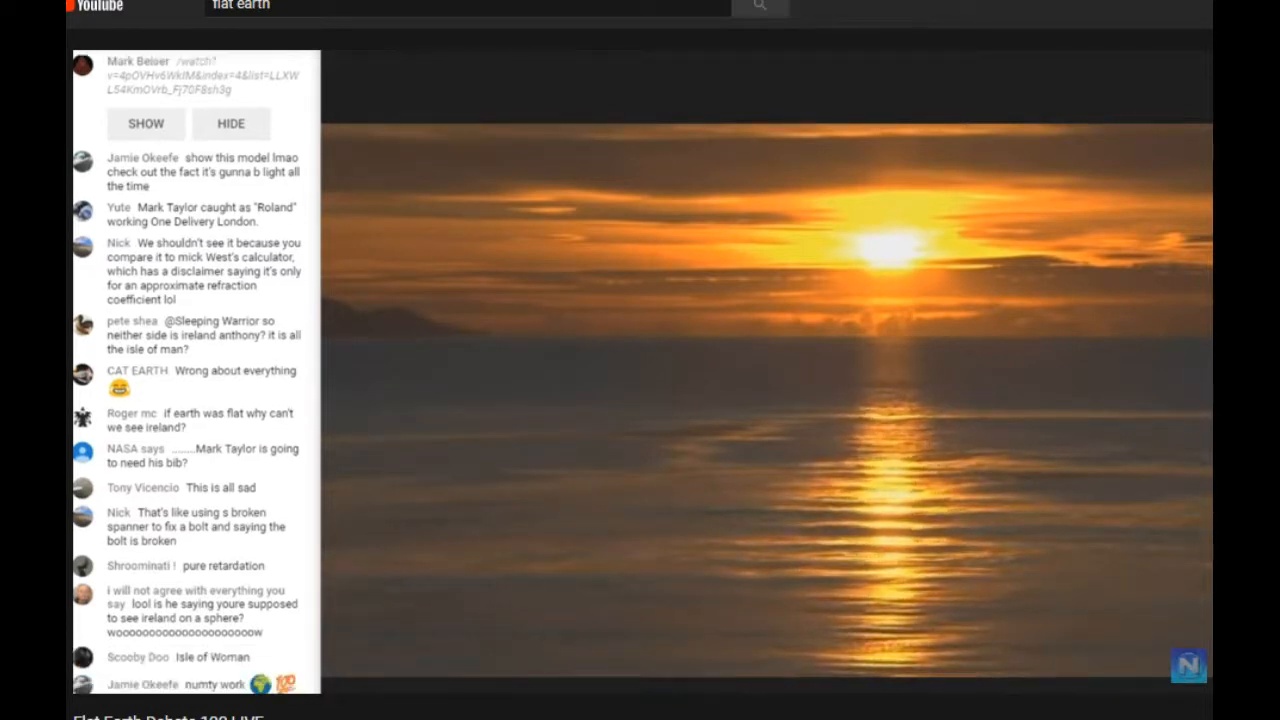
scroll(down, 3)
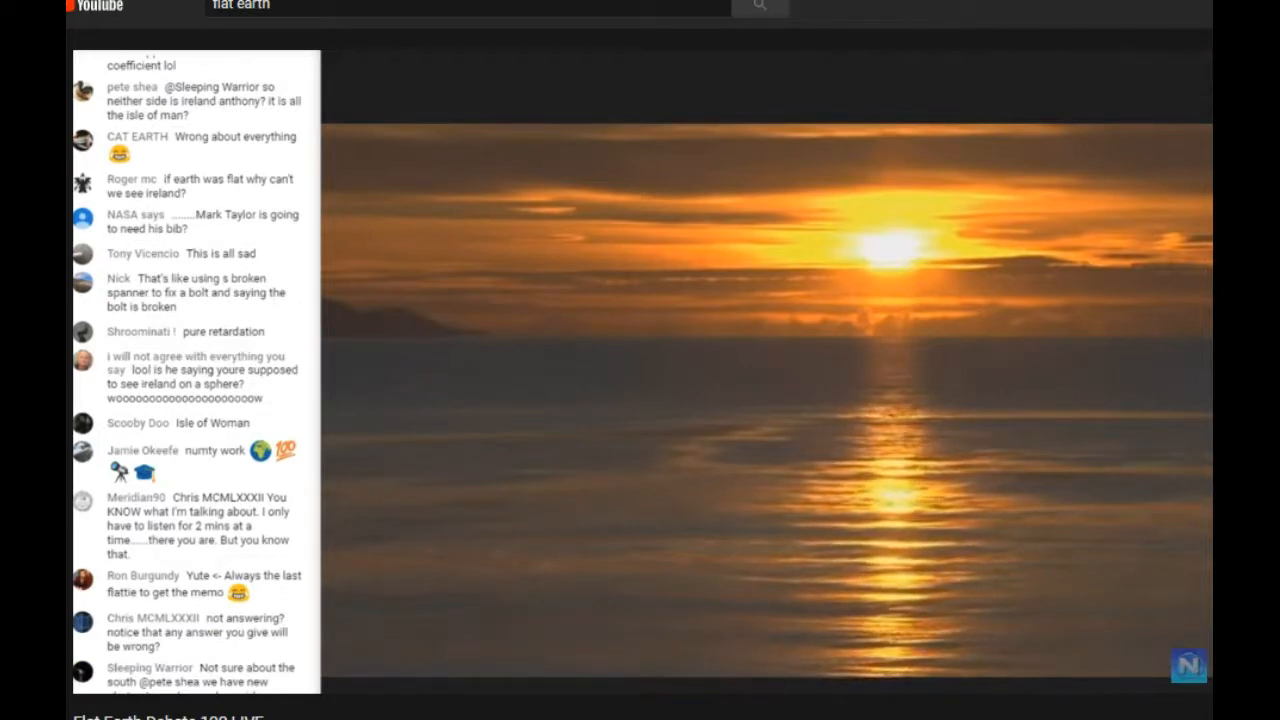
scroll(down, 3)
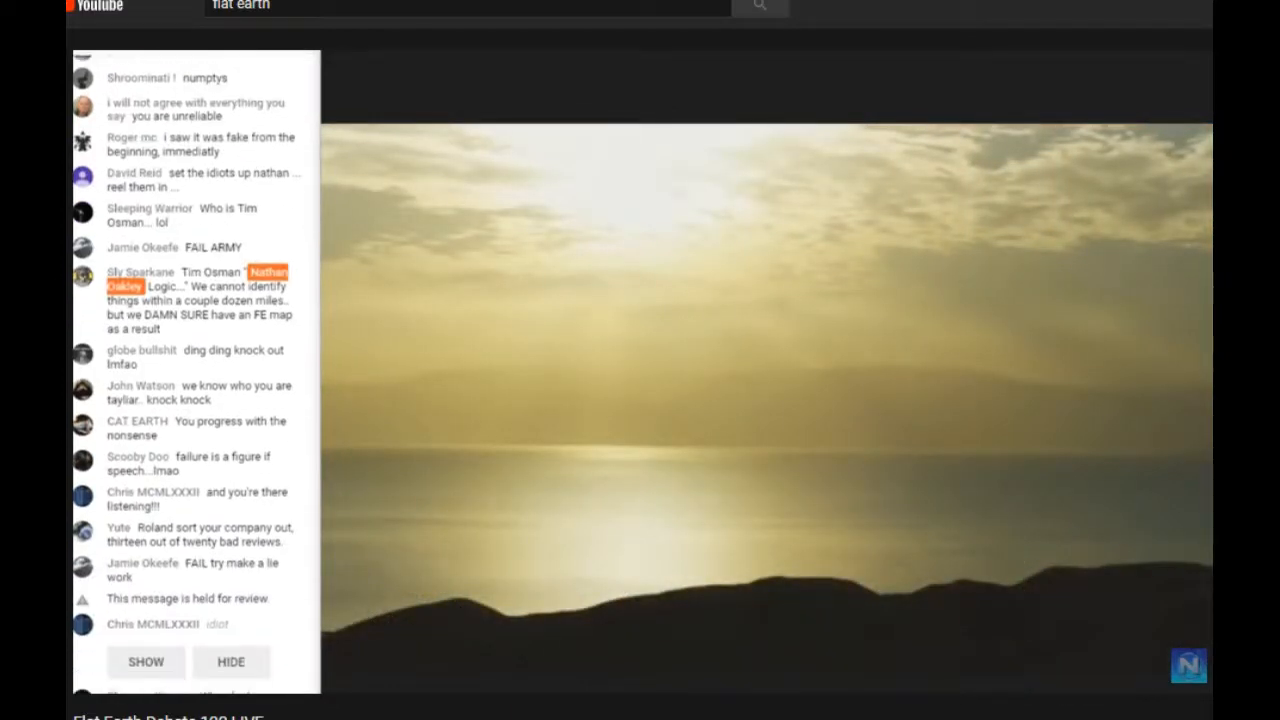
scroll(down, 3)
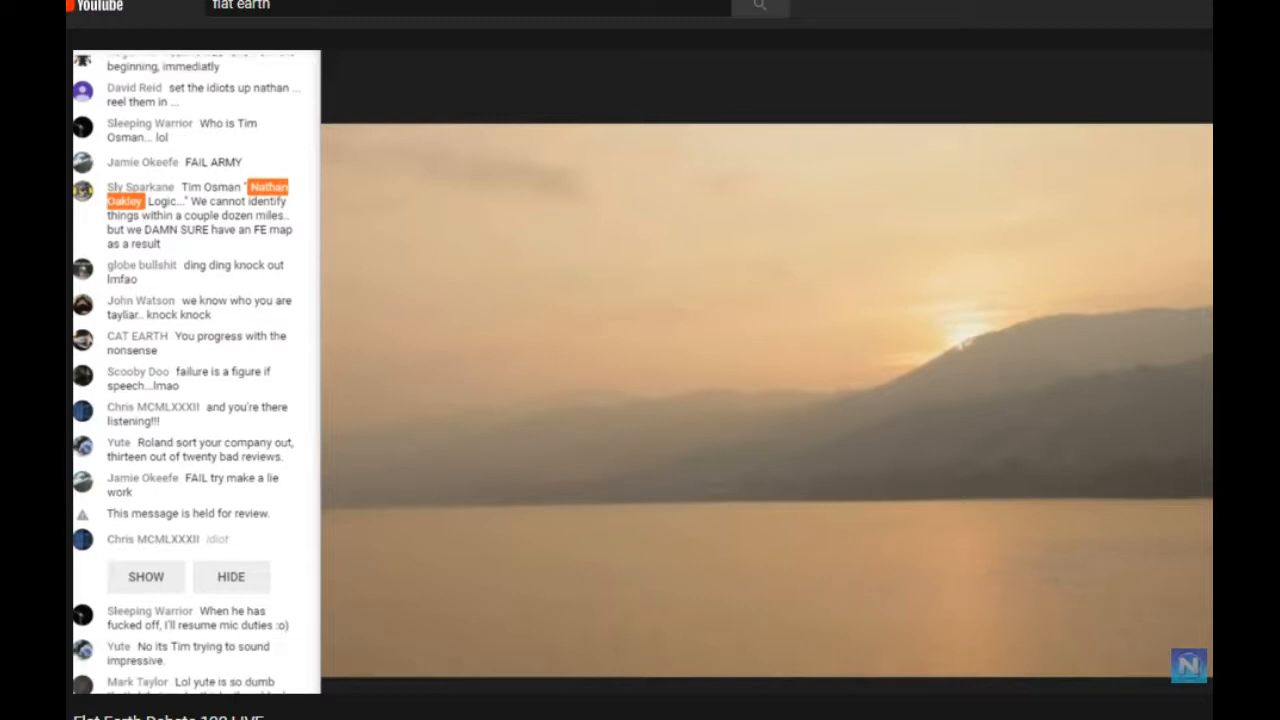
scroll(down, 3)
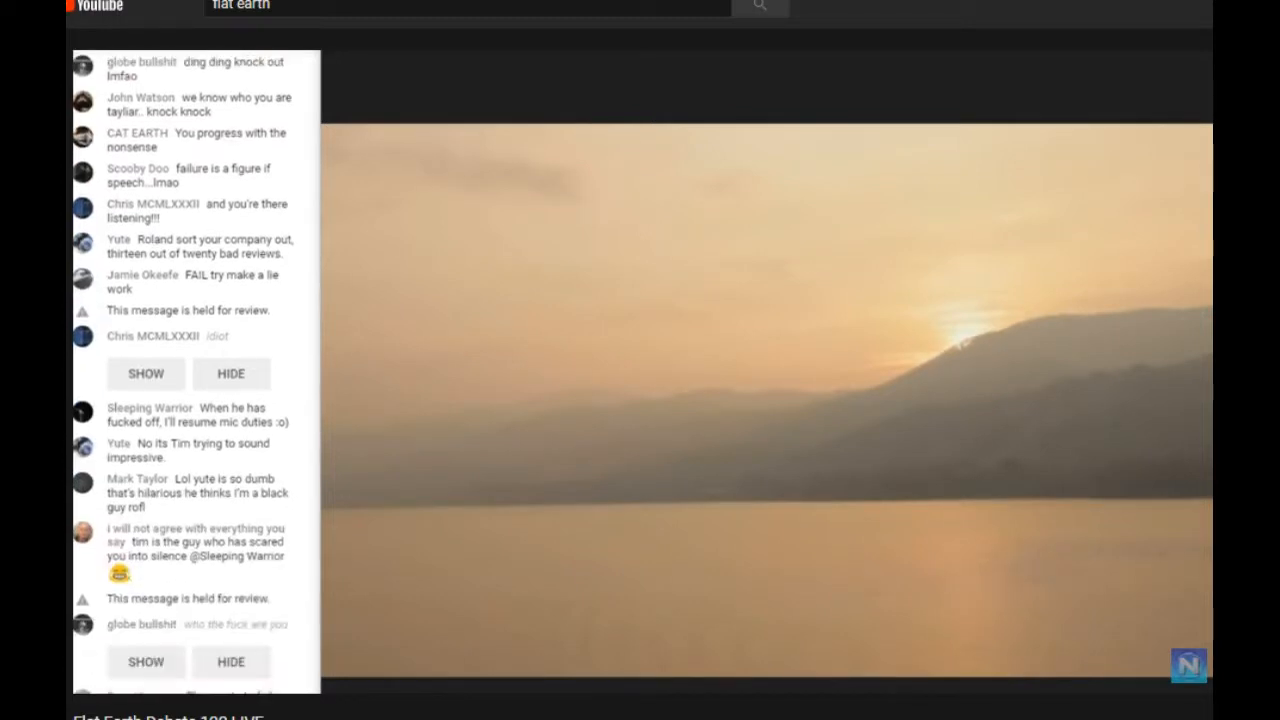
scroll(down, 3)
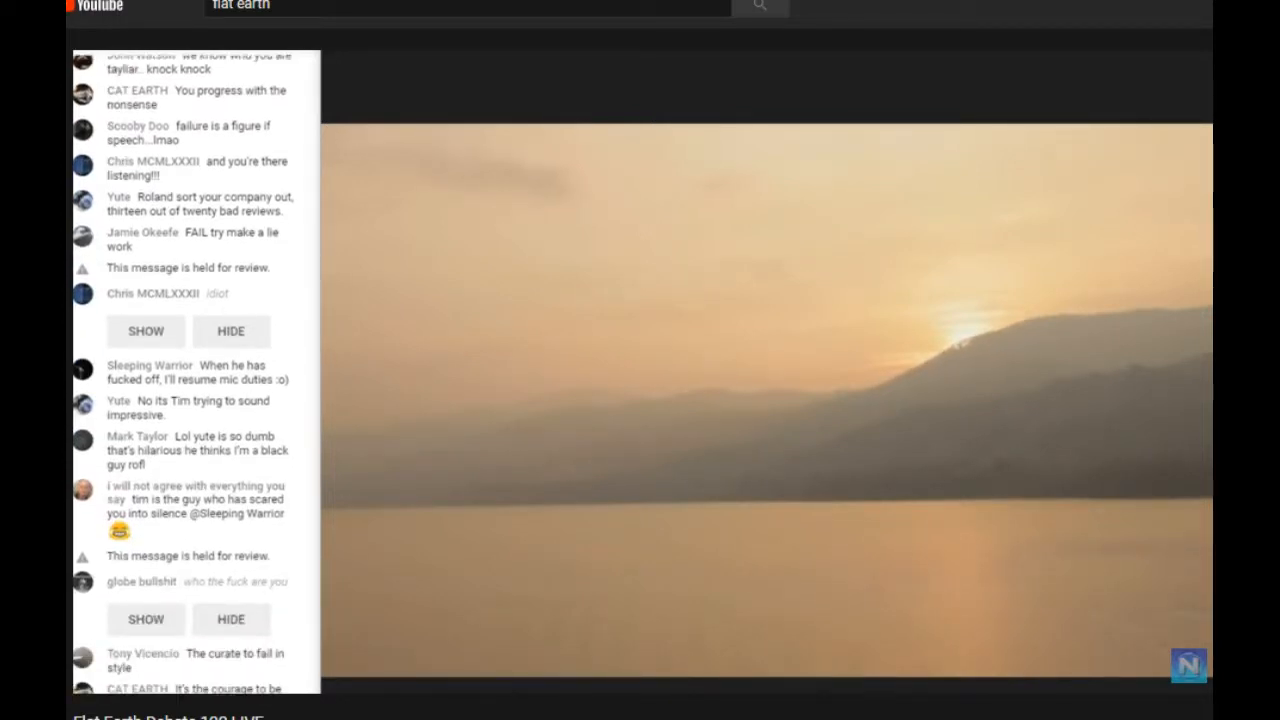
scroll(down, 3)
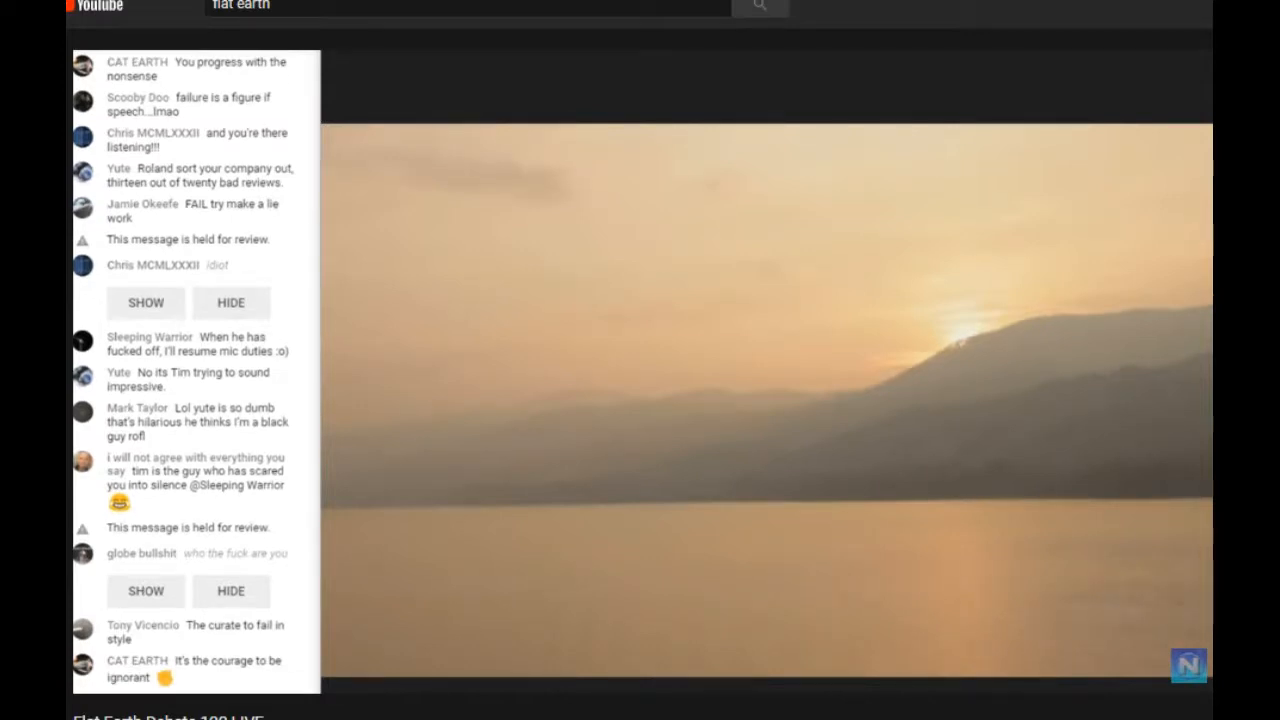
scroll(down, 3)
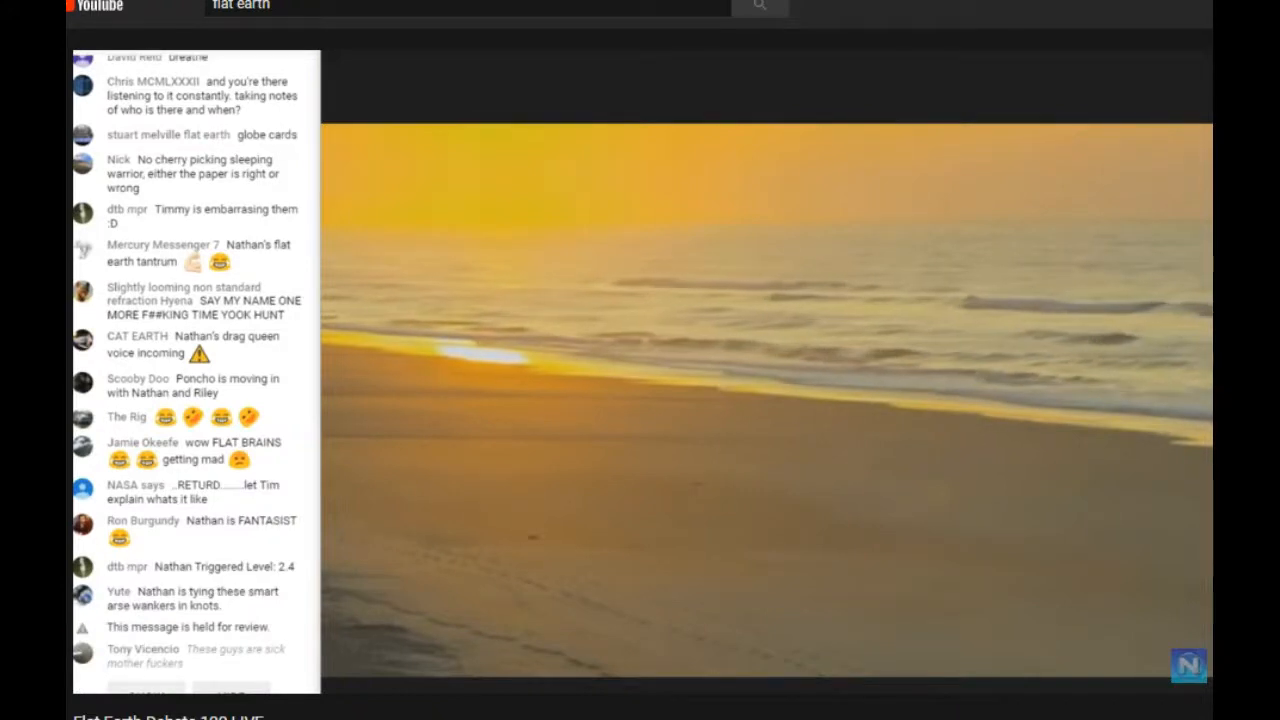
scroll(down, 3)
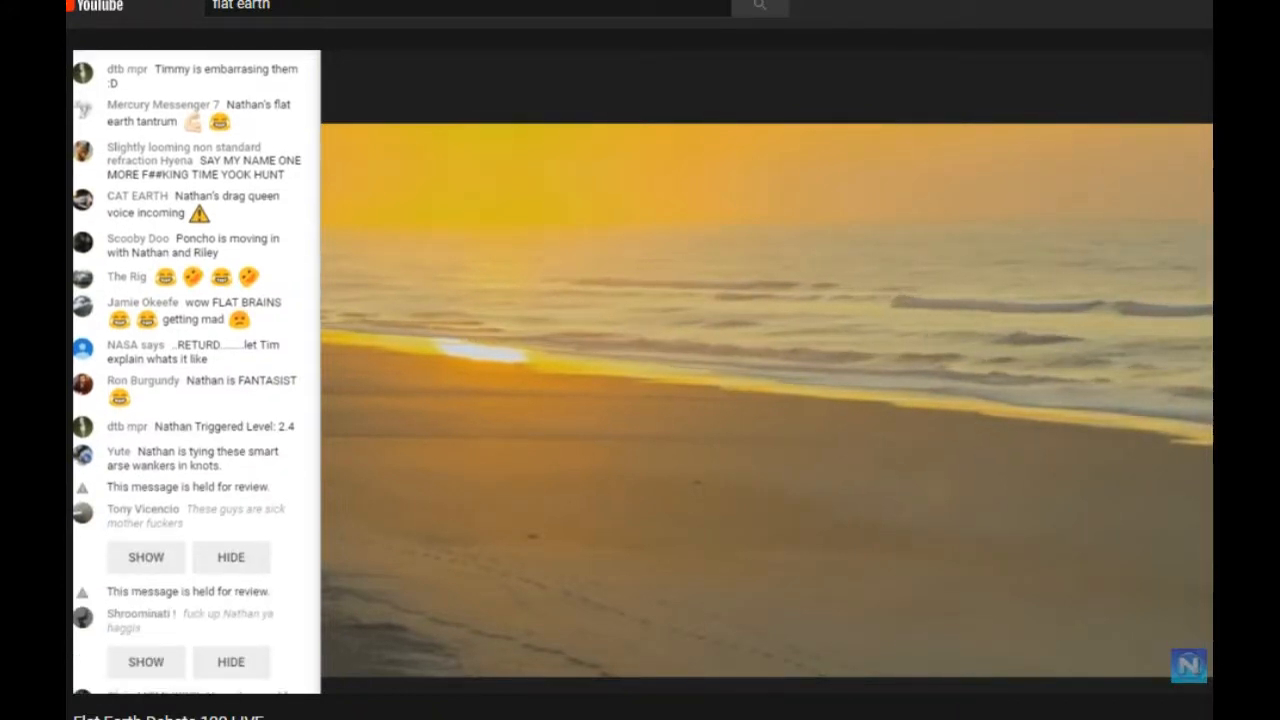
scroll(down, 3)
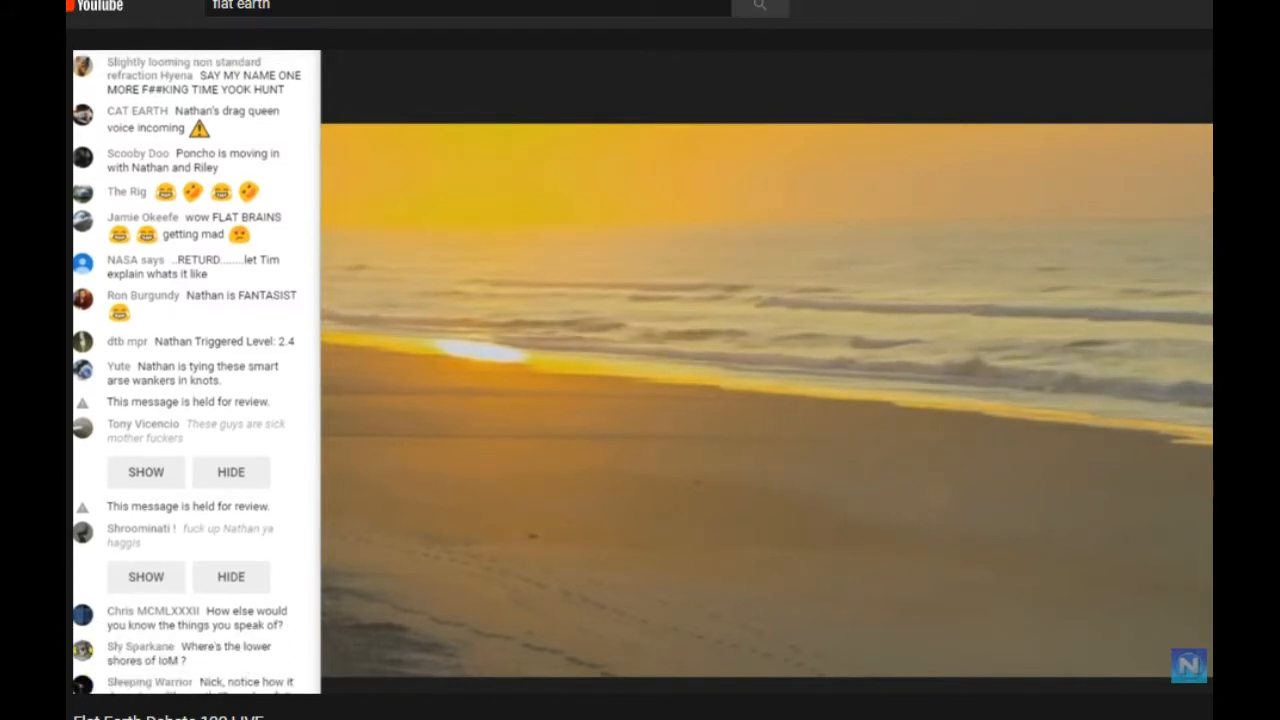
scroll(down, 3)
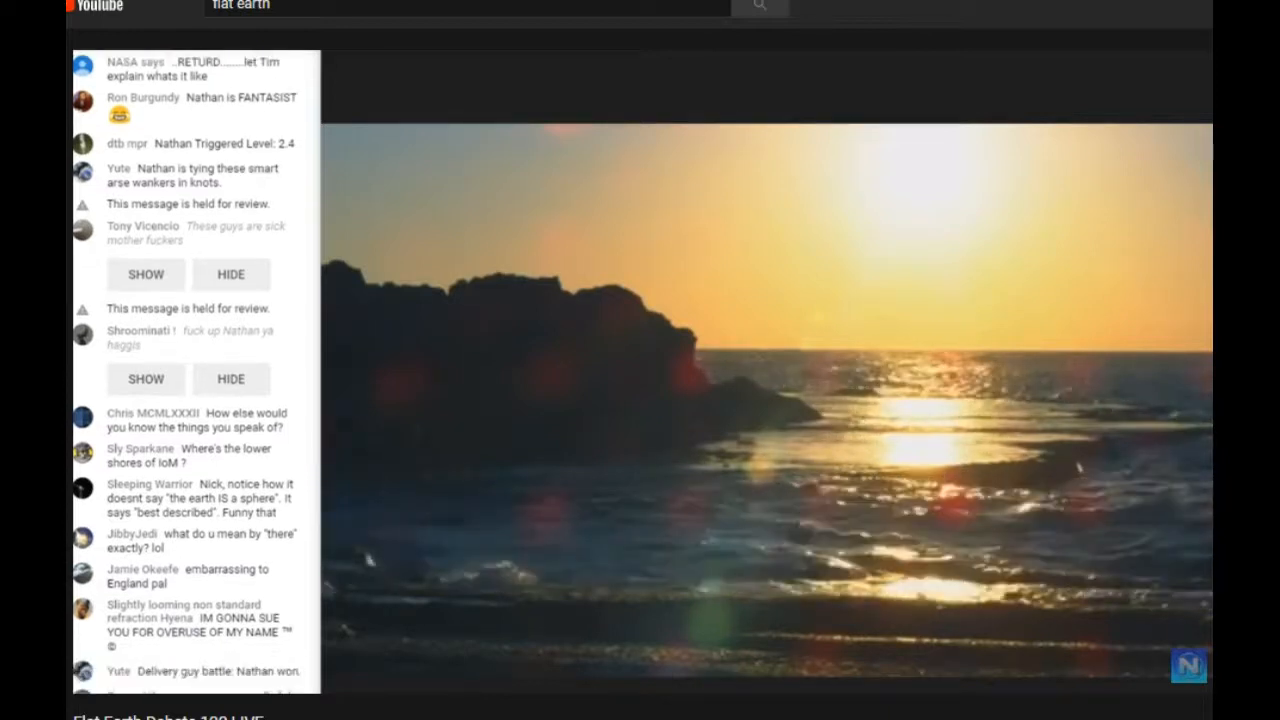
scroll(down, 3)
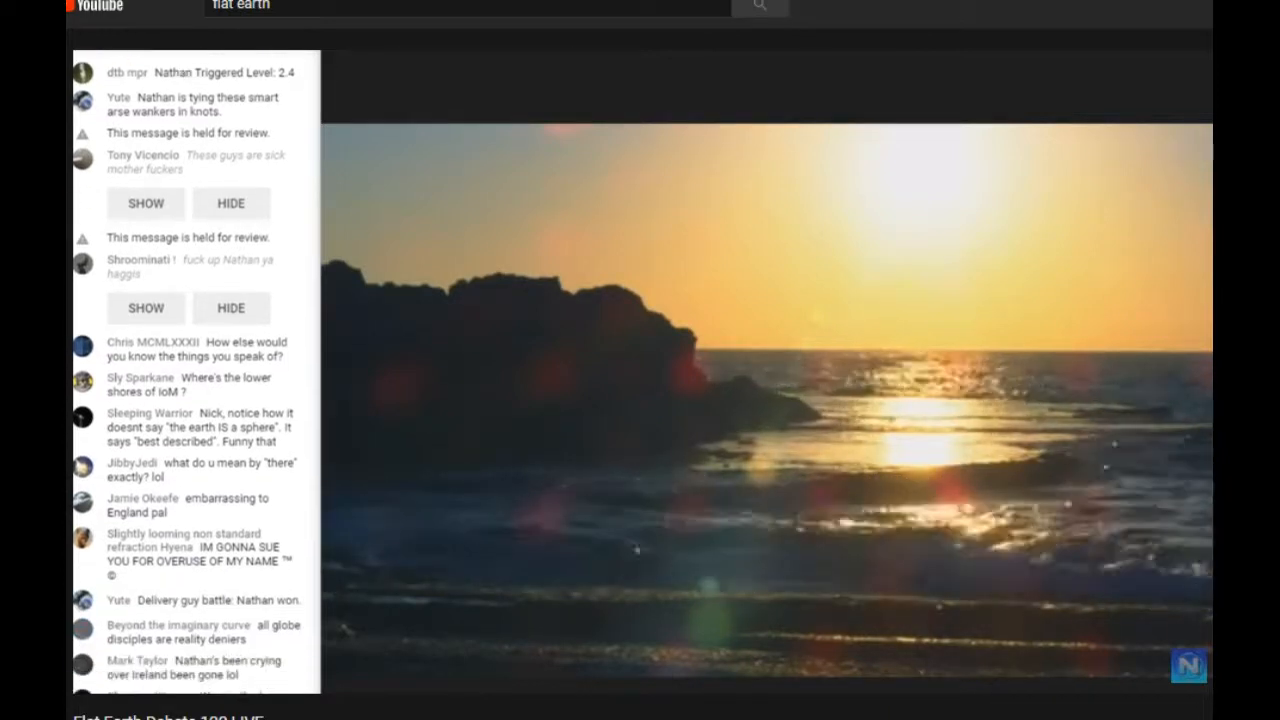
scroll(down, 3)
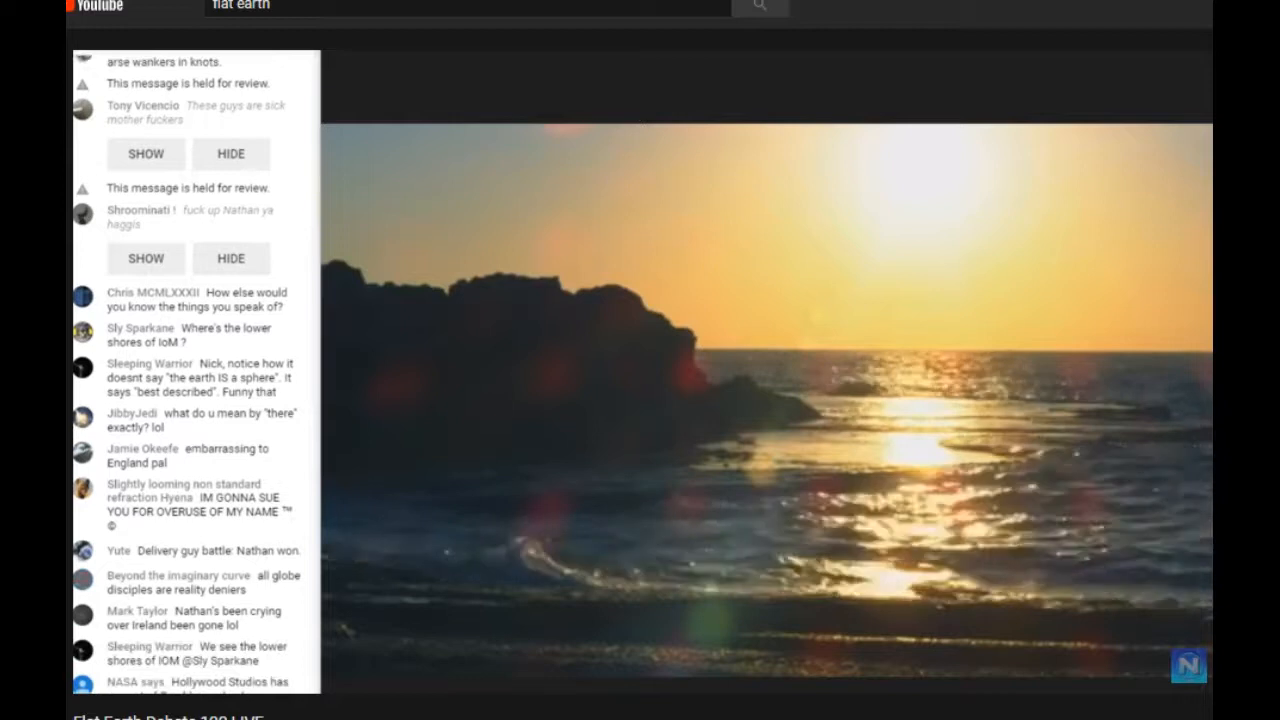
scroll(down, 3)
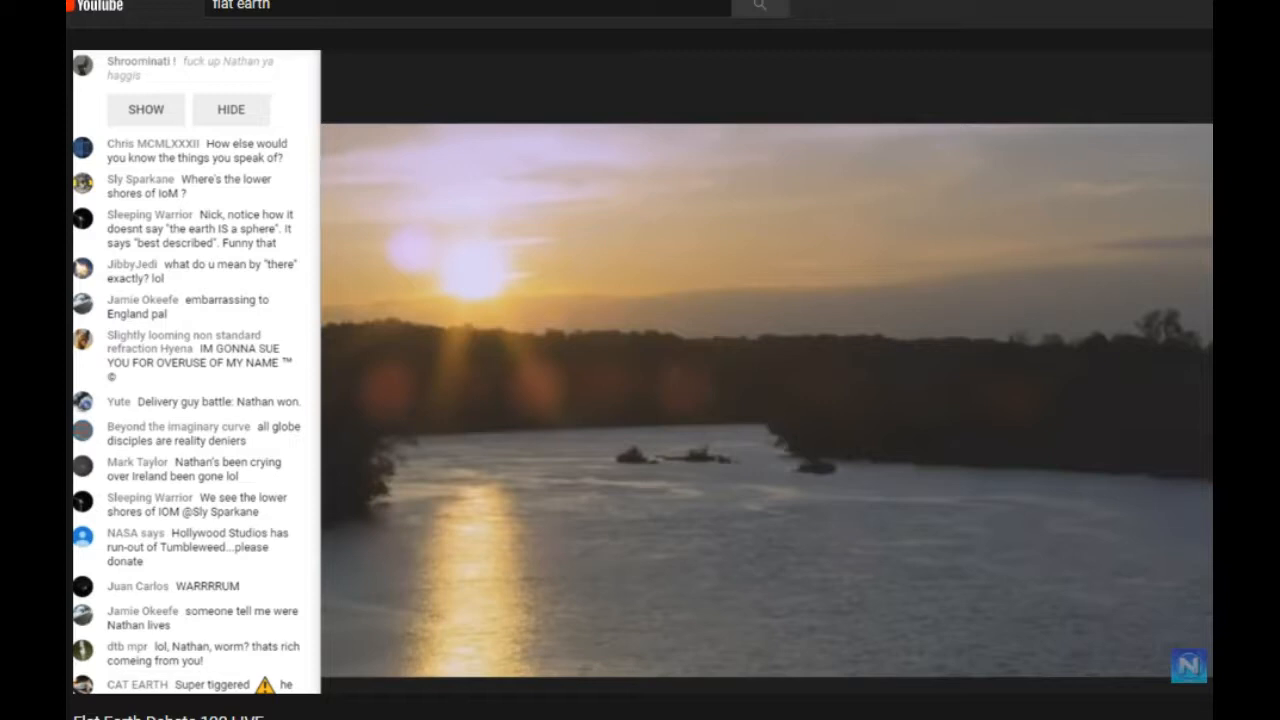
scroll(down, 3)
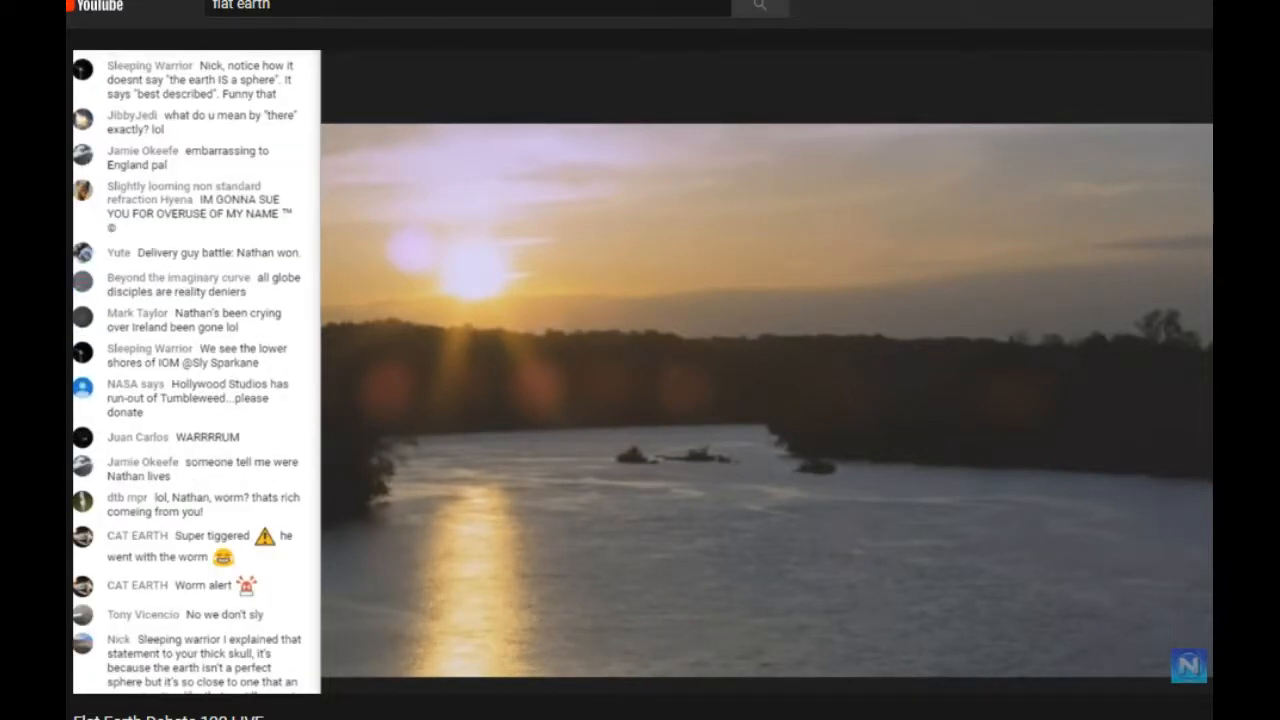
scroll(down, 3)
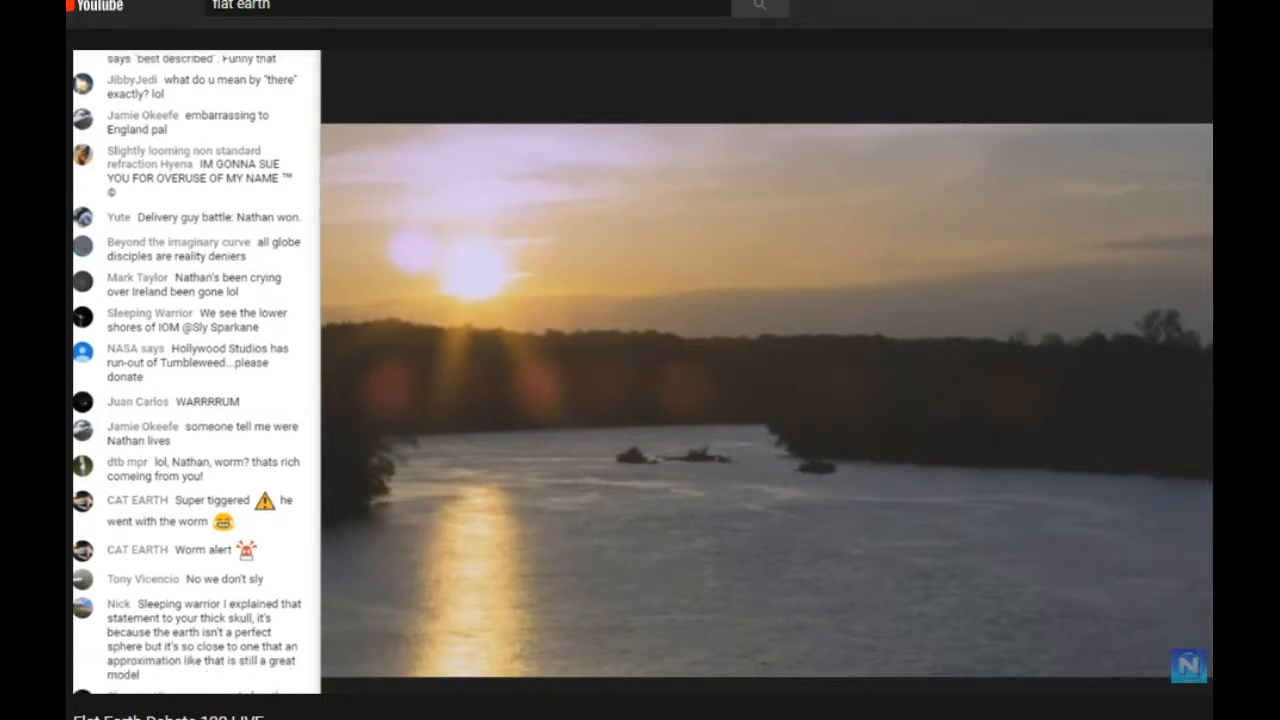
scroll(down, 3)
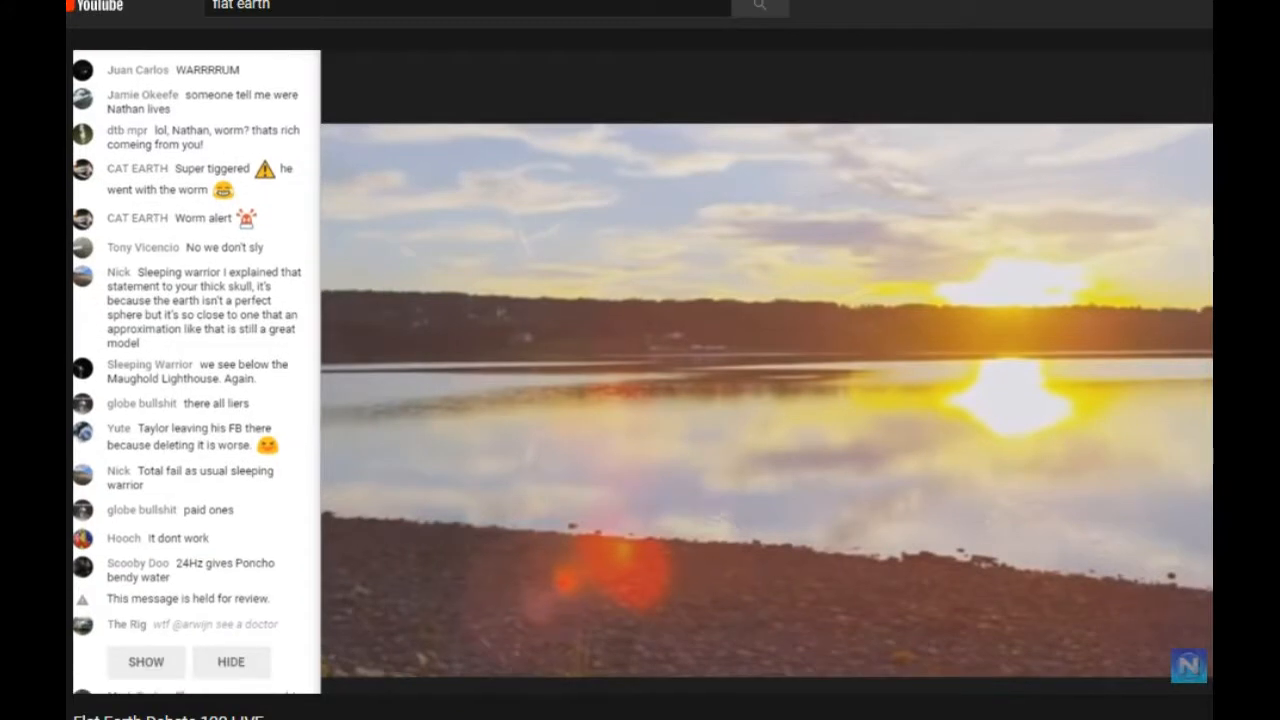
scroll(down, 3)
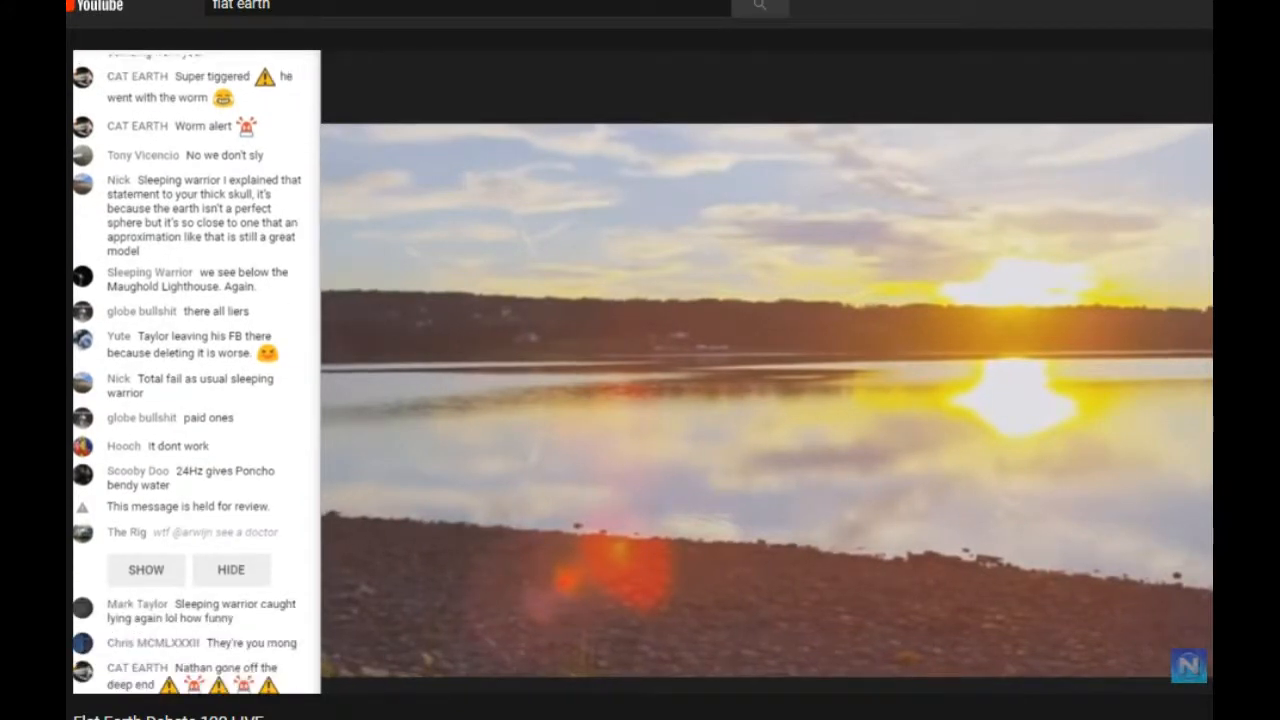
scroll(down, 3)
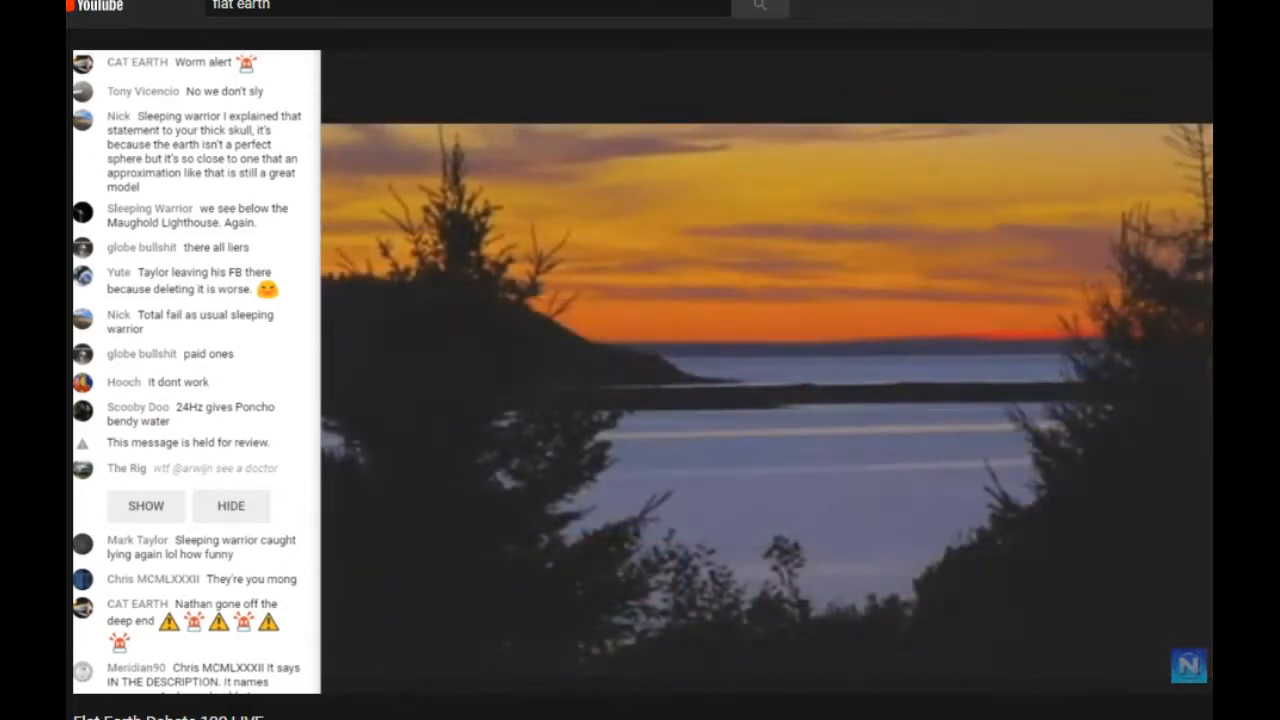
scroll(down, 3)
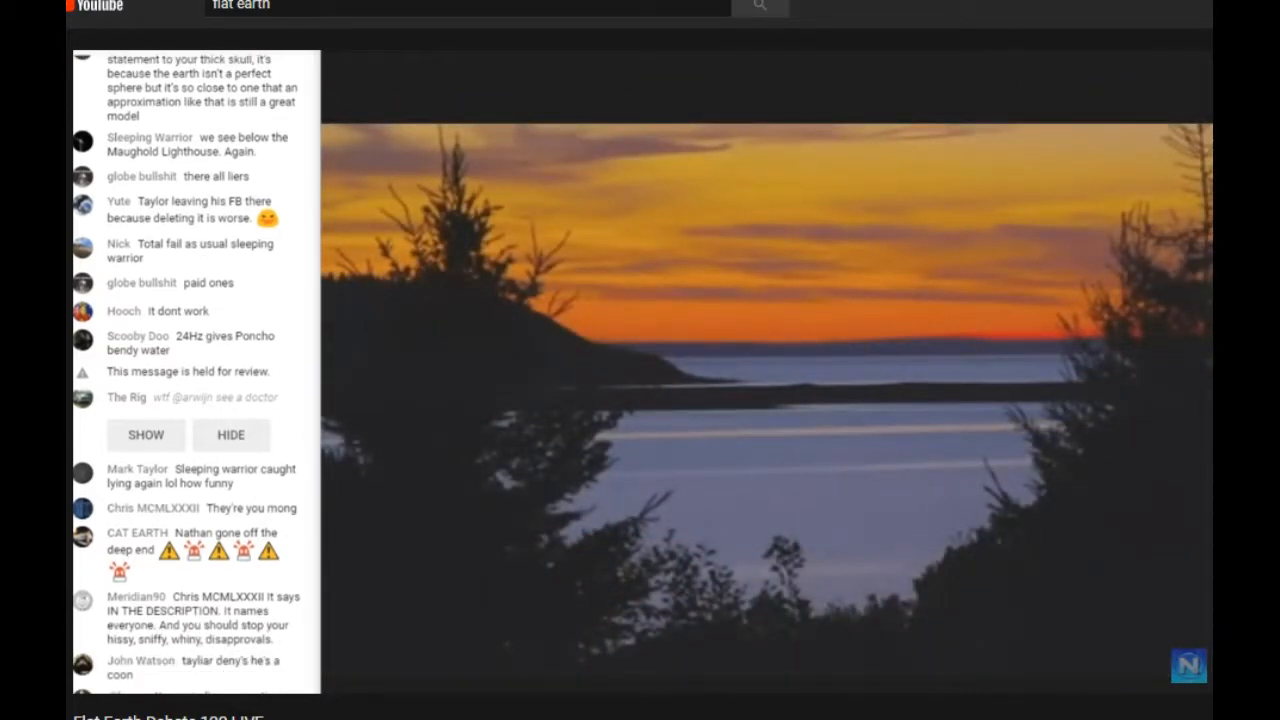
scroll(down, 3)
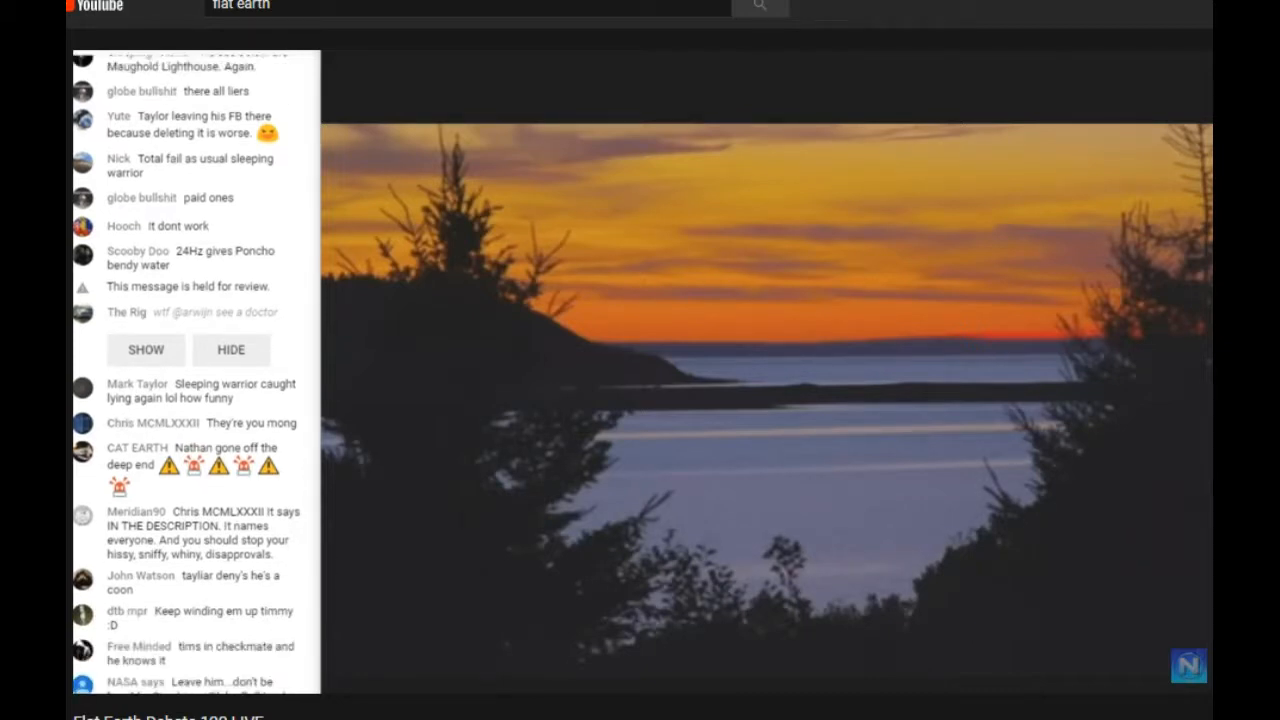
scroll(down, 3)
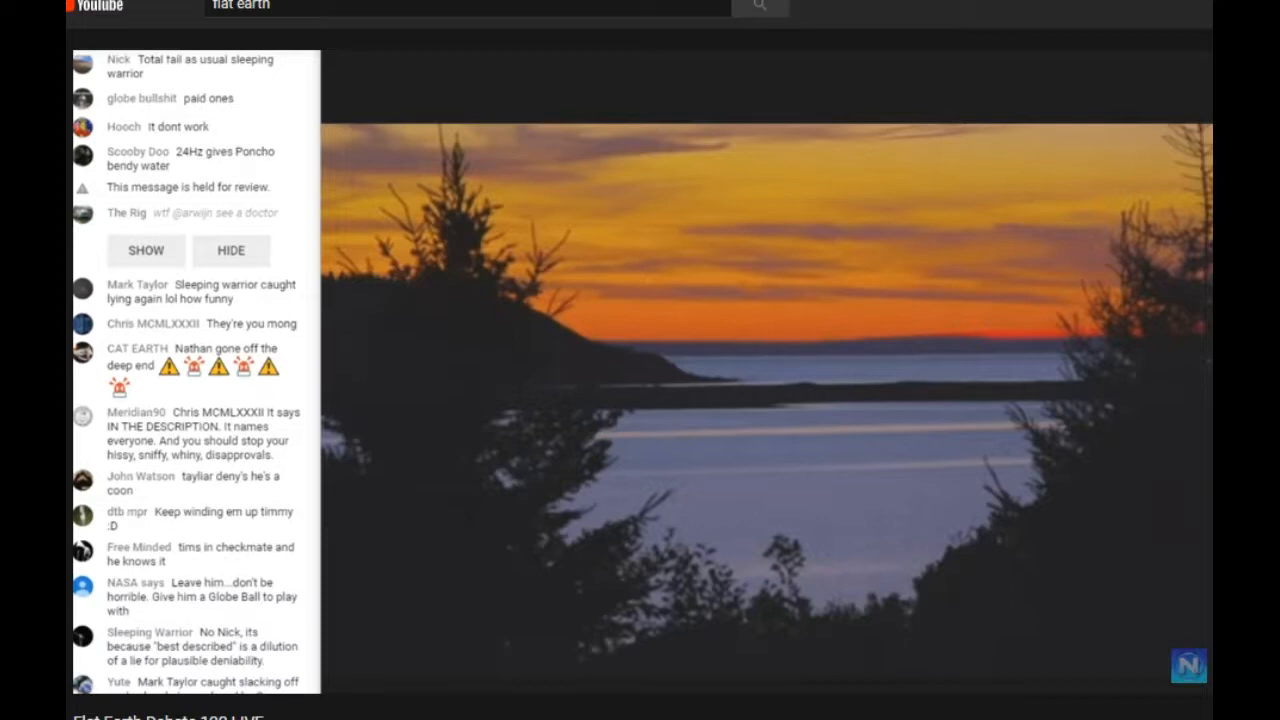
scroll(down, 3)
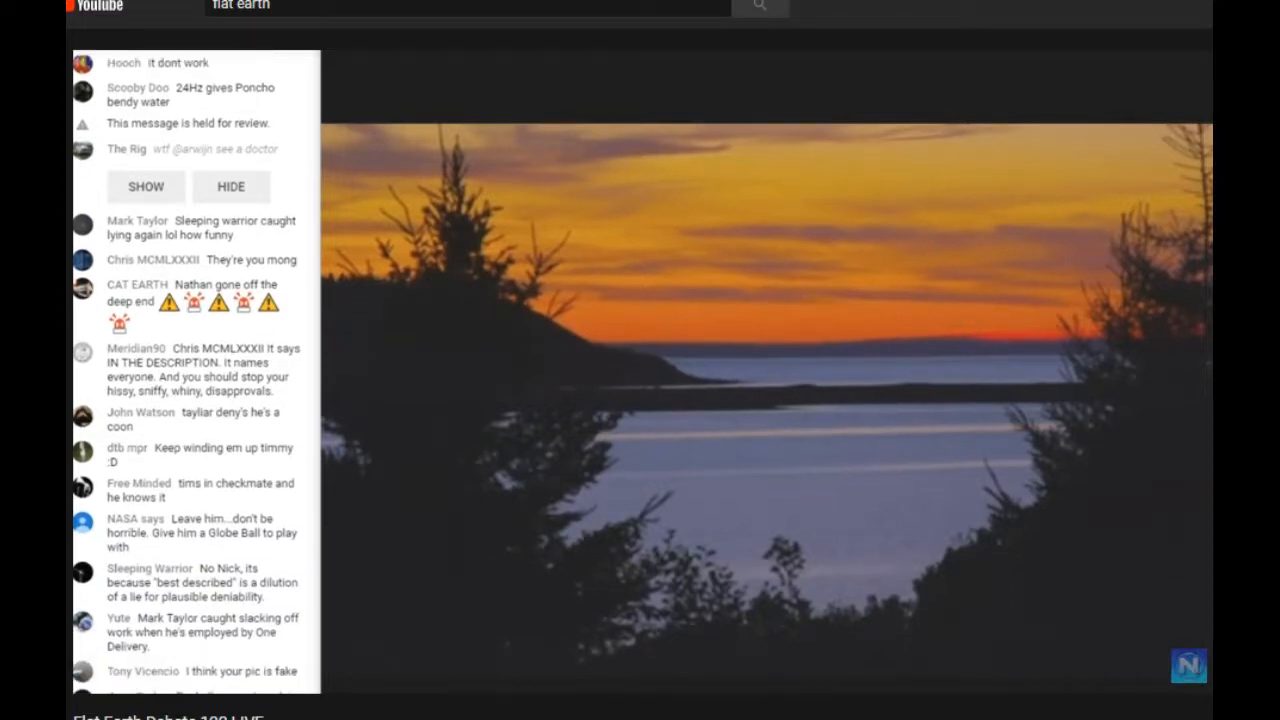
scroll(down, 3)
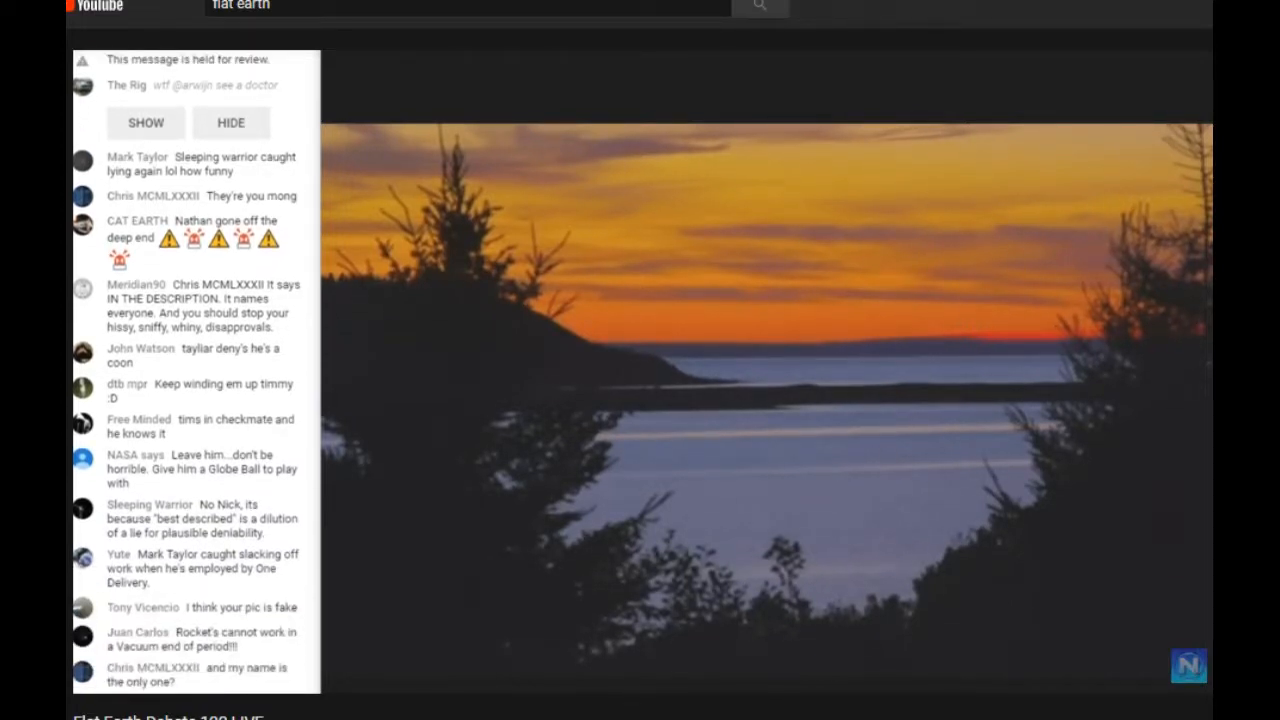
scroll(down, 3)
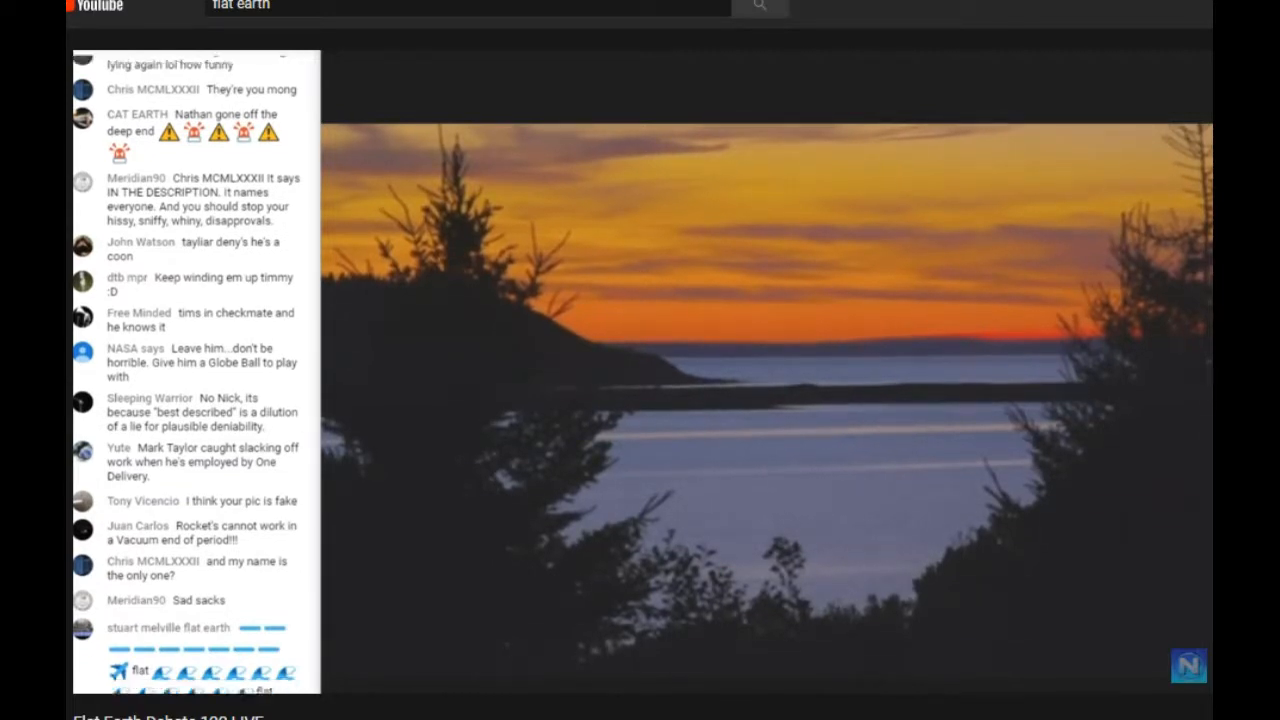
scroll(down, 3)
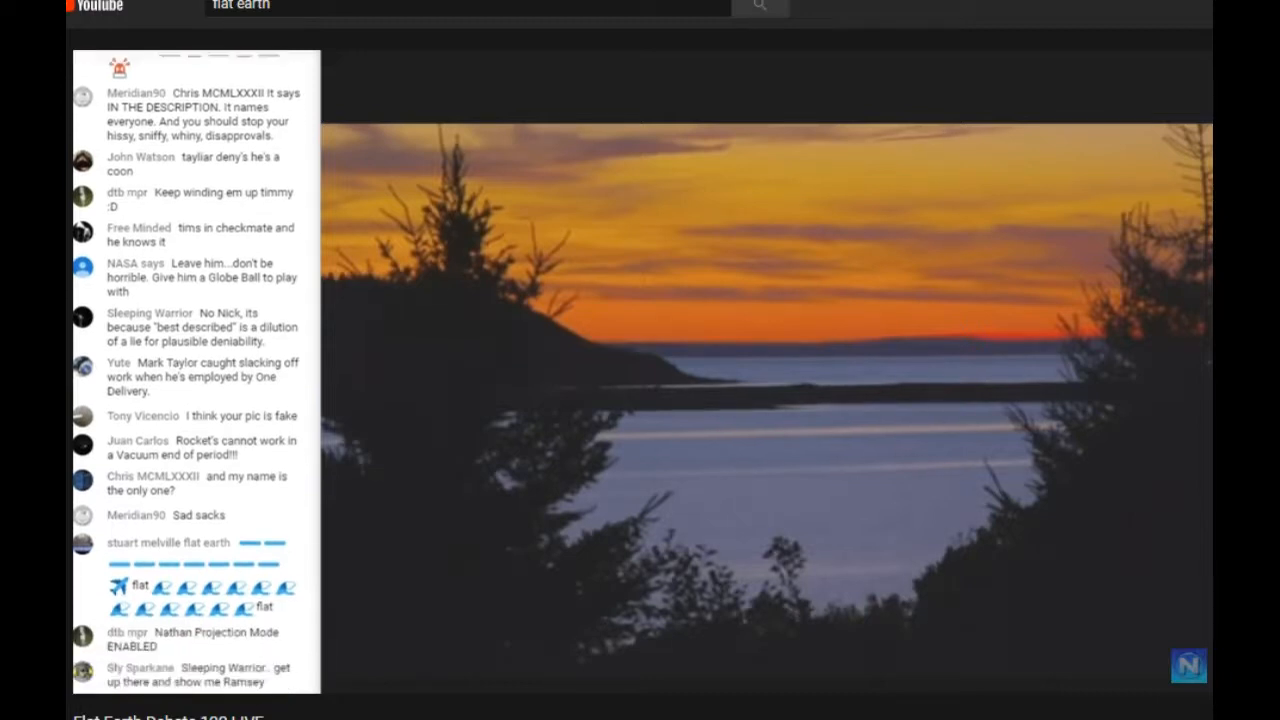
scroll(down, 3)
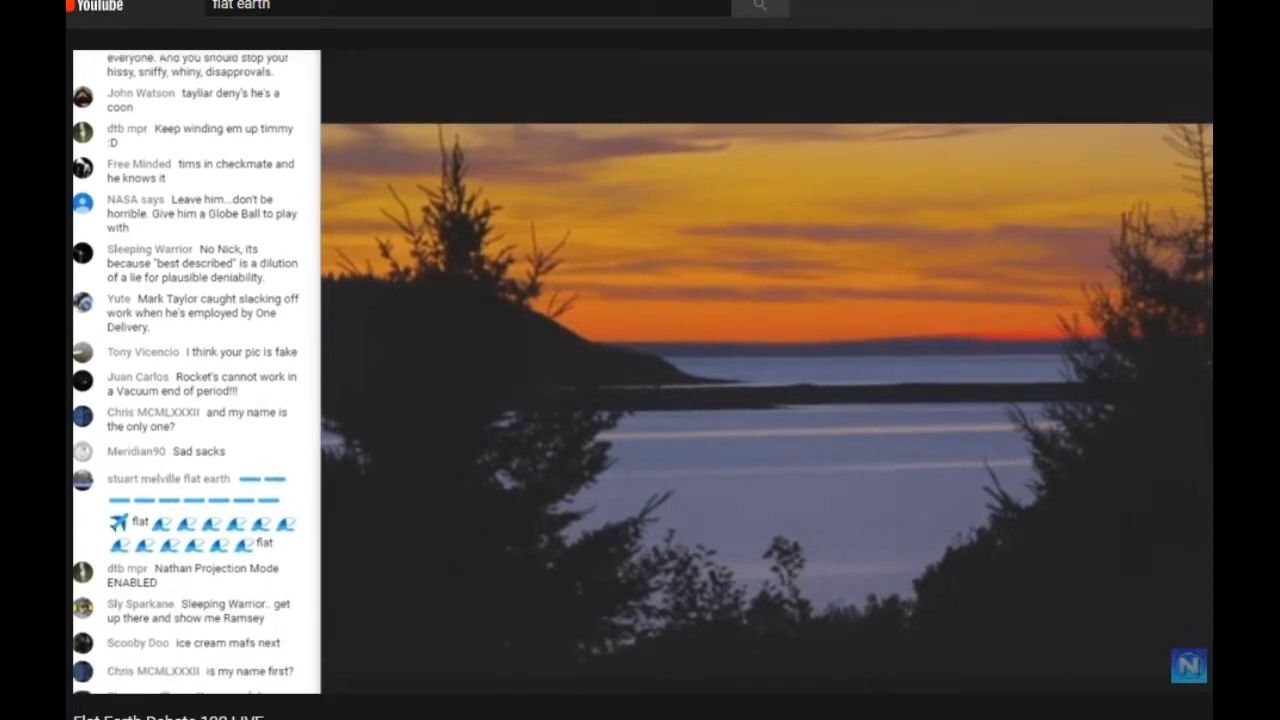
scroll(down, 3)
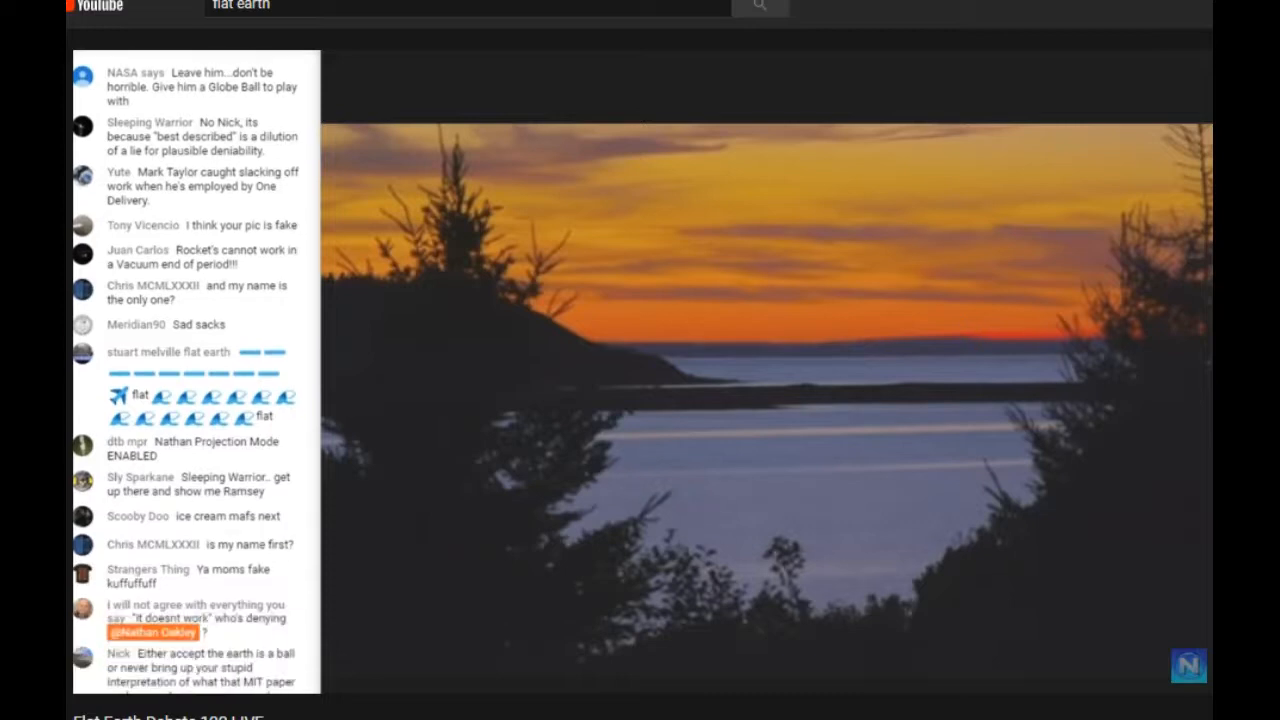
scroll(down, 3)
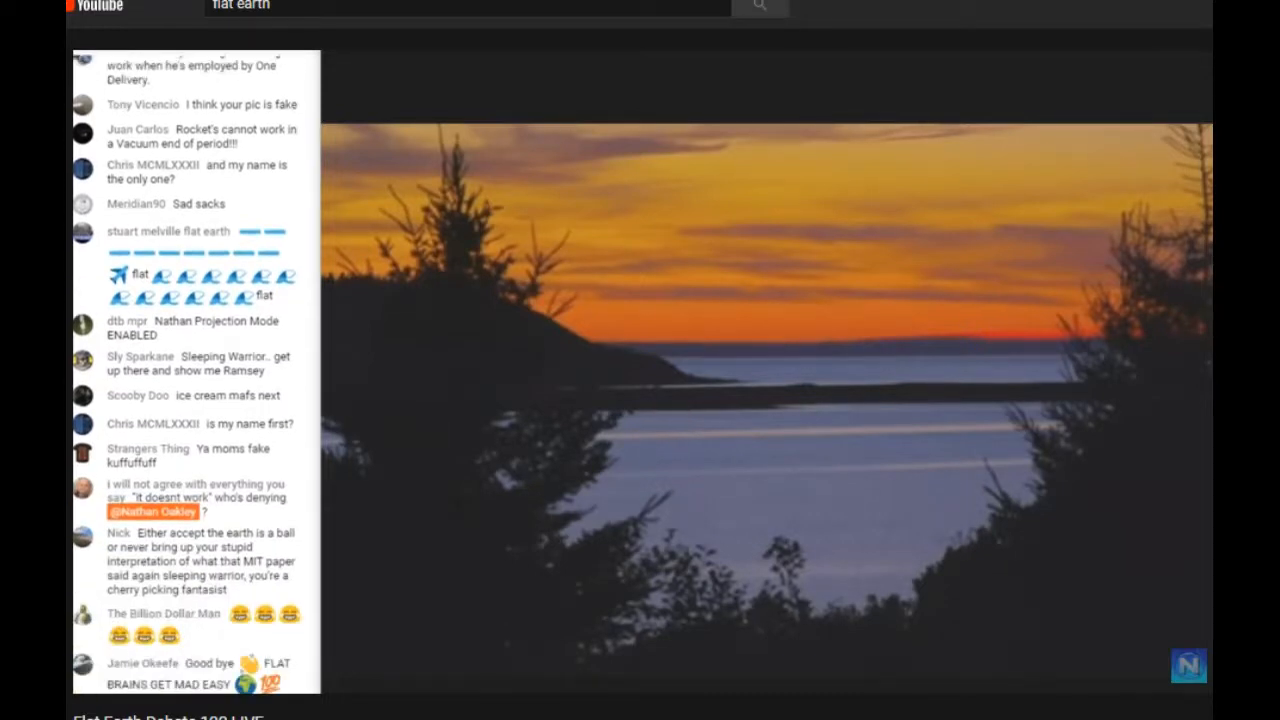
scroll(down, 3)
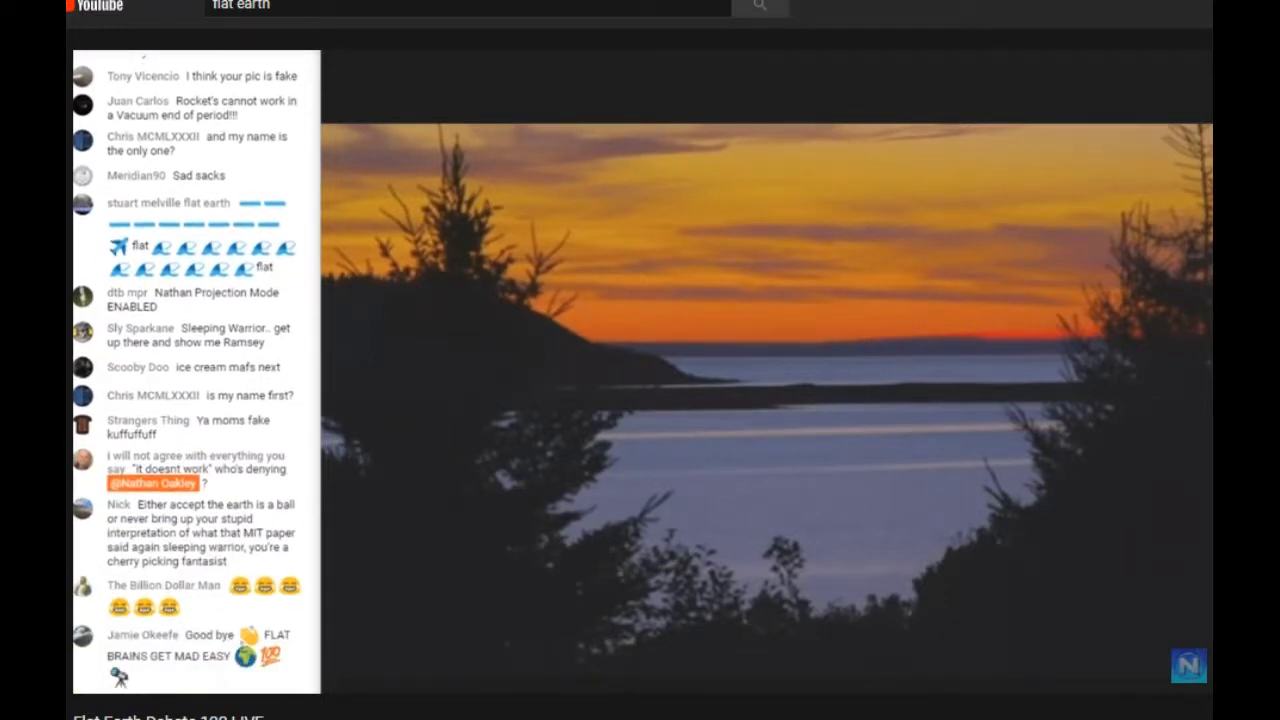
scroll(down, 3)
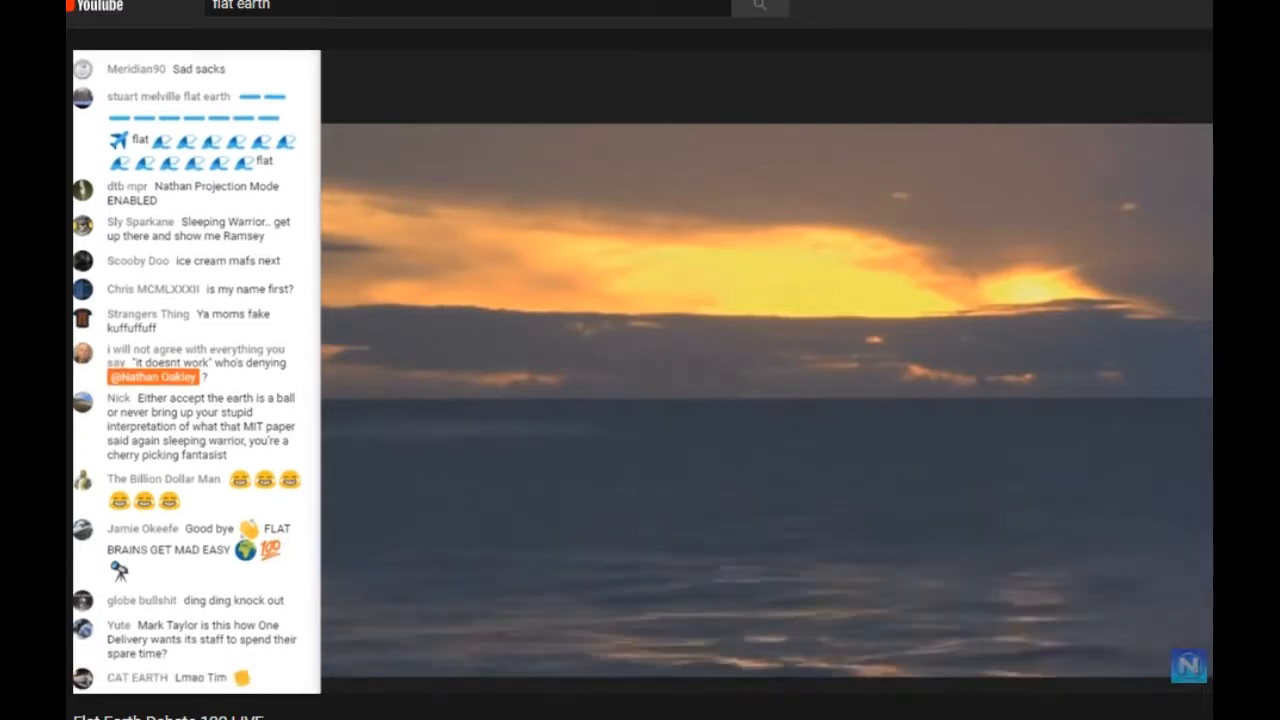
scroll(down, 3)
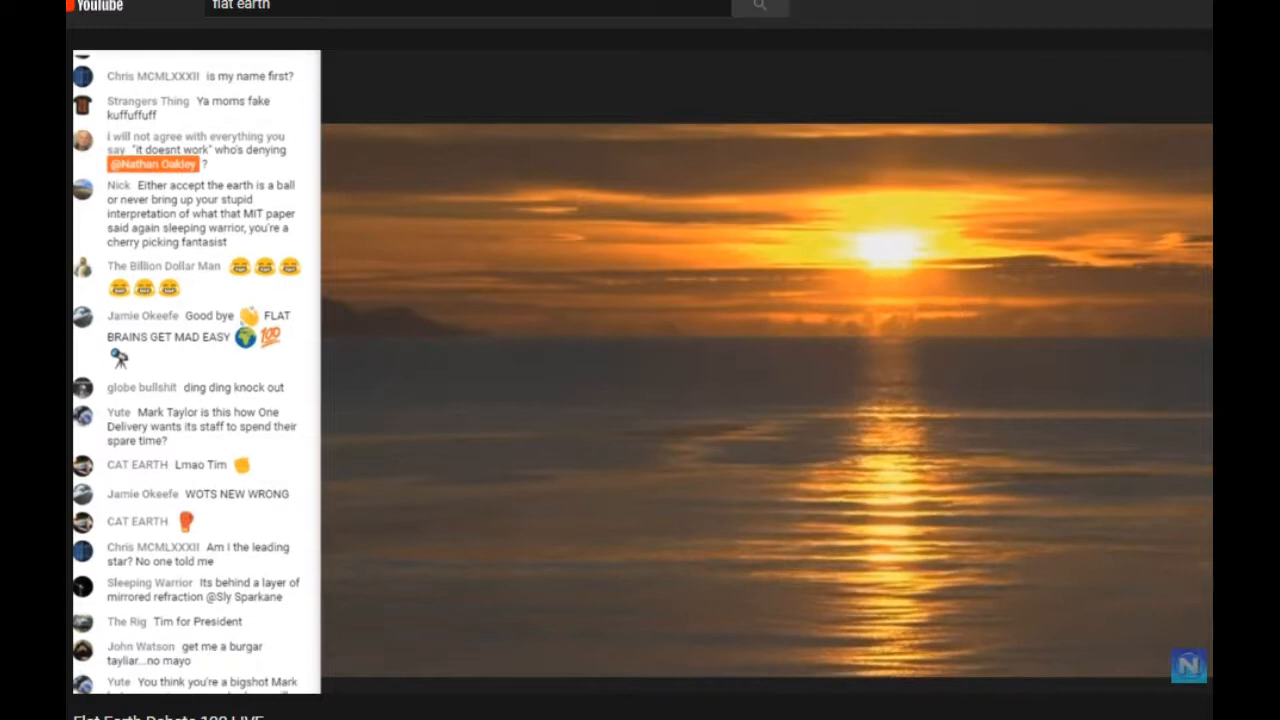
scroll(down, 3)
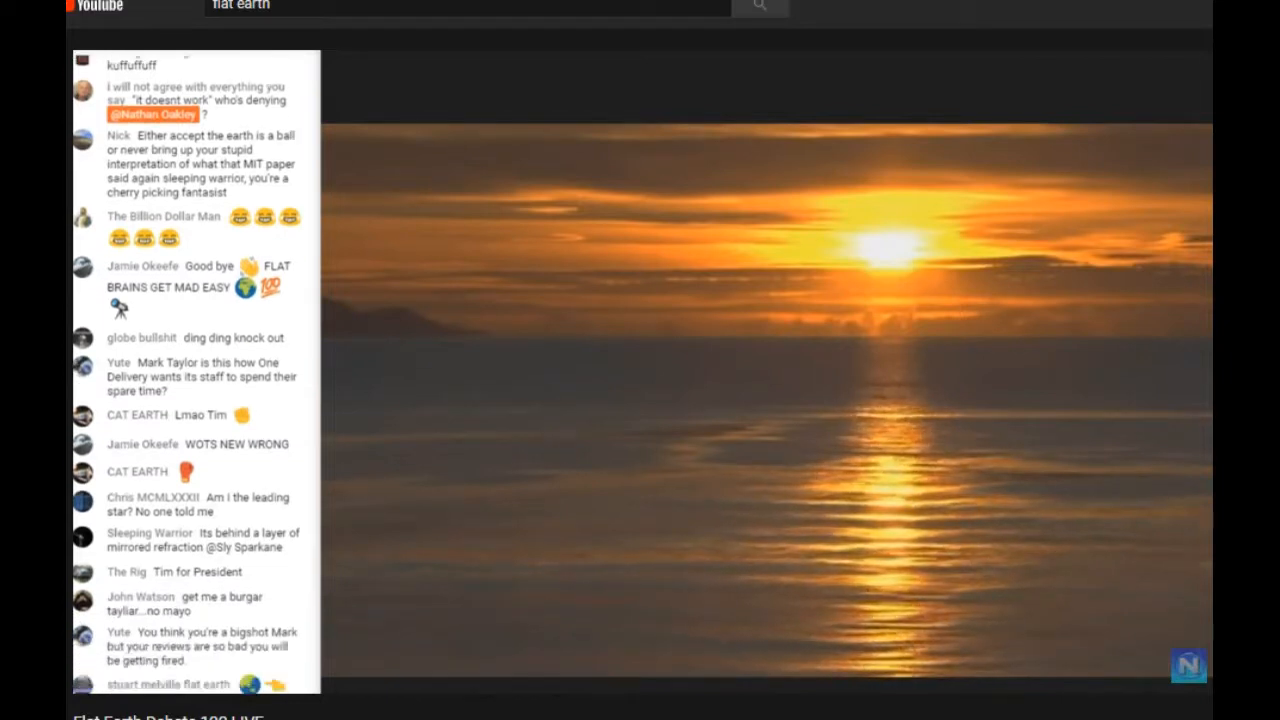
scroll(down, 3)
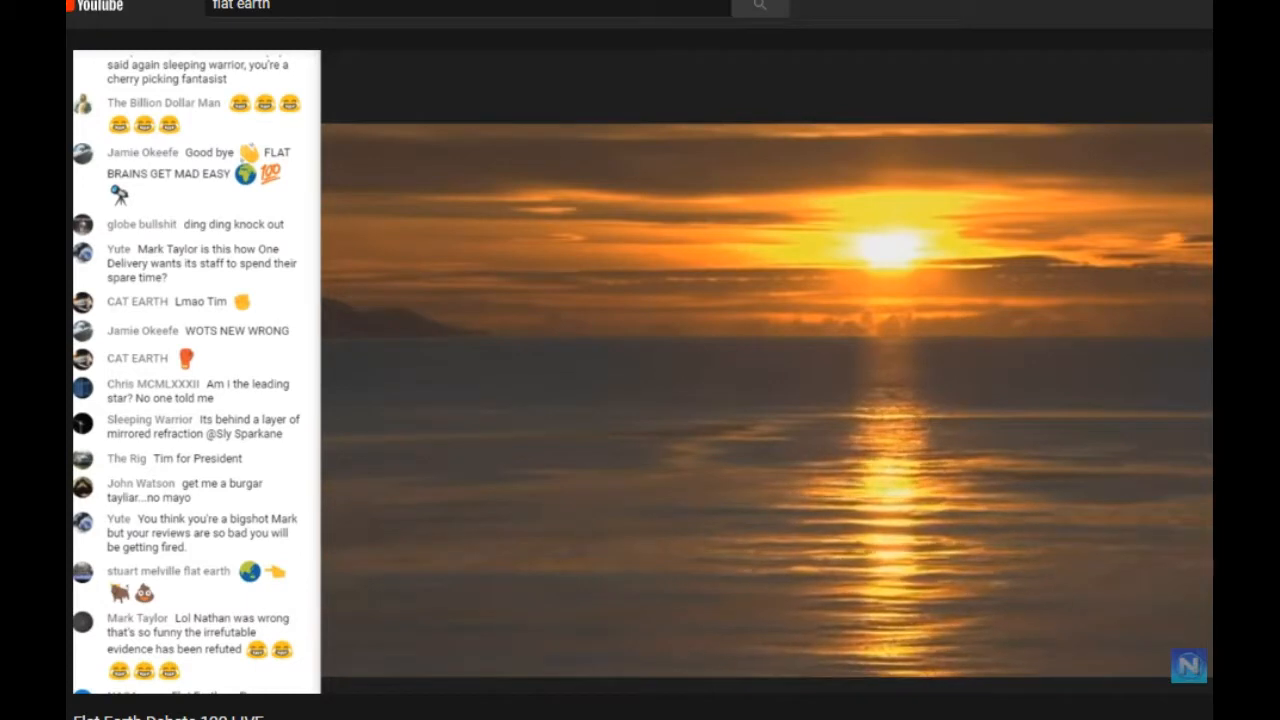
scroll(down, 3)
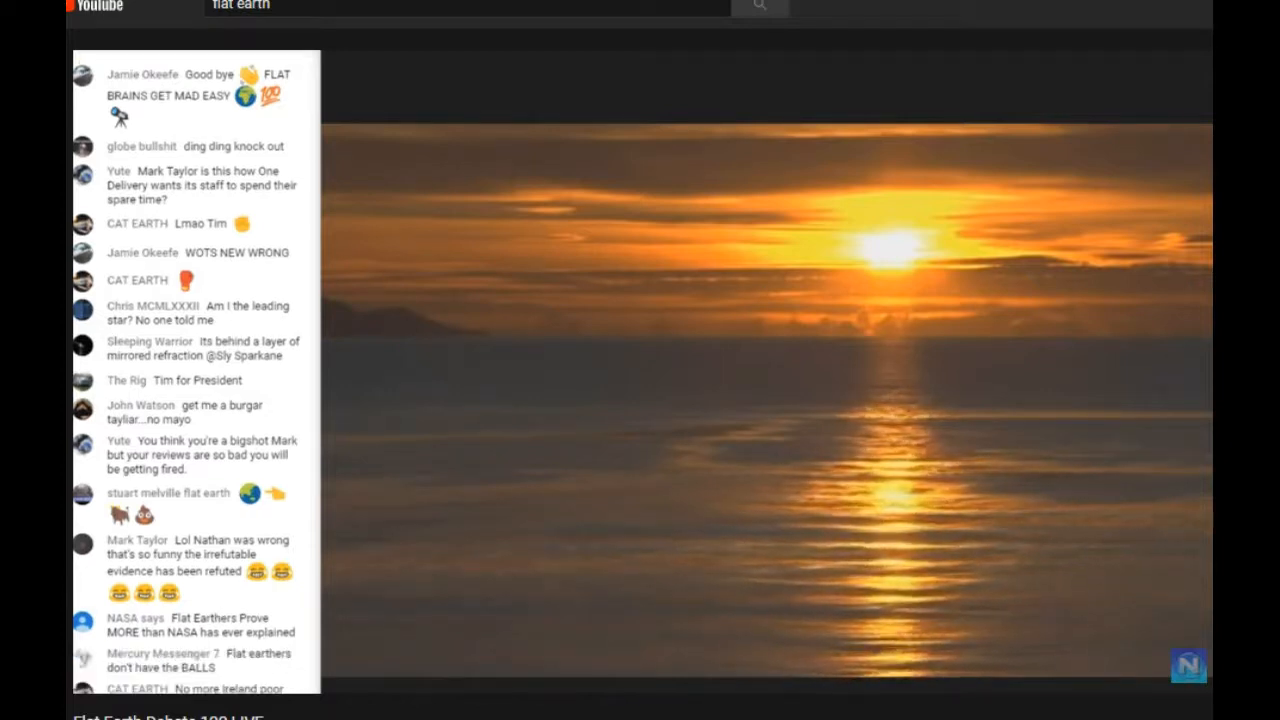
scroll(down, 3)
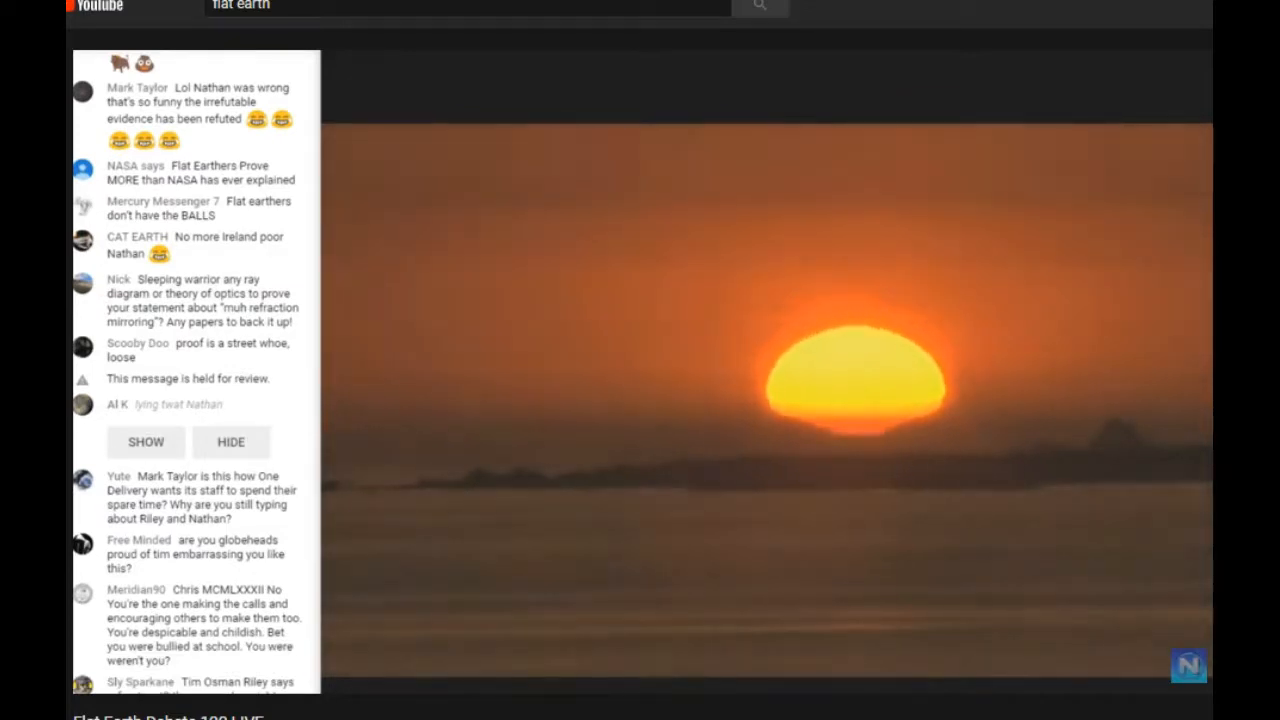
scroll(down, 3)
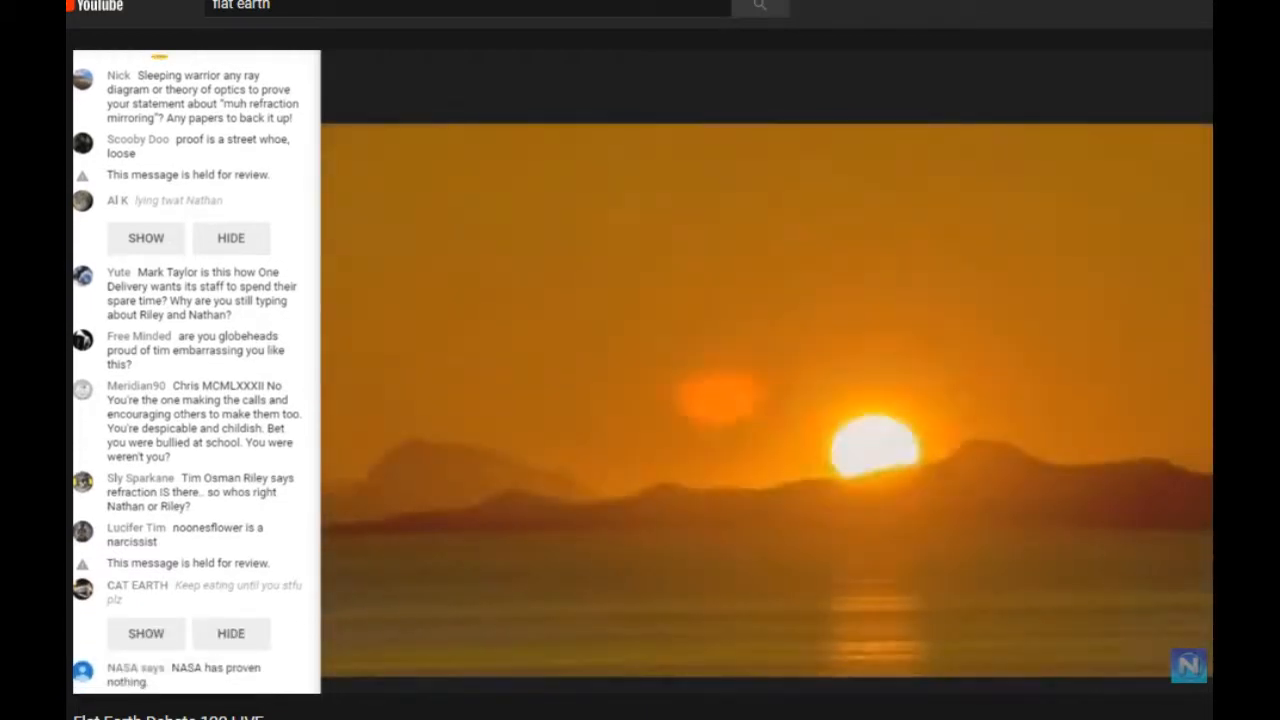
scroll(down, 3)
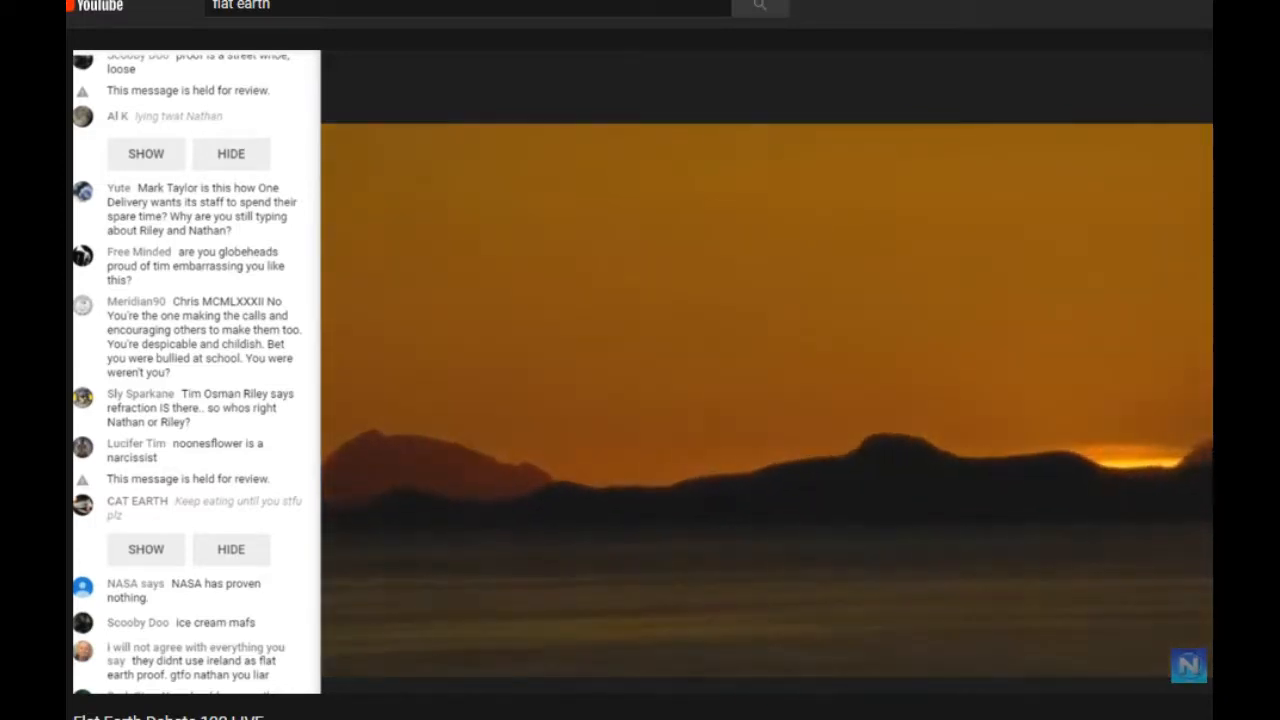
scroll(down, 3)
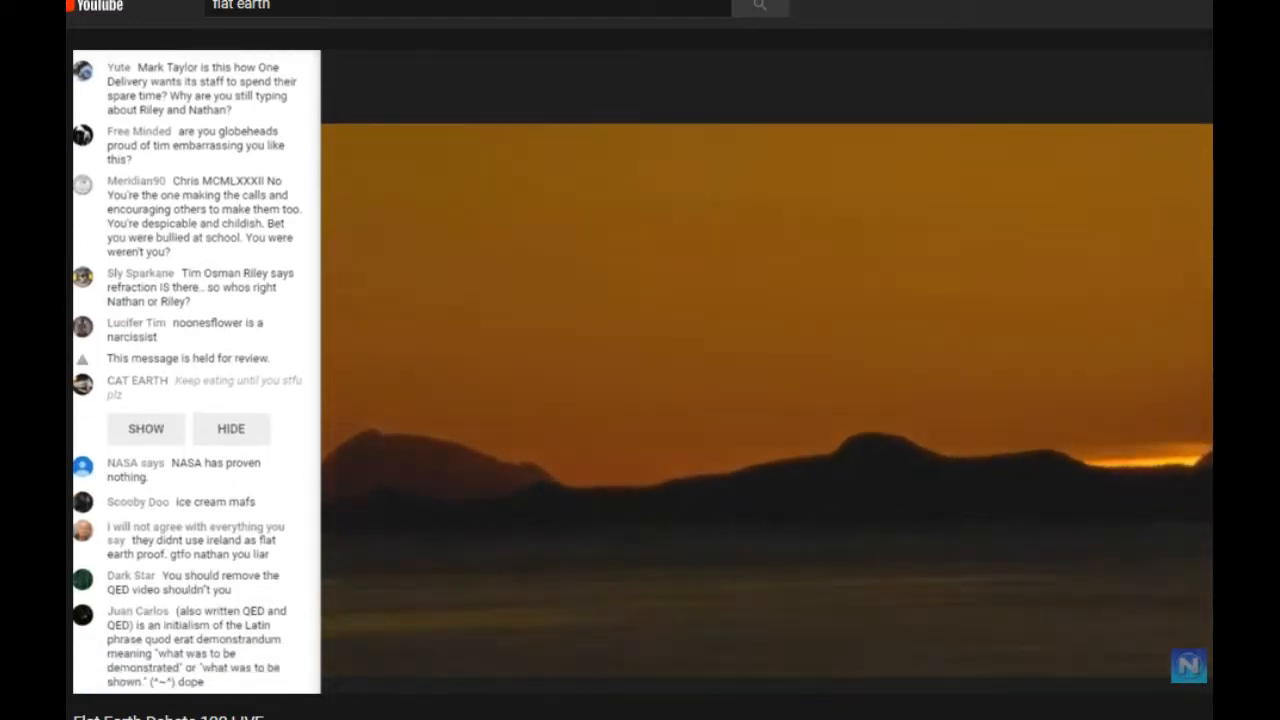
scroll(down, 3)
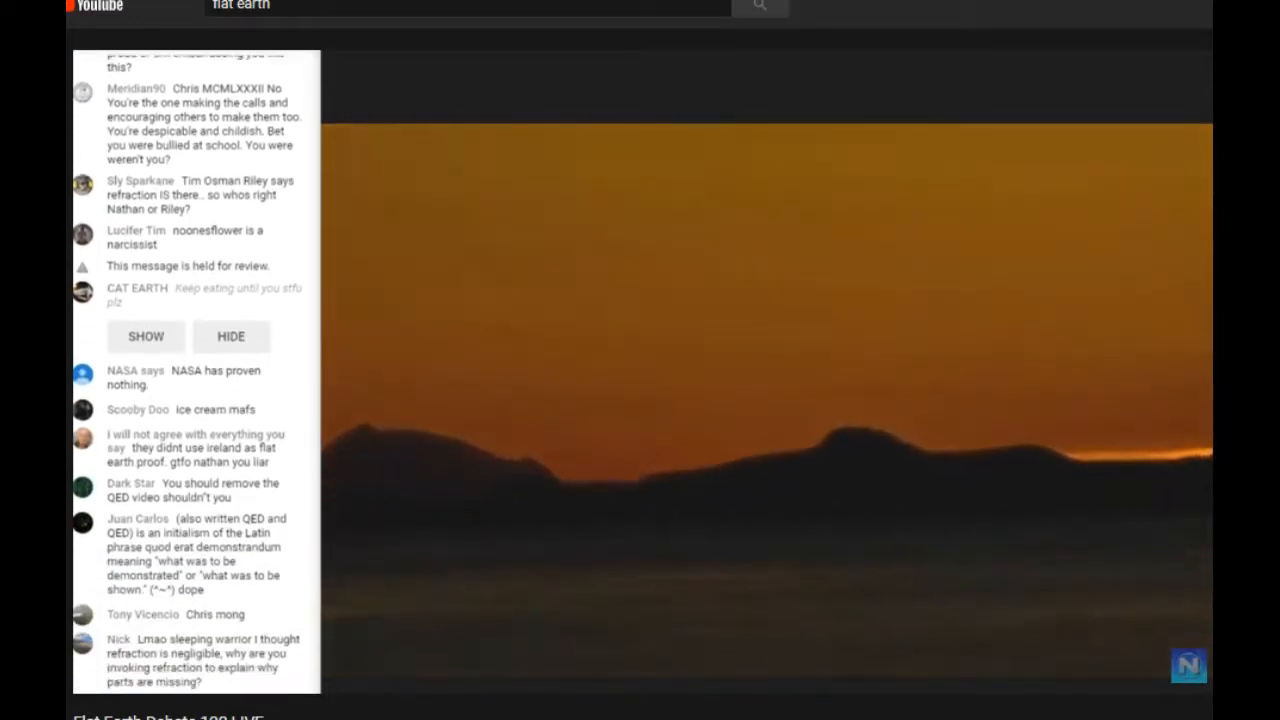
scroll(down, 3)
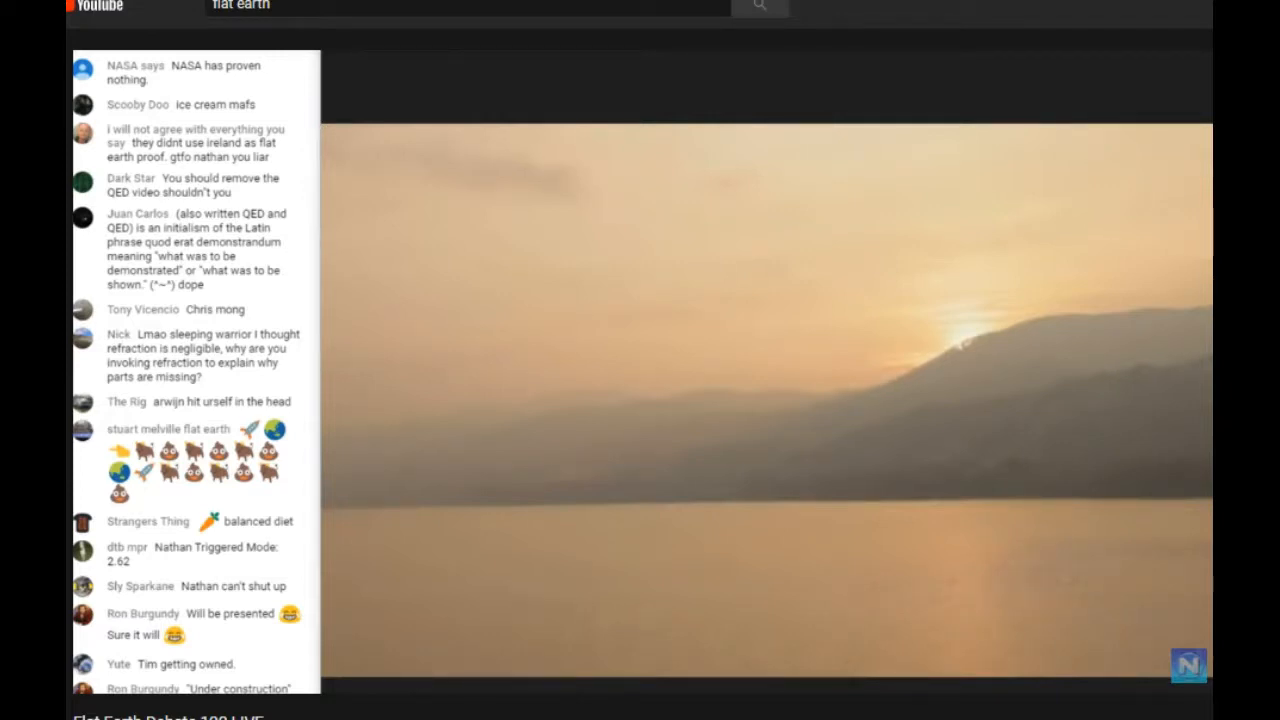
scroll(down, 3)
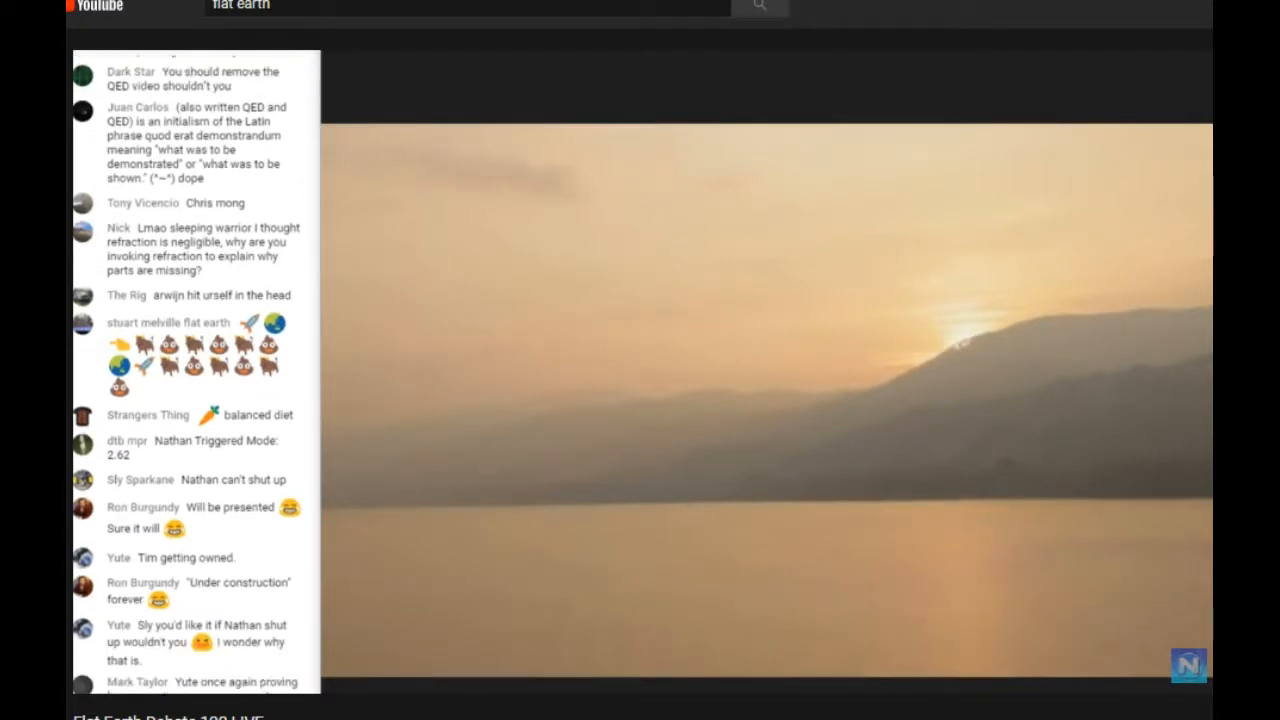
scroll(down, 3)
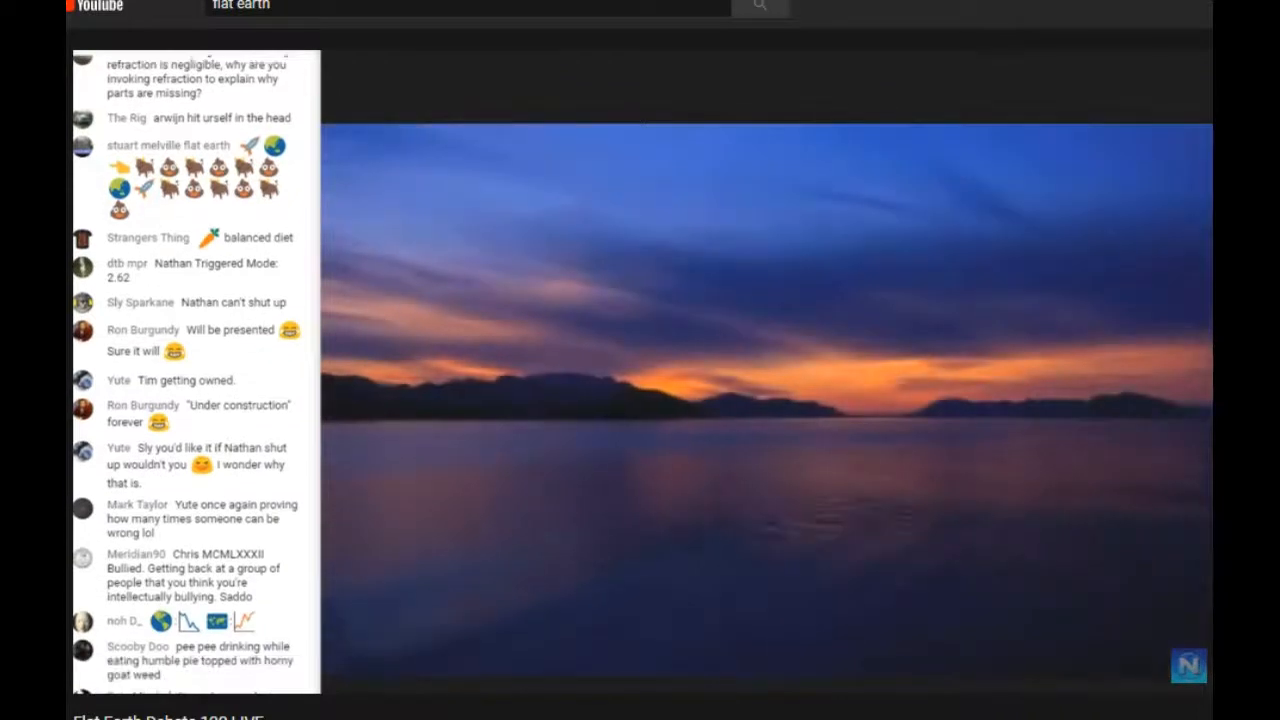
scroll(down, 3)
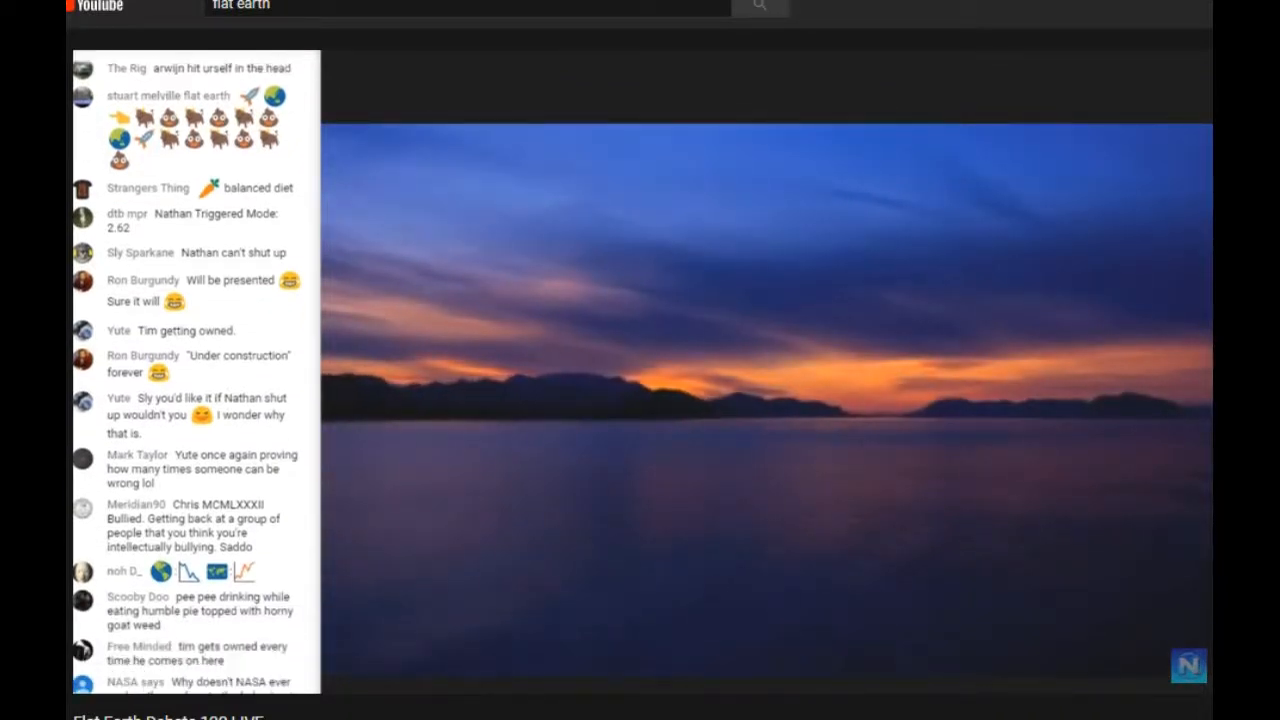